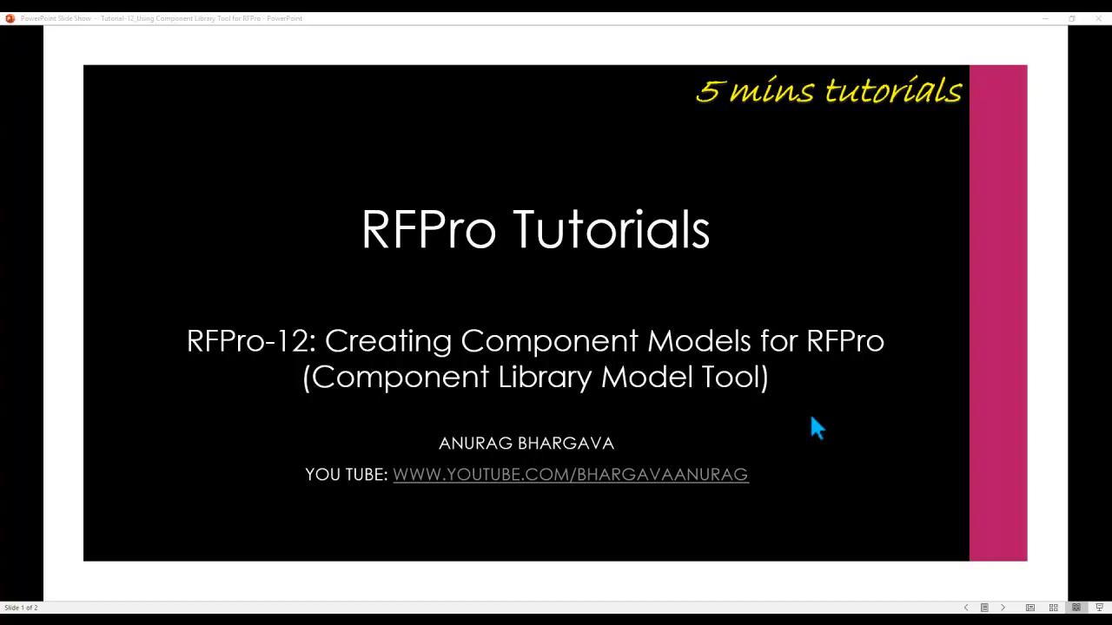
pyautogui.moveTo(365, 376)
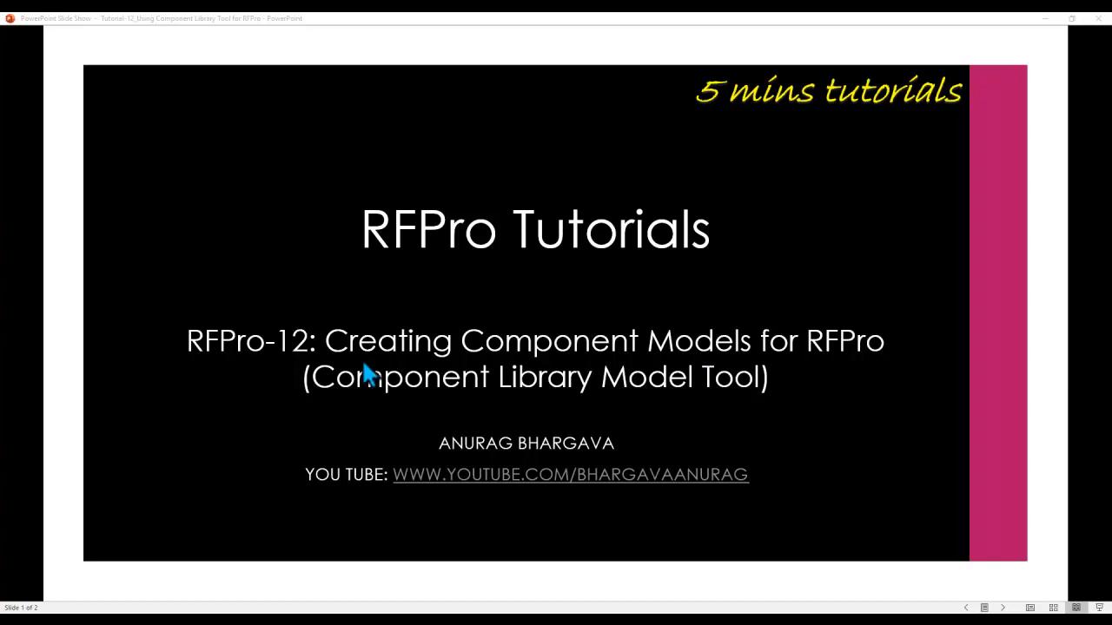
pyautogui.moveTo(647, 369)
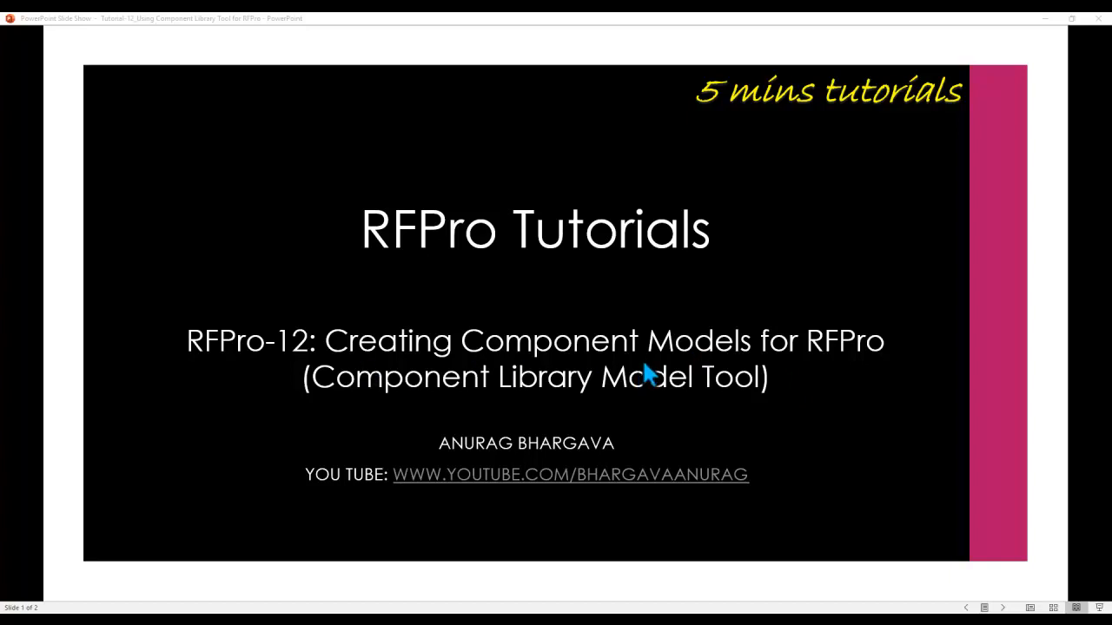
pyautogui.moveTo(469, 424)
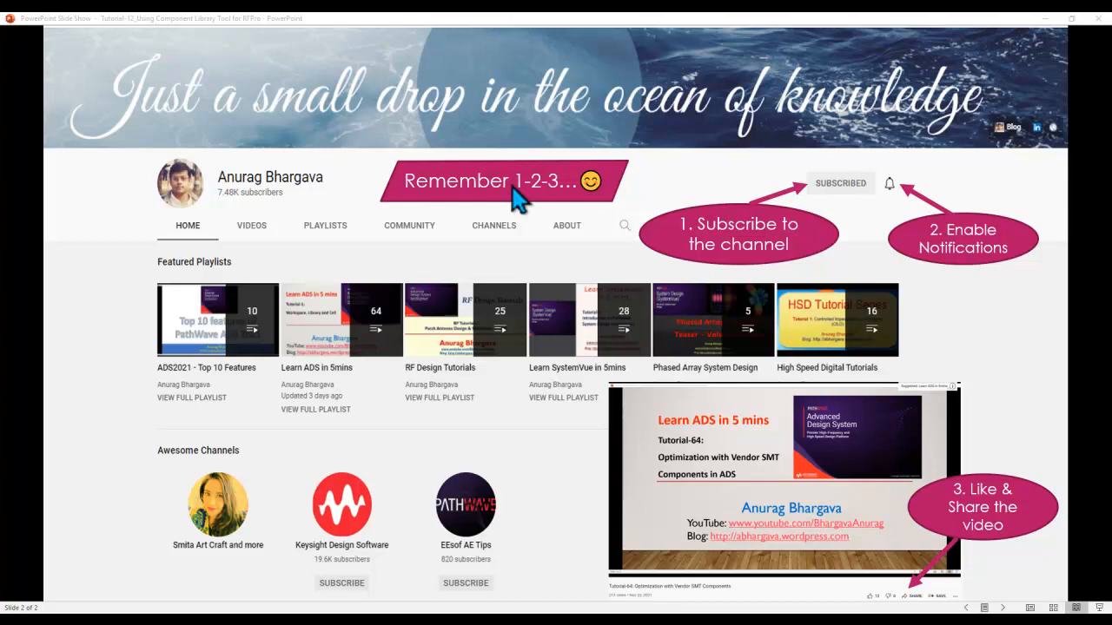
pyautogui.moveTo(736, 238)
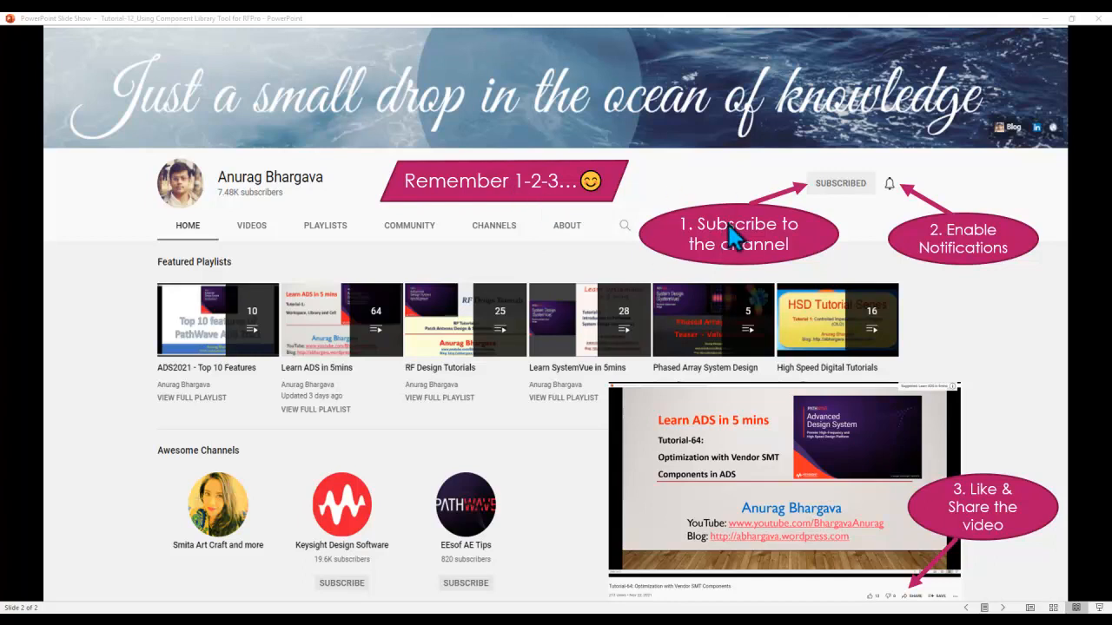
pyautogui.moveTo(1004, 543)
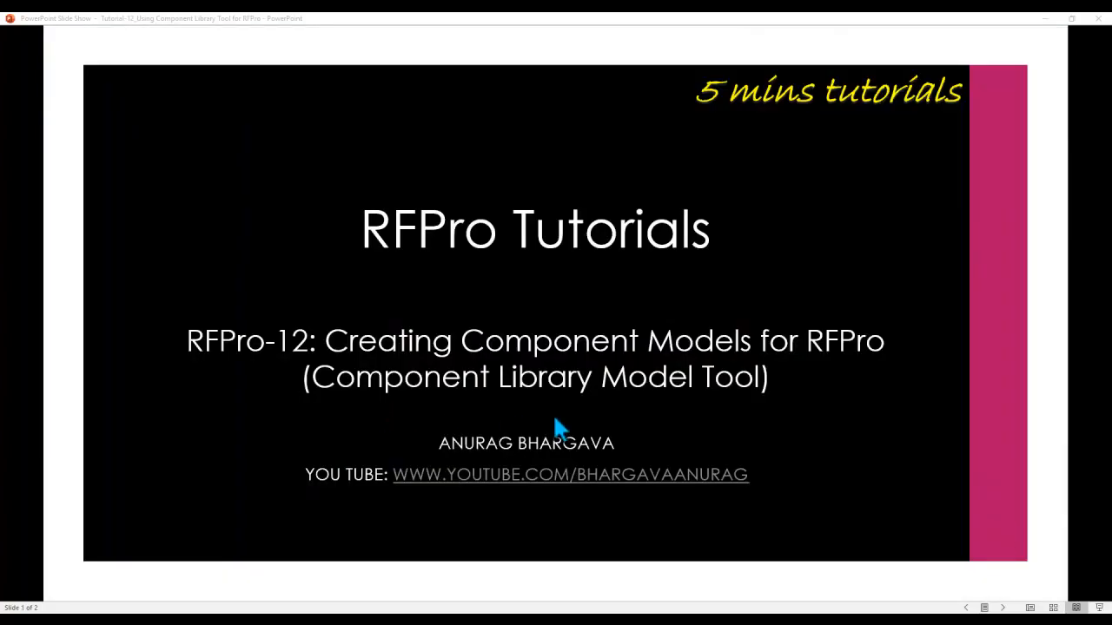
pyautogui.moveTo(563, 426)
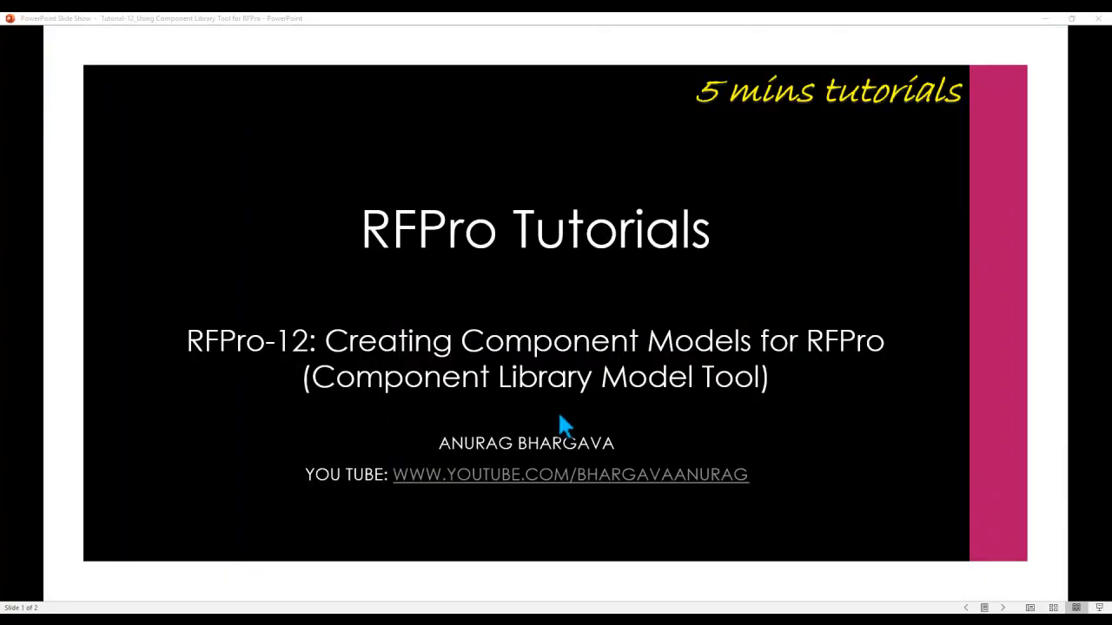
pyautogui.moveTo(556, 429)
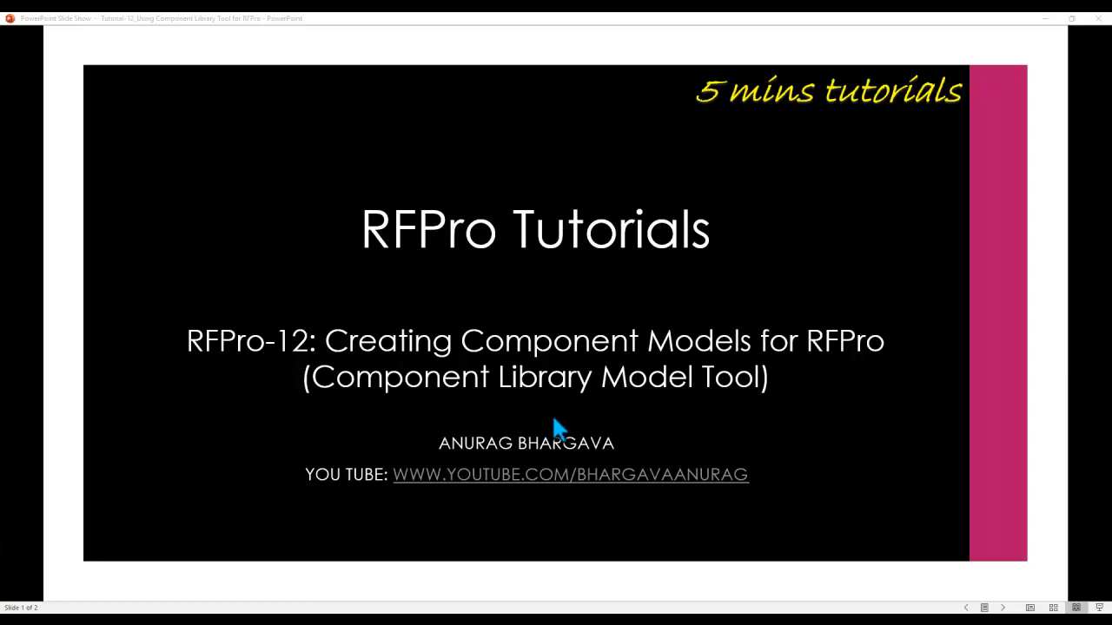
pyautogui.moveTo(654, 456)
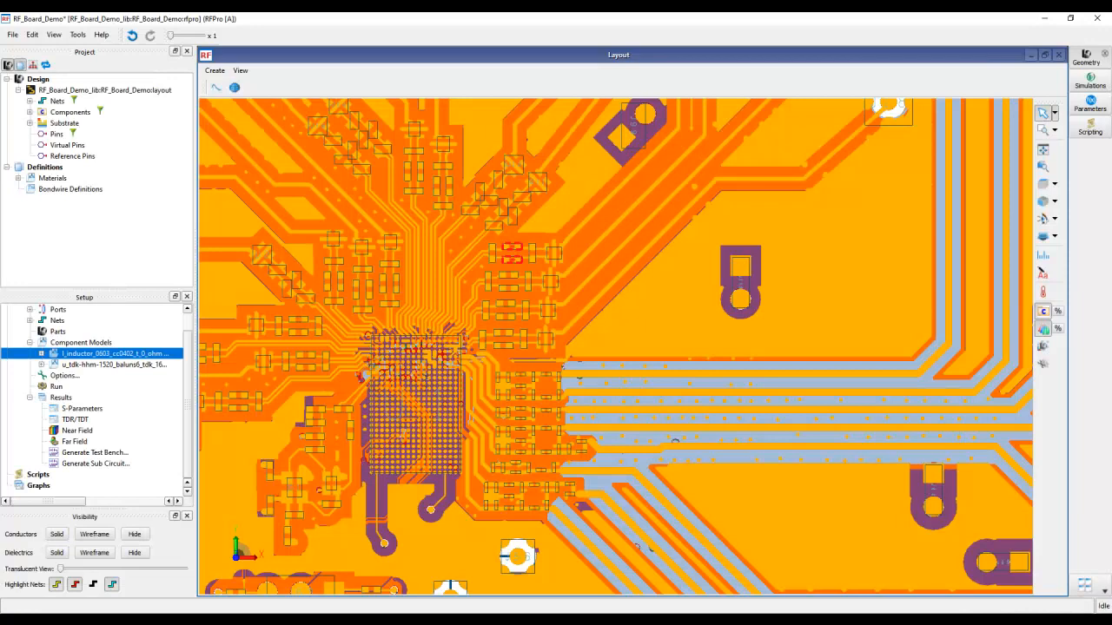
pyautogui.moveTo(377, 439)
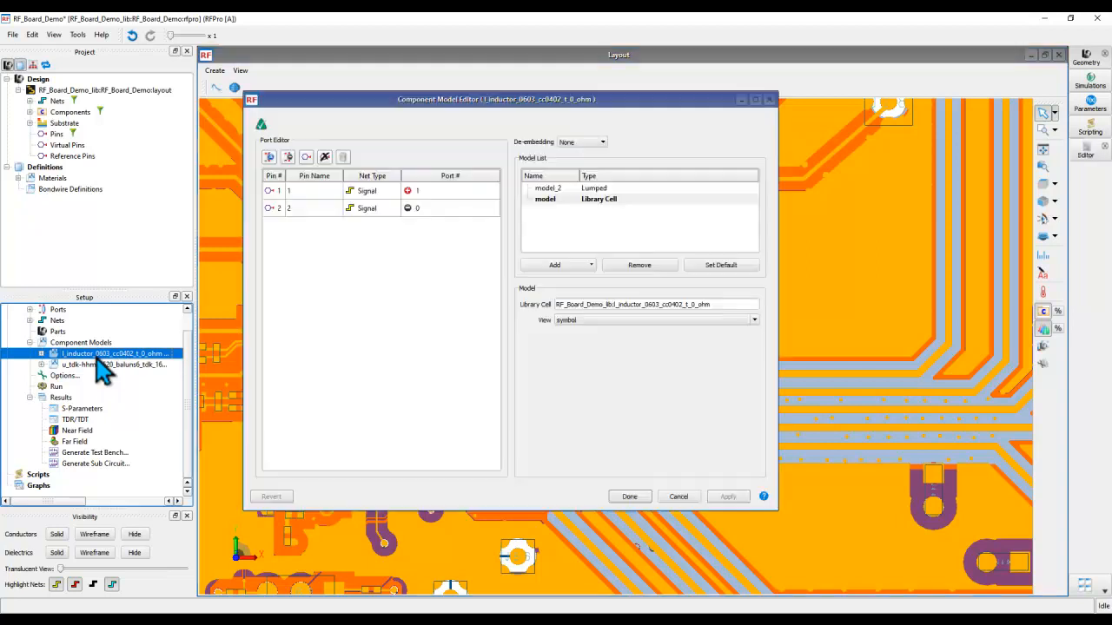
# Add a Model DB model to the 0603 inductor to browse the Murata parts catalogue
pyautogui.click(555, 265)
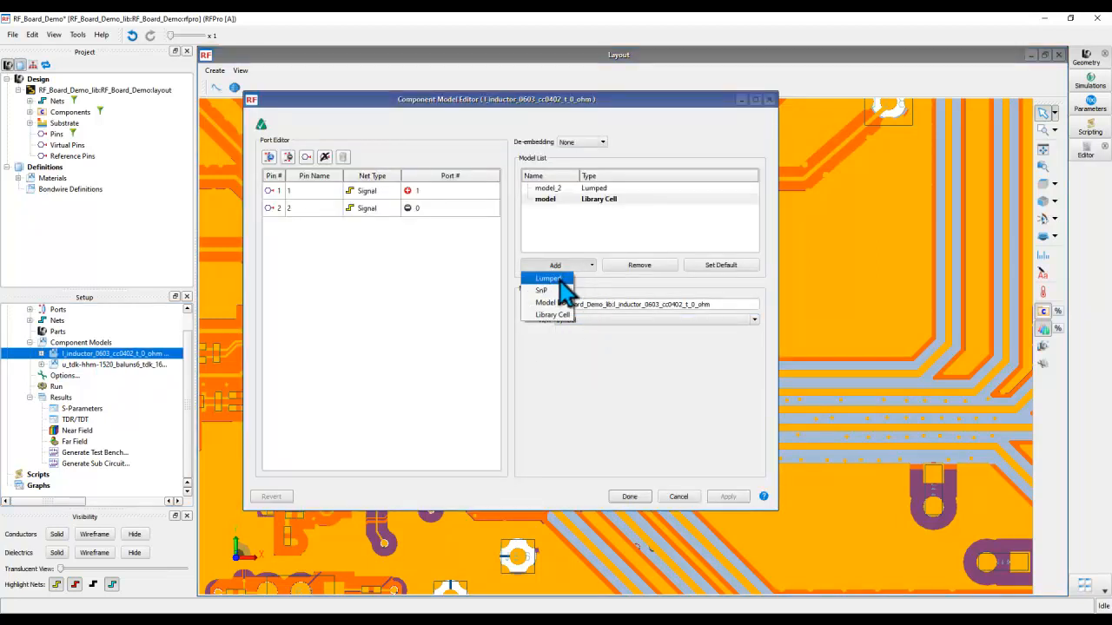
pyautogui.moveTo(549, 302)
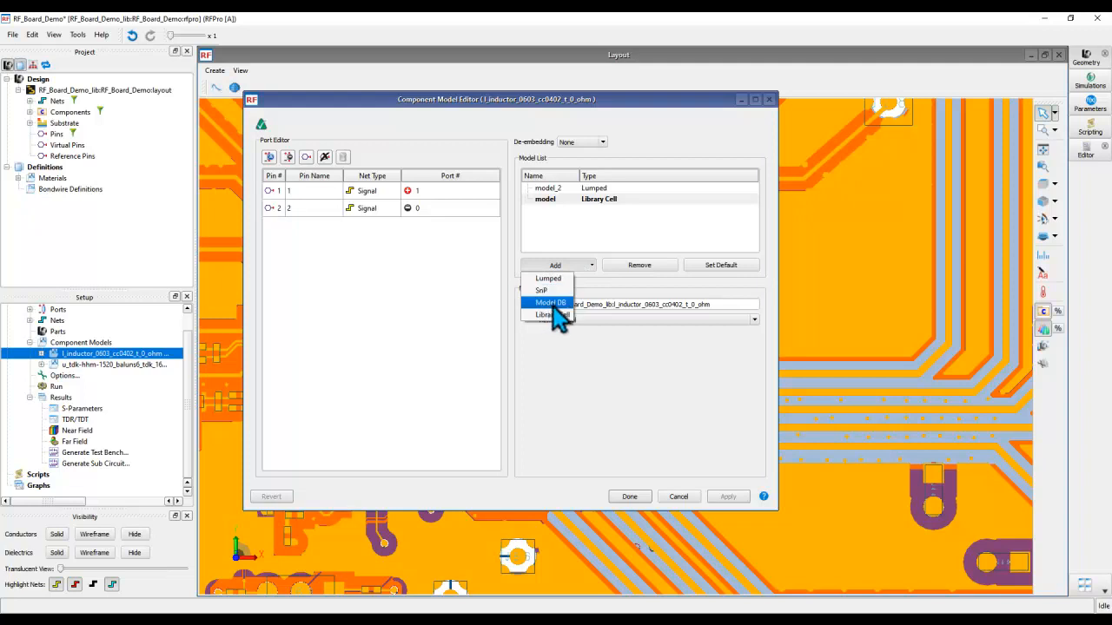
pyautogui.click(549, 314)
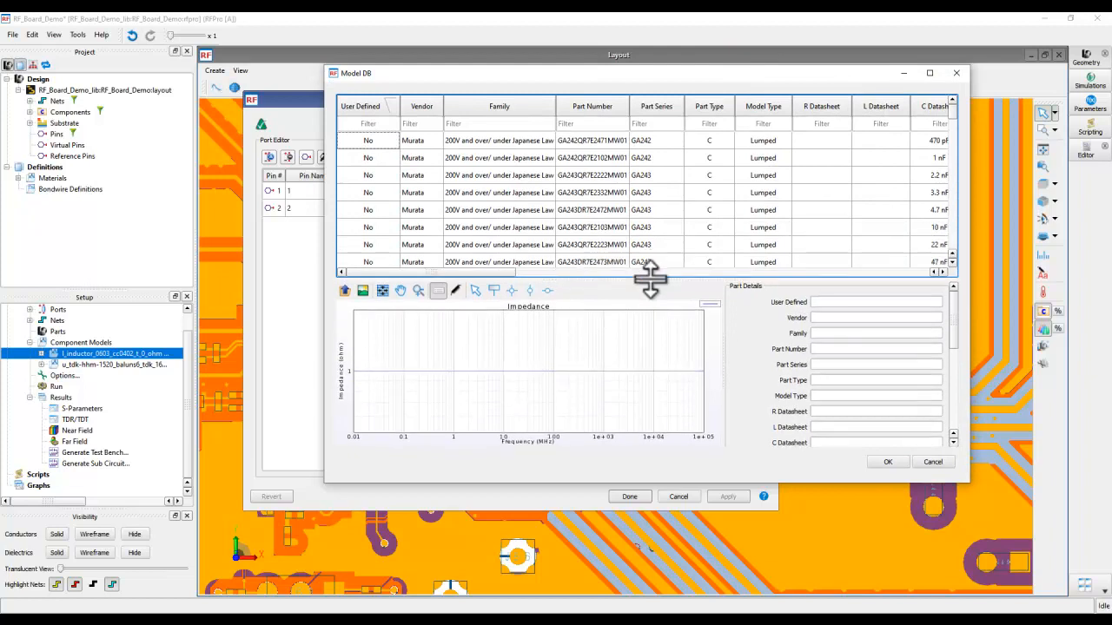
# Preview the impedance curve of Murata 22 nF capacitor GA243QR7E2223MW01 in Model DB
pyautogui.click(591, 244)
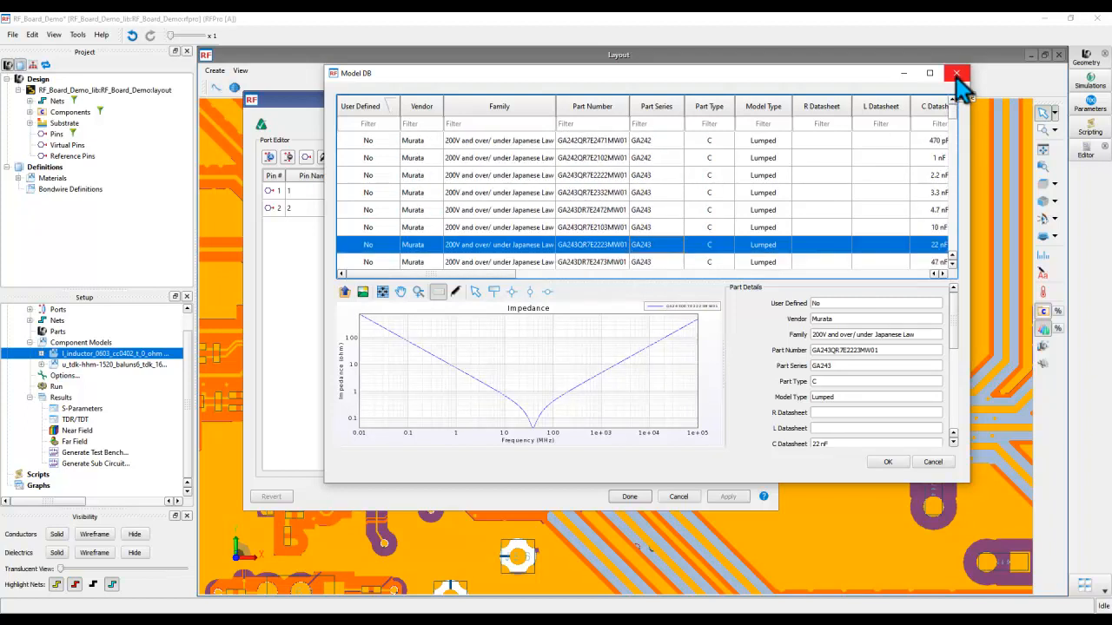
pyautogui.moveTo(607, 212)
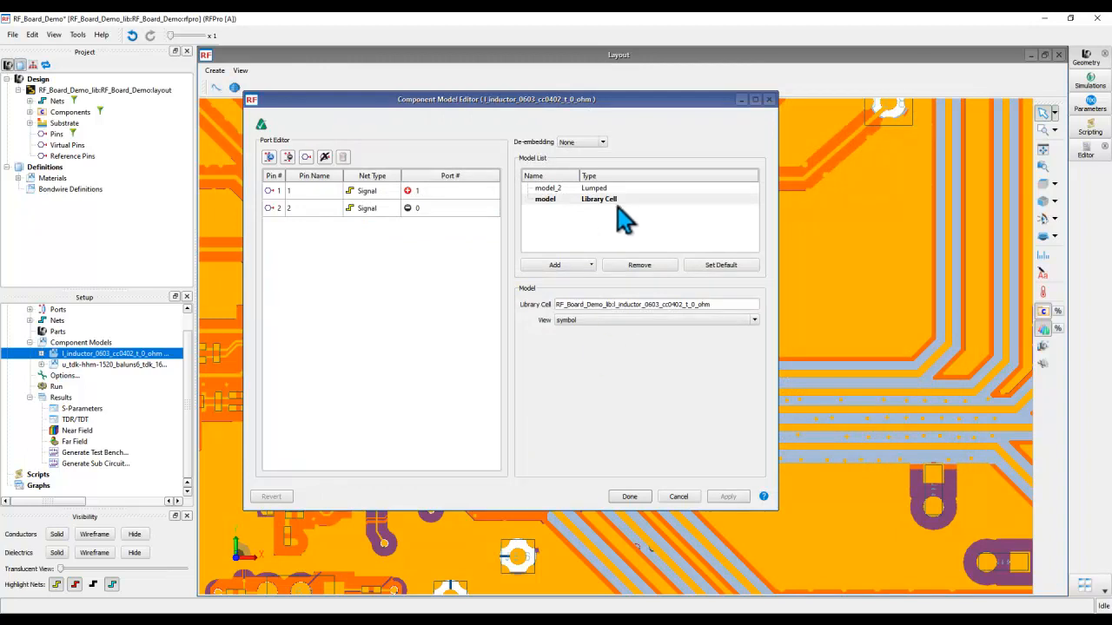
pyautogui.moveTo(604, 213)
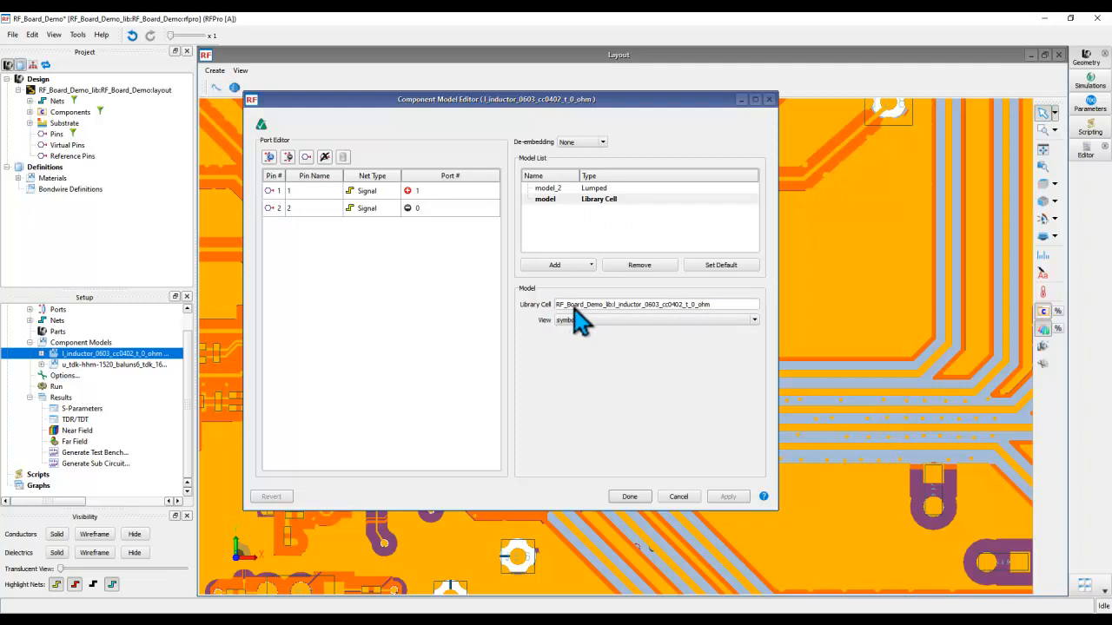
pyautogui.moveTo(122, 373)
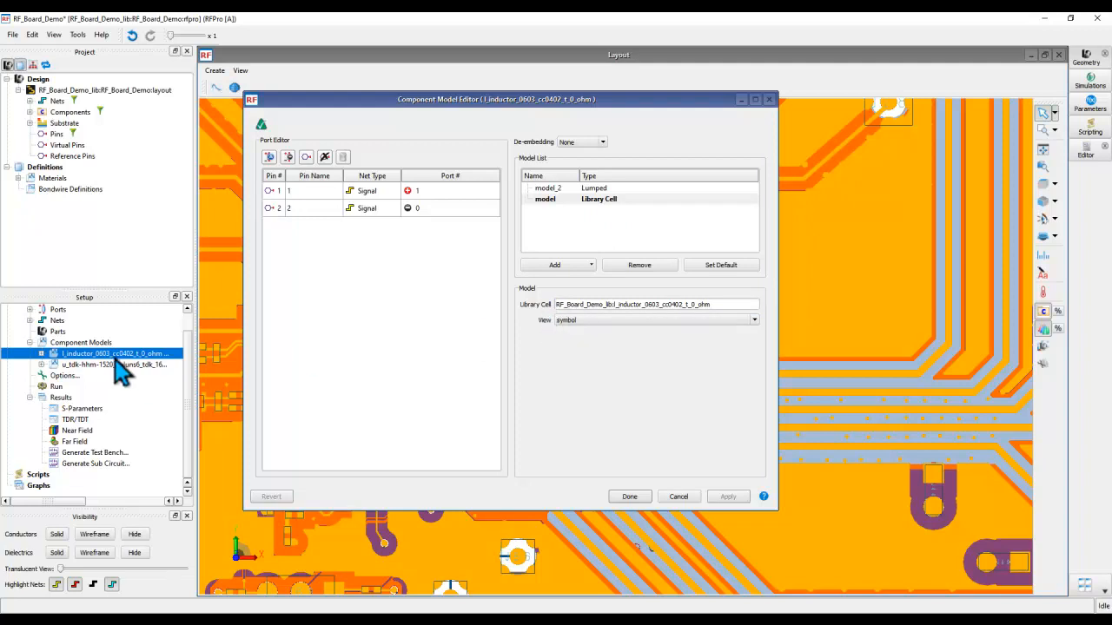
pyautogui.moveTo(130, 369)
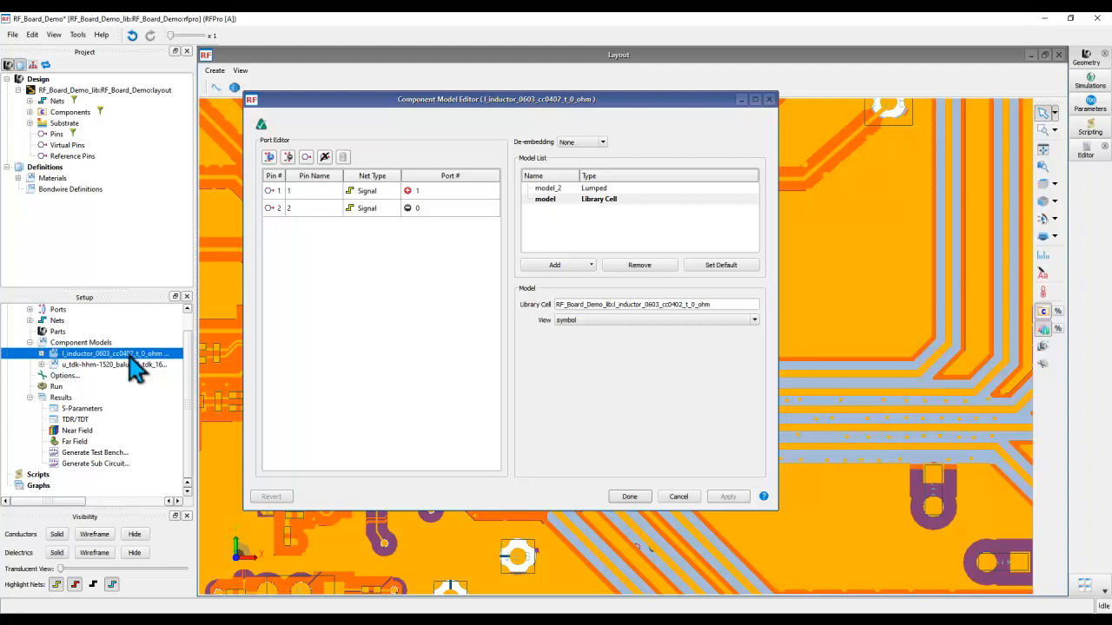
pyautogui.moveTo(135, 369)
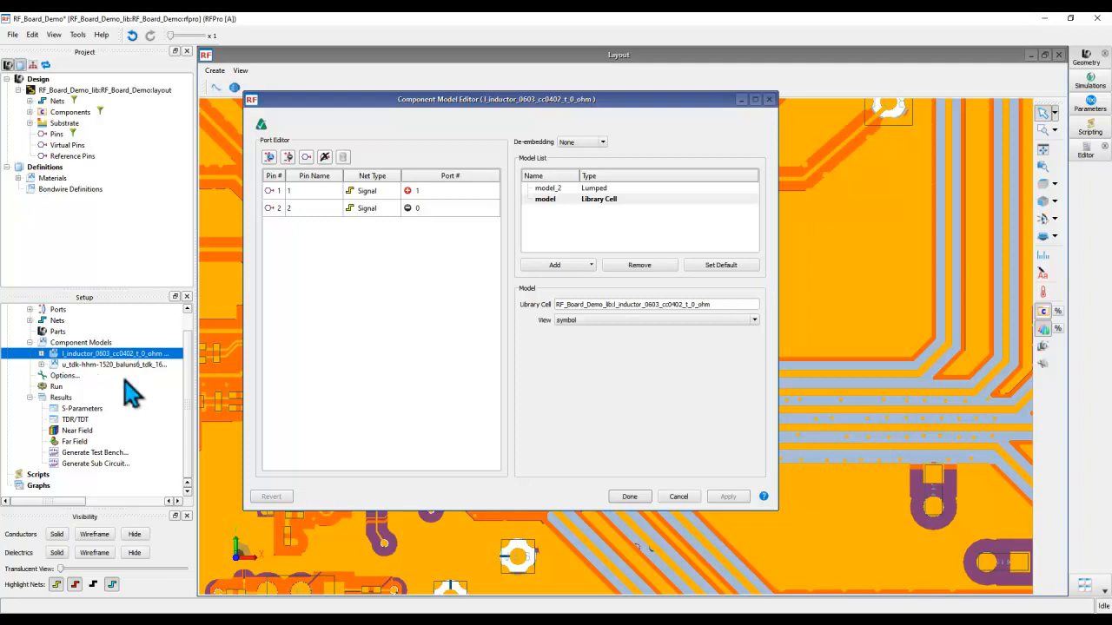
pyautogui.moveTo(617, 382)
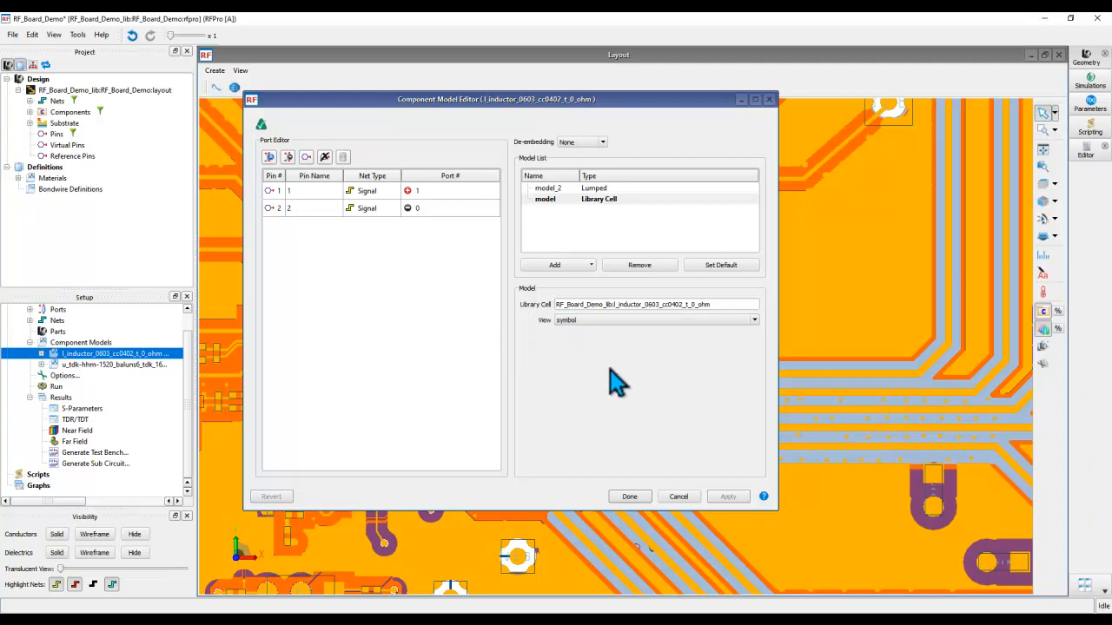
pyautogui.moveTo(105, 401)
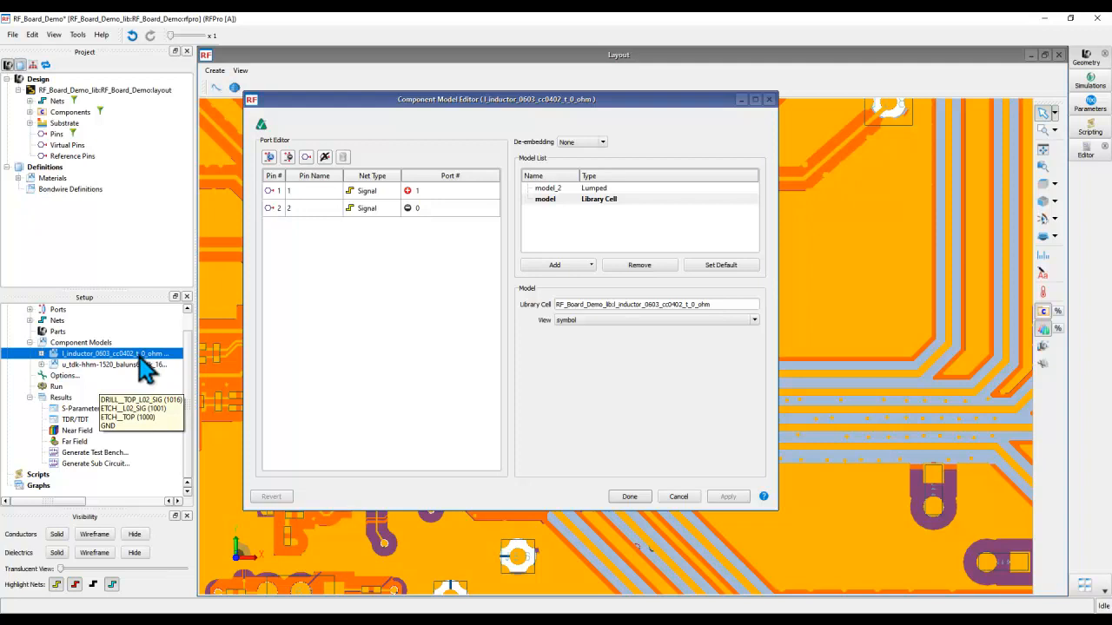
pyautogui.moveTo(131, 391)
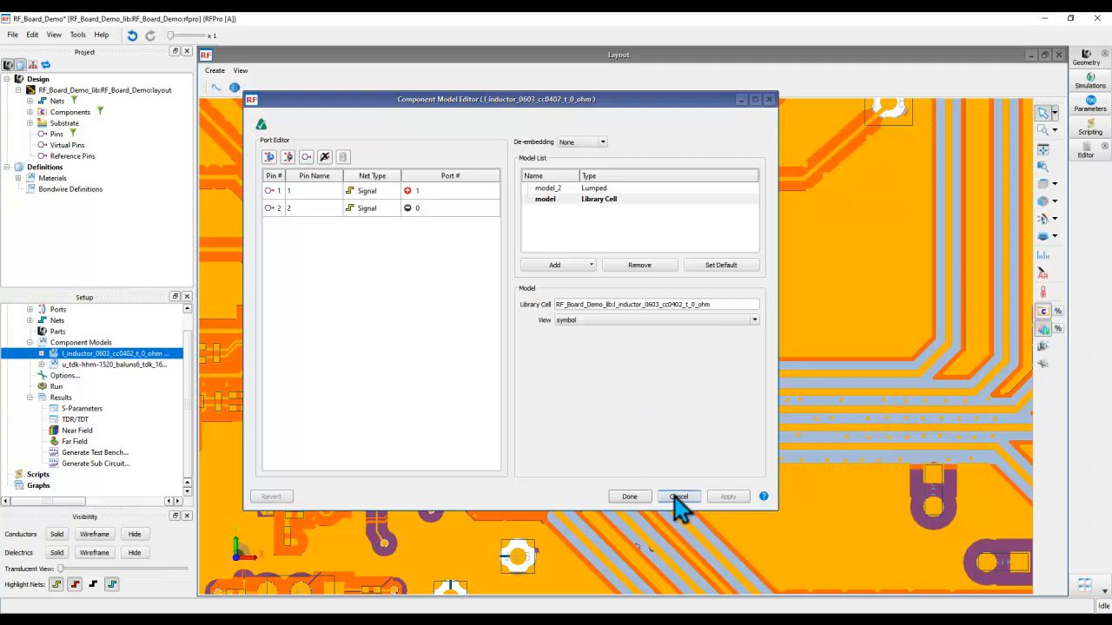
# Cancel the inductor's Component Model Editor, leaving the Library Cell model unchanged
pyautogui.click(678, 496)
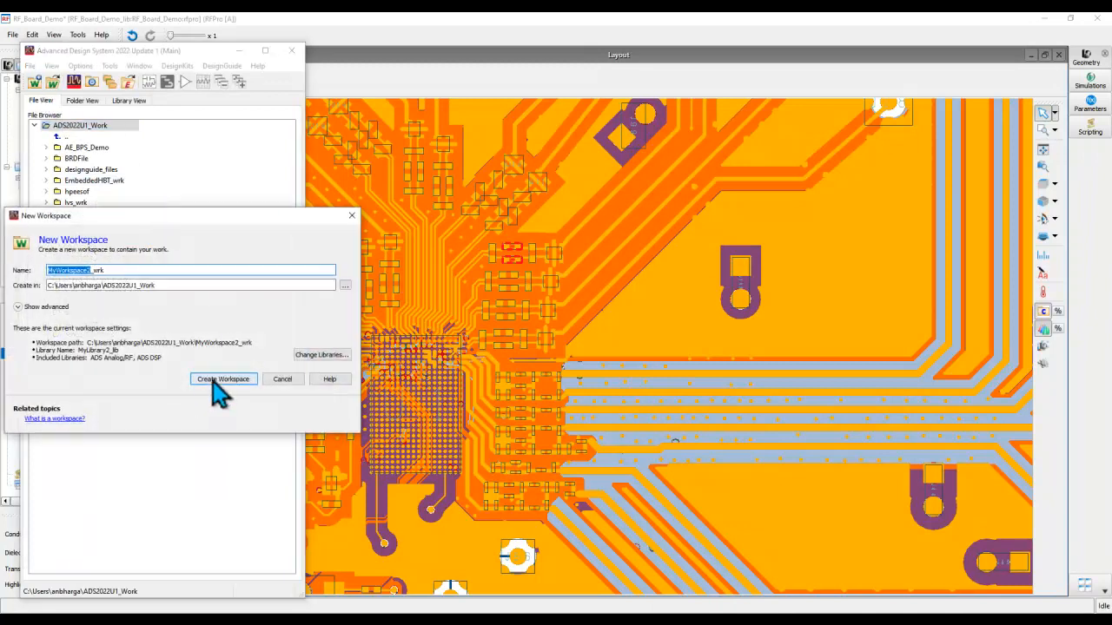
# Create the MyWorkspace2_wrk workspace and run File > Update References
pyautogui.click(222, 379)
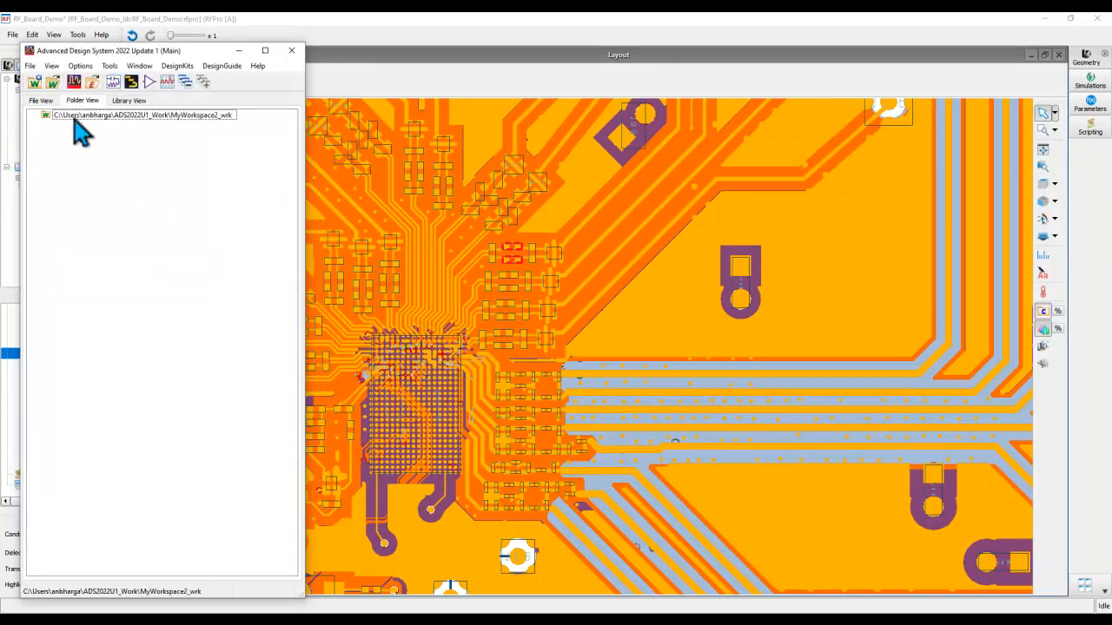
pyautogui.click(30, 66)
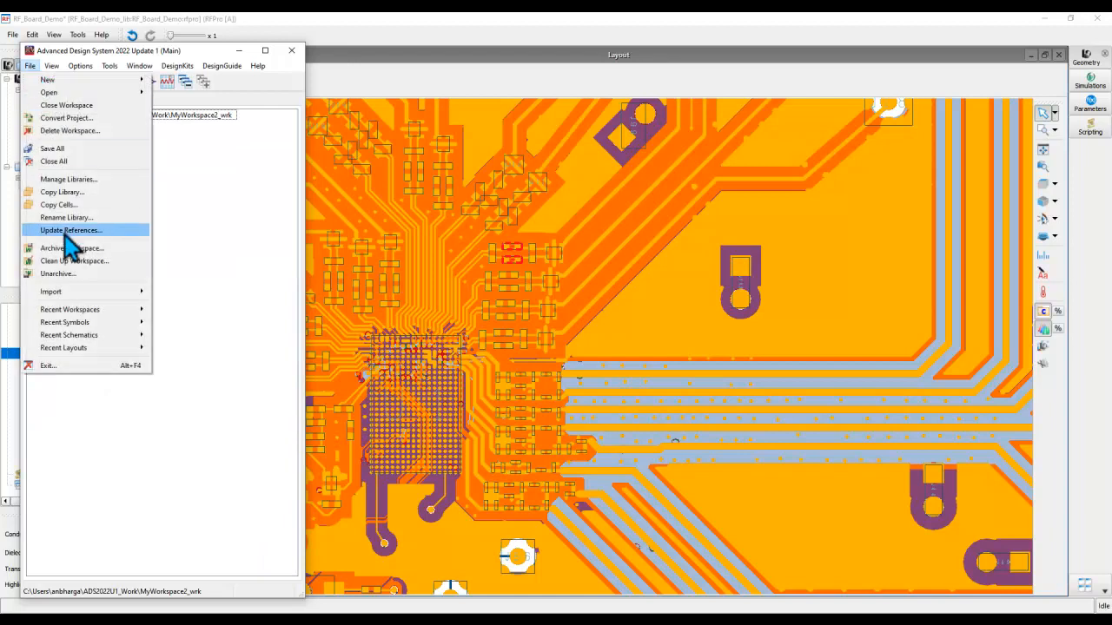
pyautogui.click(50, 291)
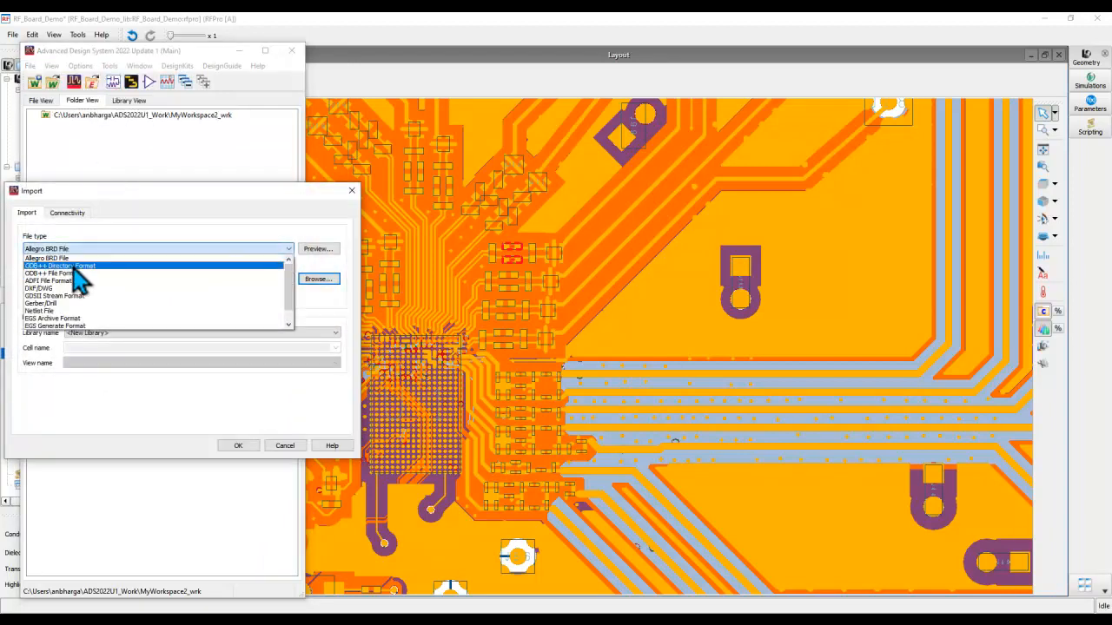
# Import RF_Board_Demo.brd as an Allegro BRD file and open the imported board layout
pyautogui.click(47, 258)
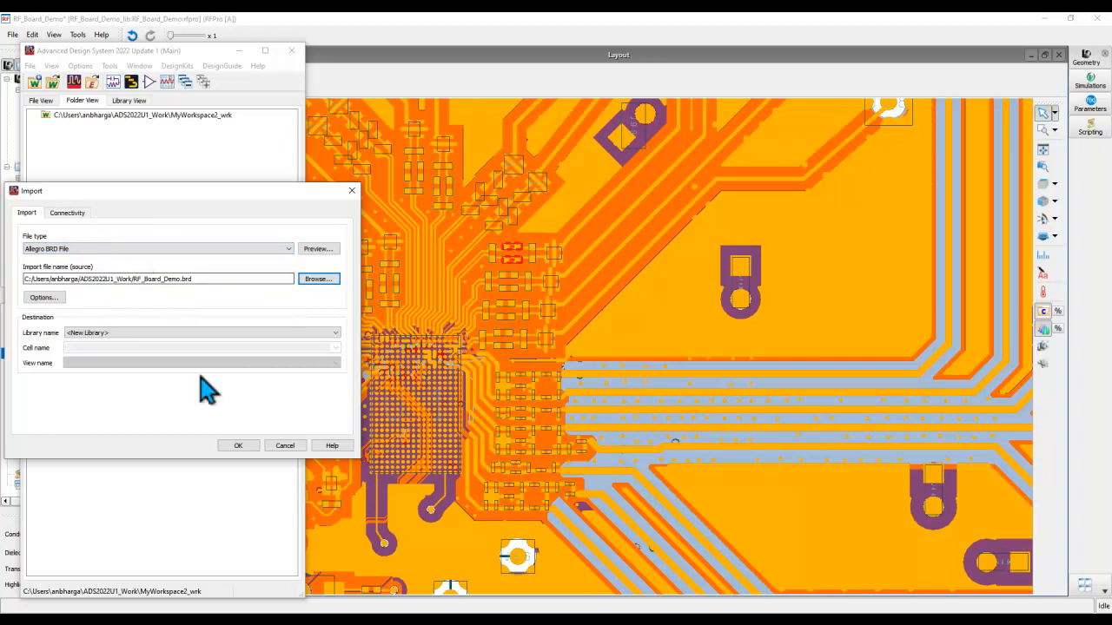
pyautogui.click(237, 445)
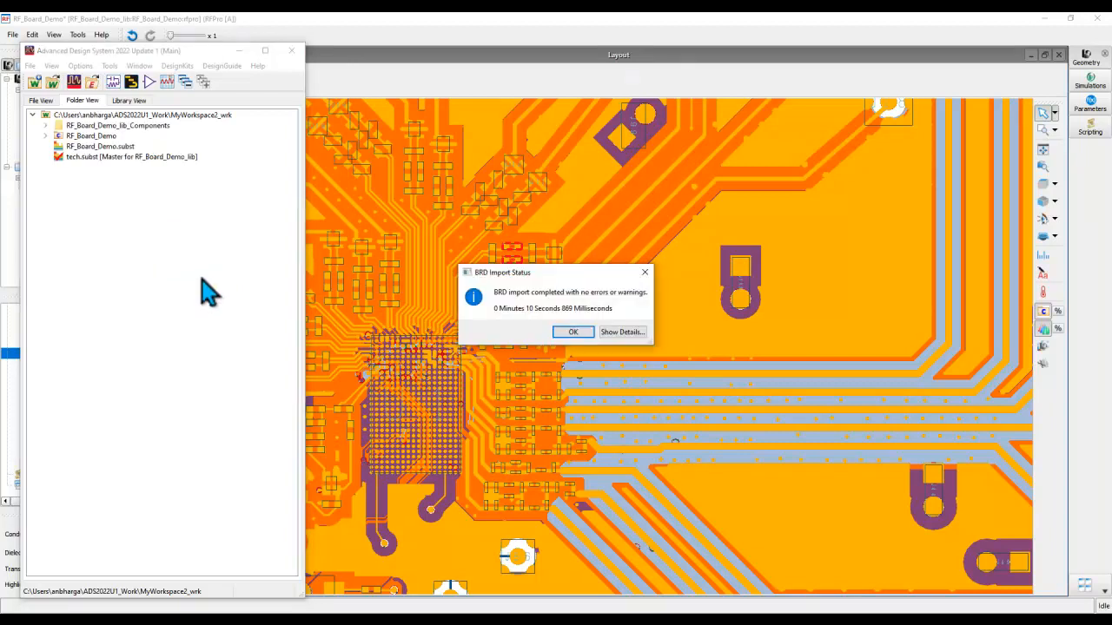
pyautogui.click(572, 332)
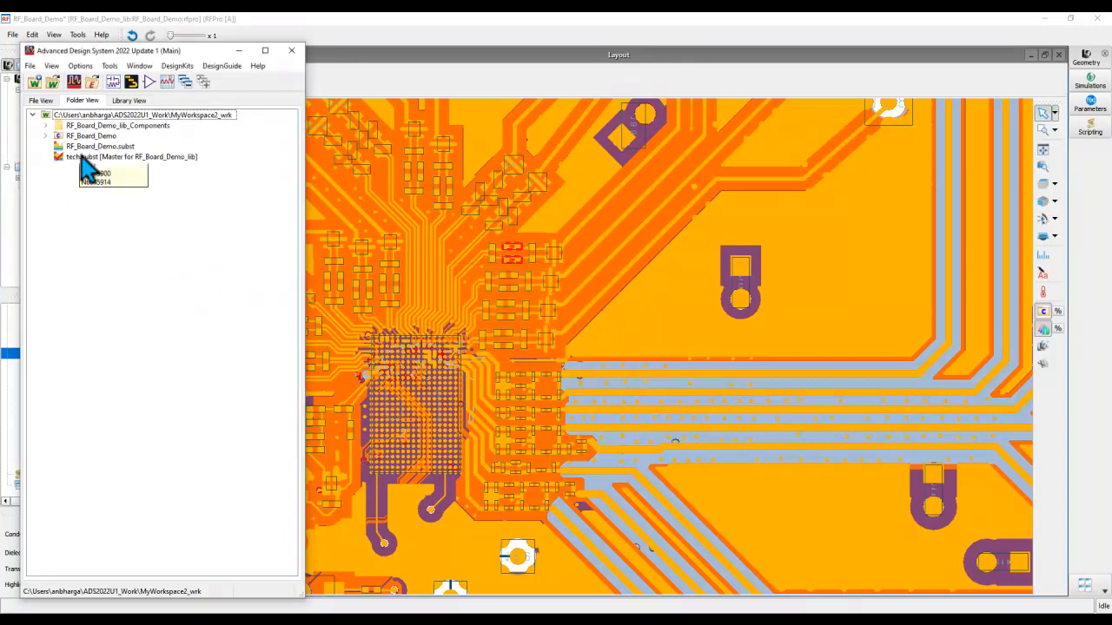
pyautogui.moveTo(79, 170)
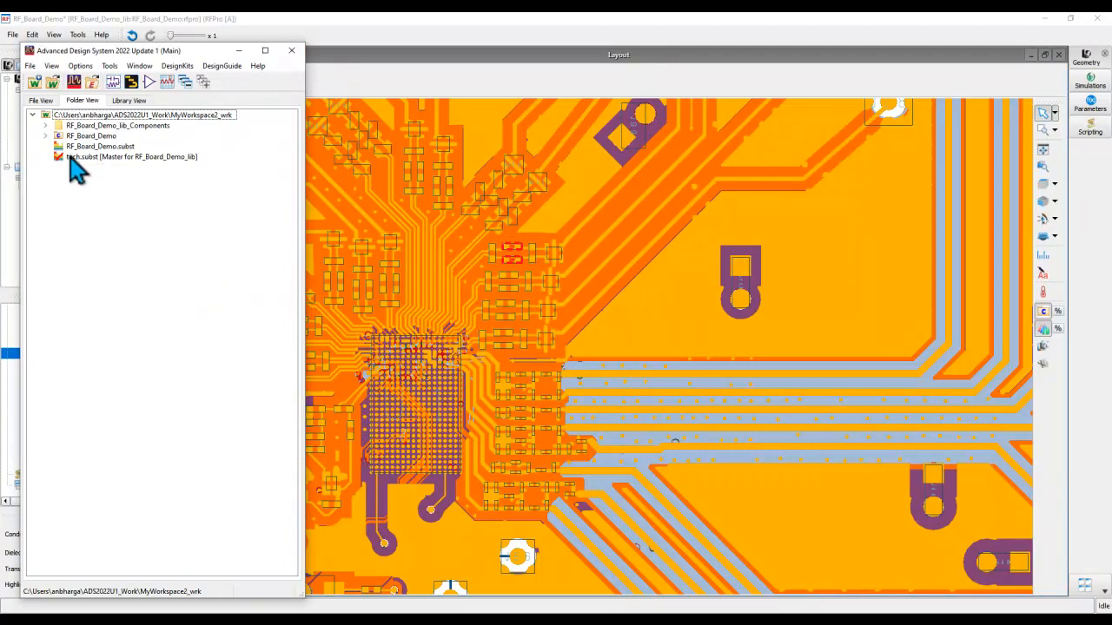
pyautogui.moveTo(82, 158)
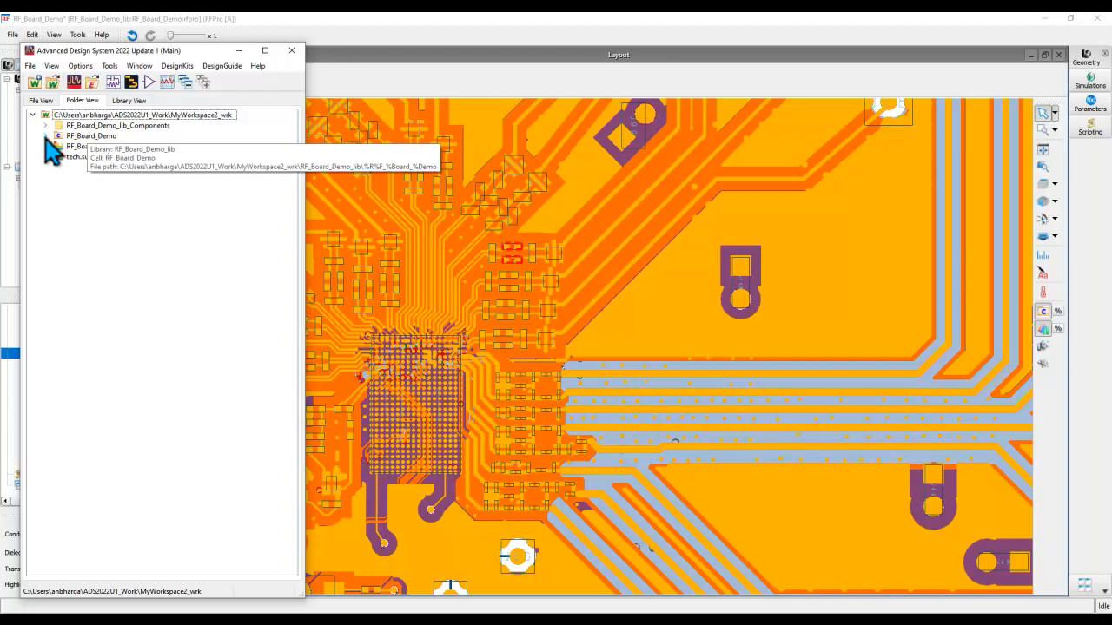
pyautogui.click(45, 136)
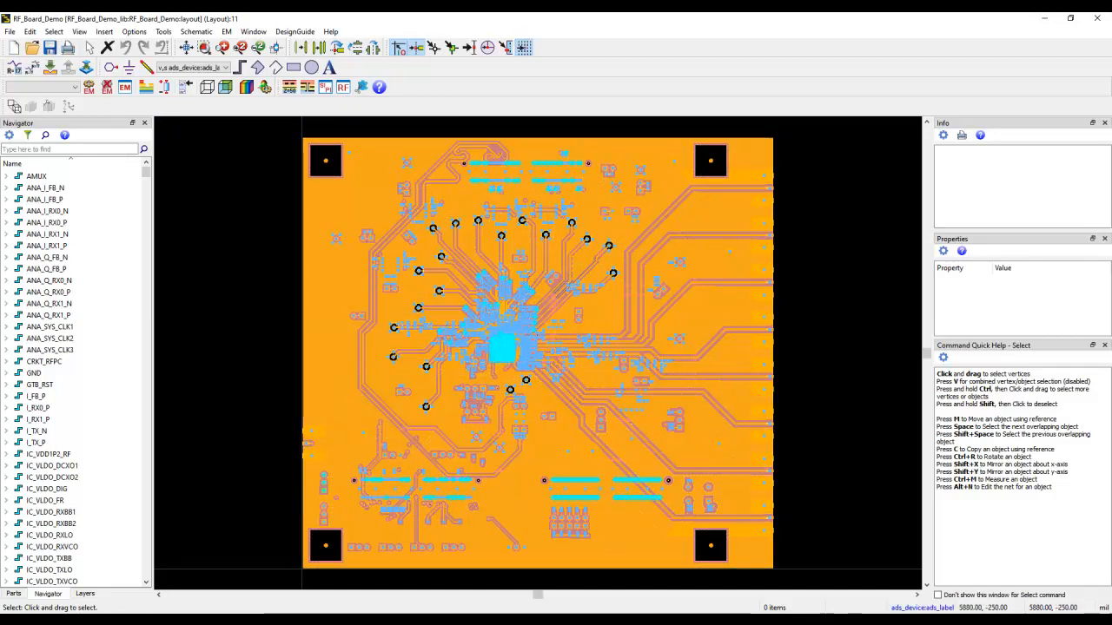
pyautogui.moveTo(660, 600)
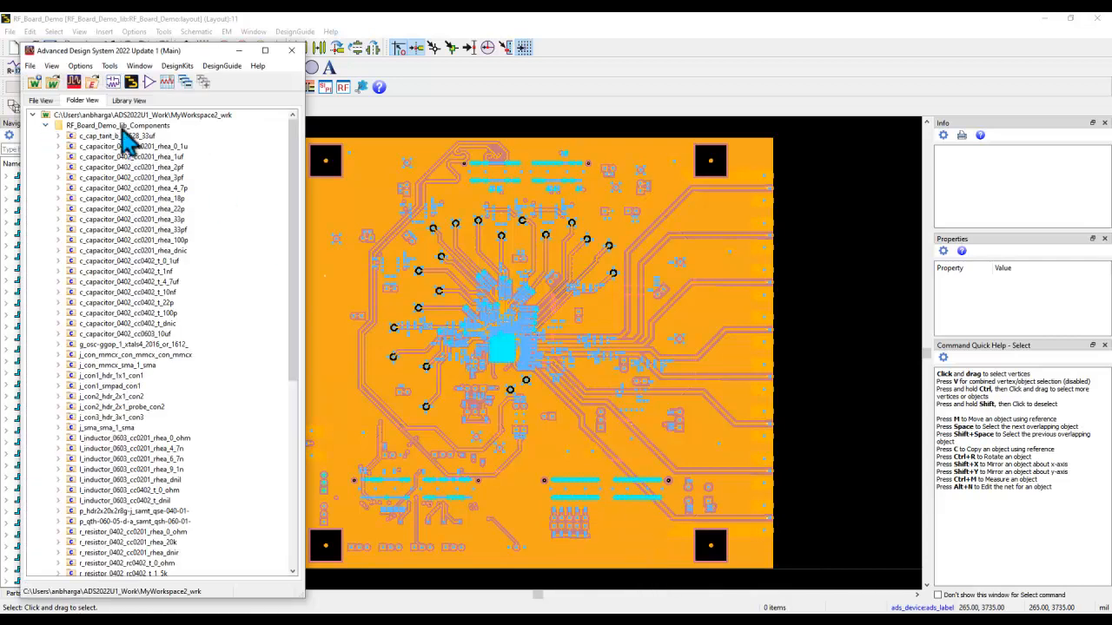
pyautogui.moveTo(154, 393)
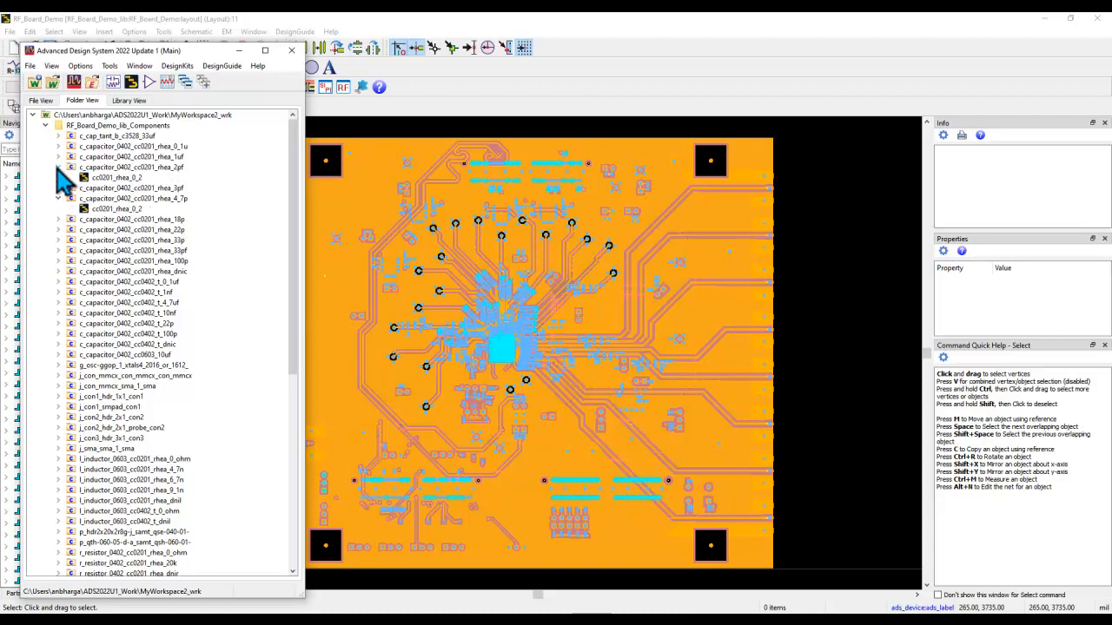
# Expand a capacitor cell in RF_Board_Demo_lib_Components to view its footprint layout
pyautogui.click(58, 156)
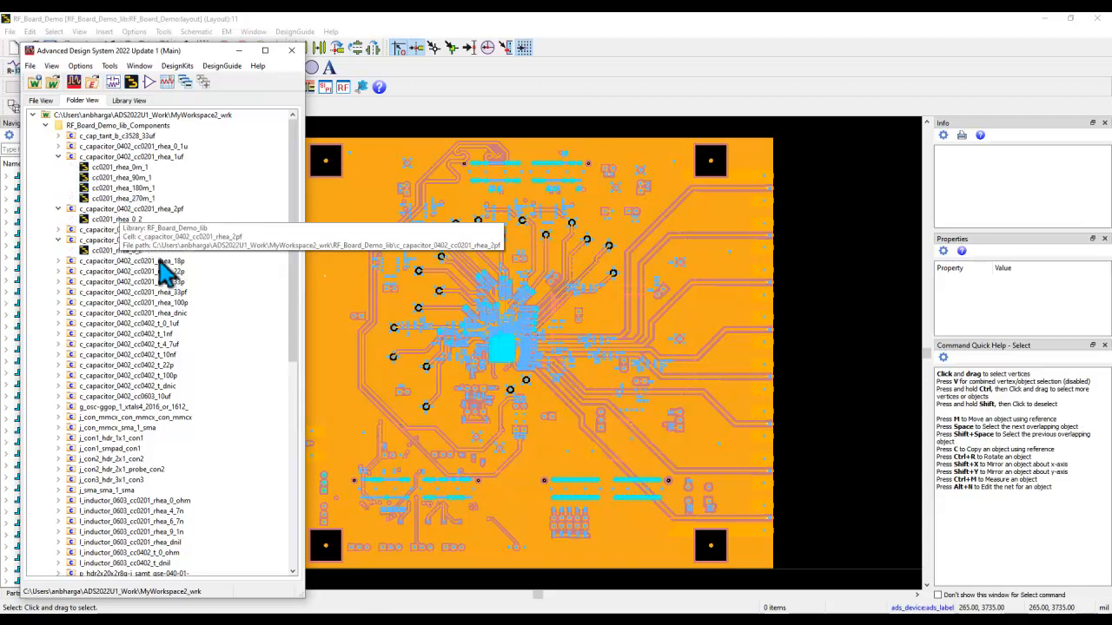
pyautogui.moveTo(530, 374)
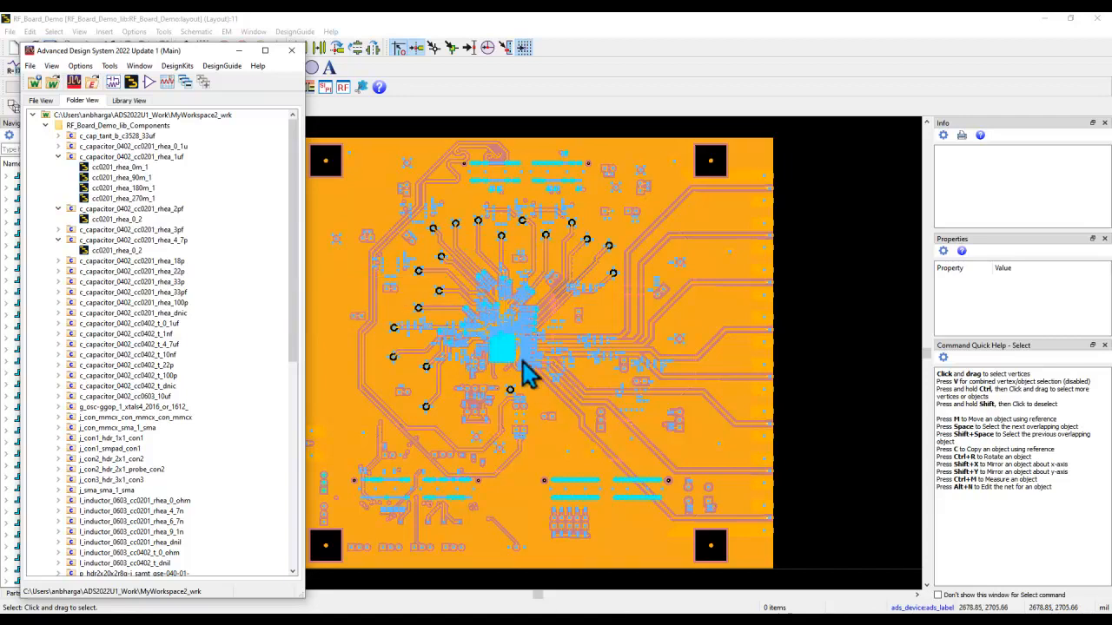
pyautogui.moveTo(235, 310)
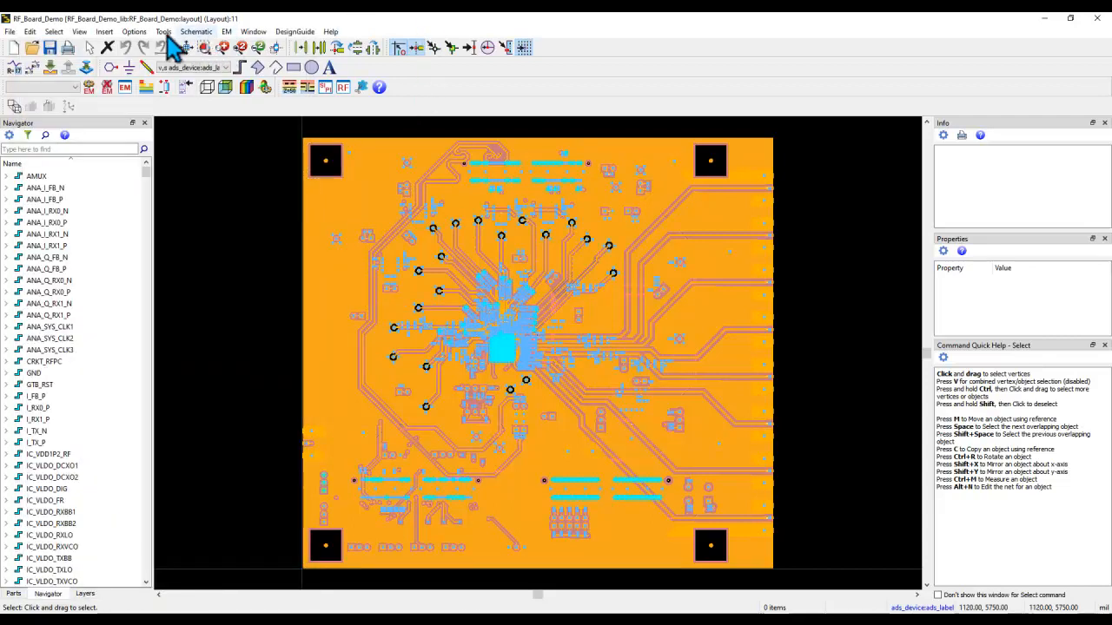
# Show the layout window's Tools menu with its RFPro, SIPro/PIPro and PEPro entries
pyautogui.click(163, 31)
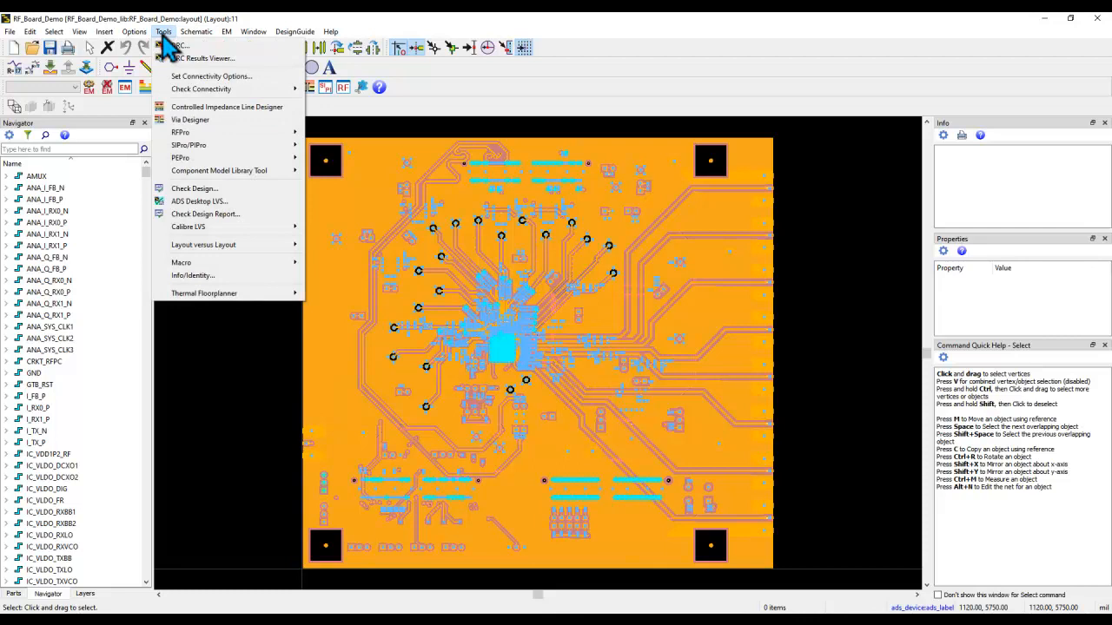
pyautogui.moveTo(170, 48)
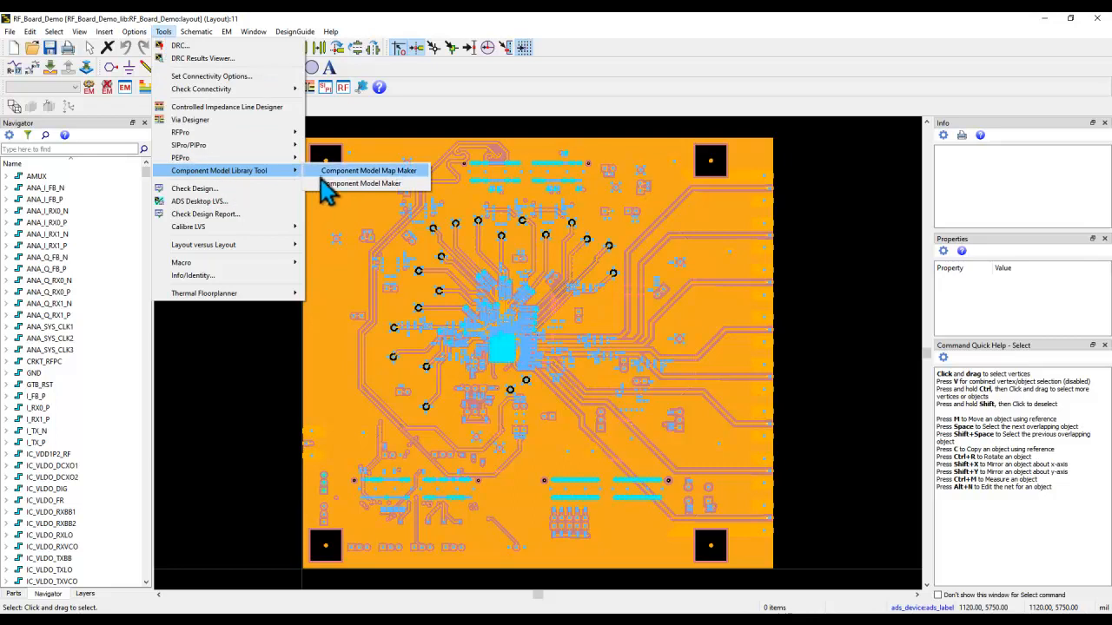
pyautogui.moveTo(334, 189)
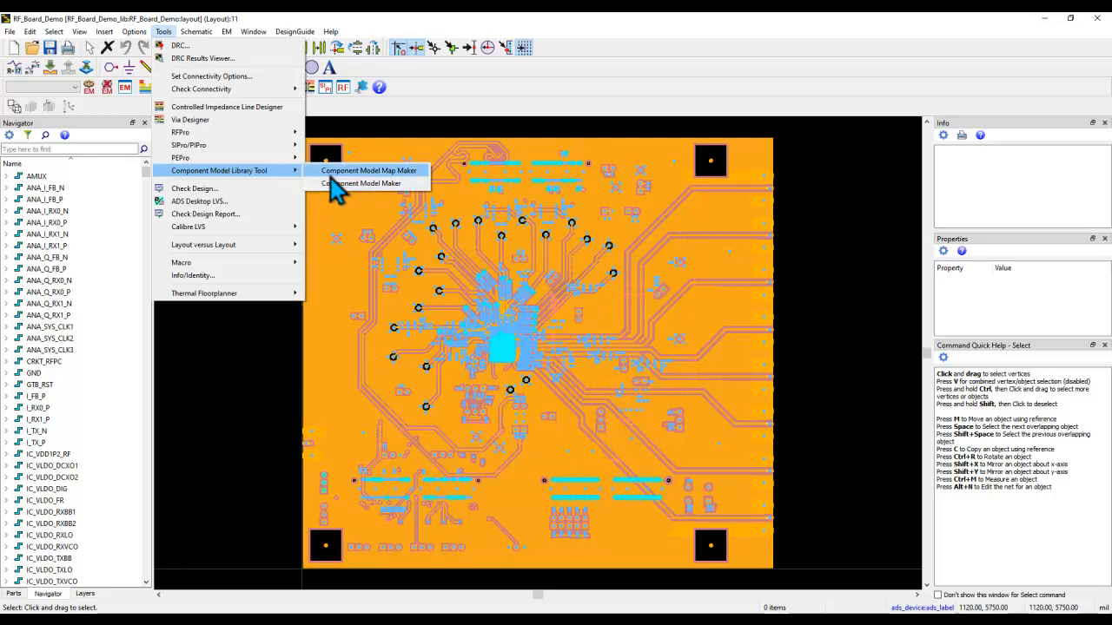
# Run Component Model Map Maker on RF_Board_Demo_lib, showing only component cells
pyautogui.click(368, 170)
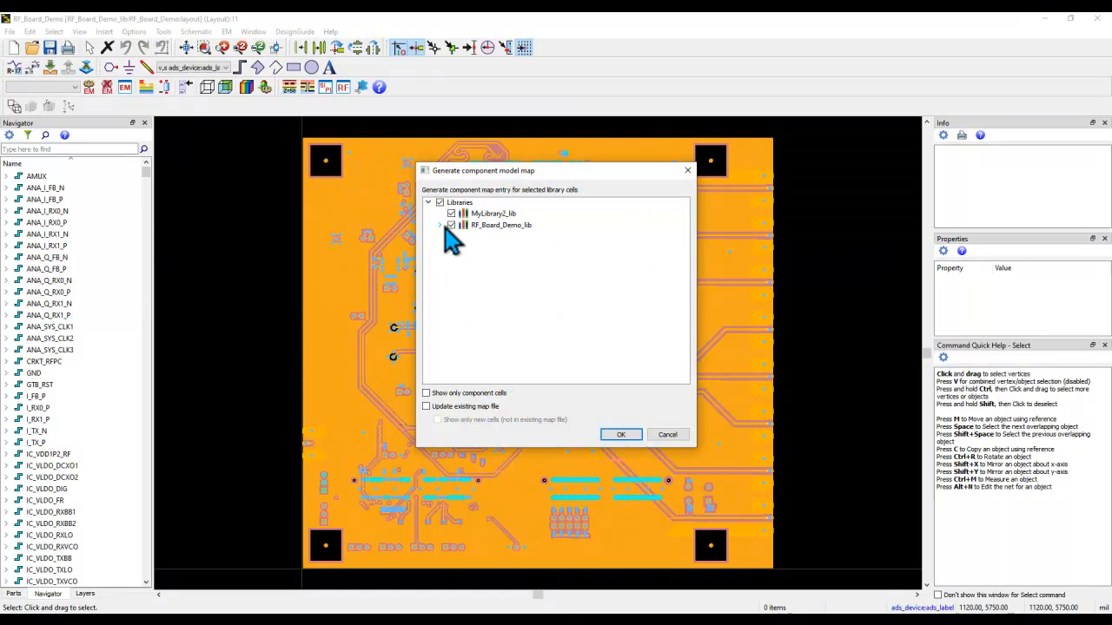
pyautogui.click(440, 225)
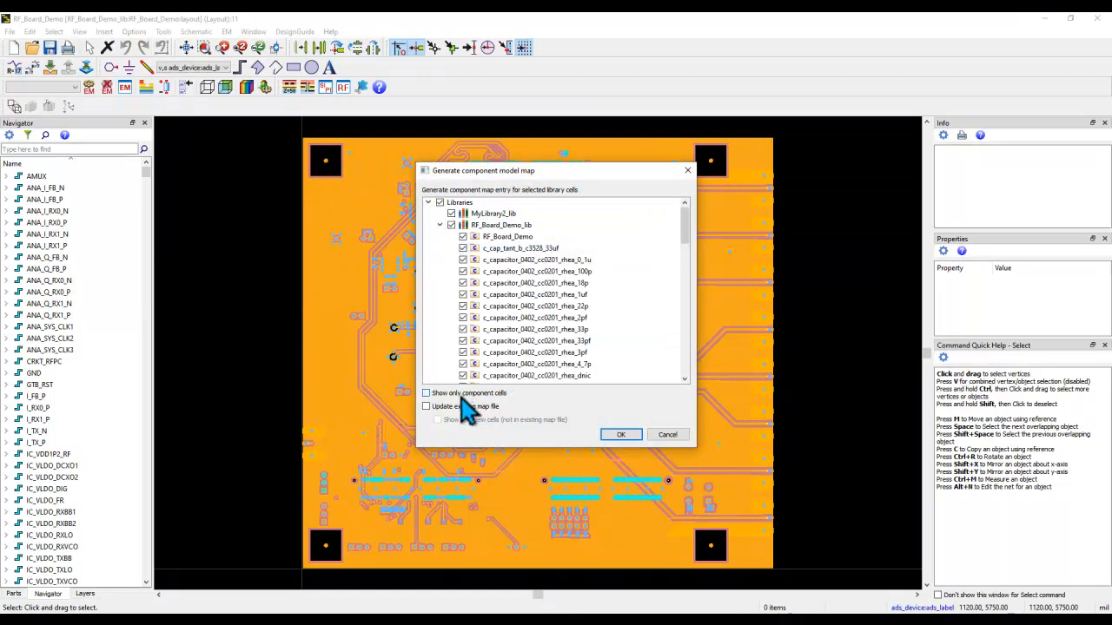
pyautogui.click(427, 393)
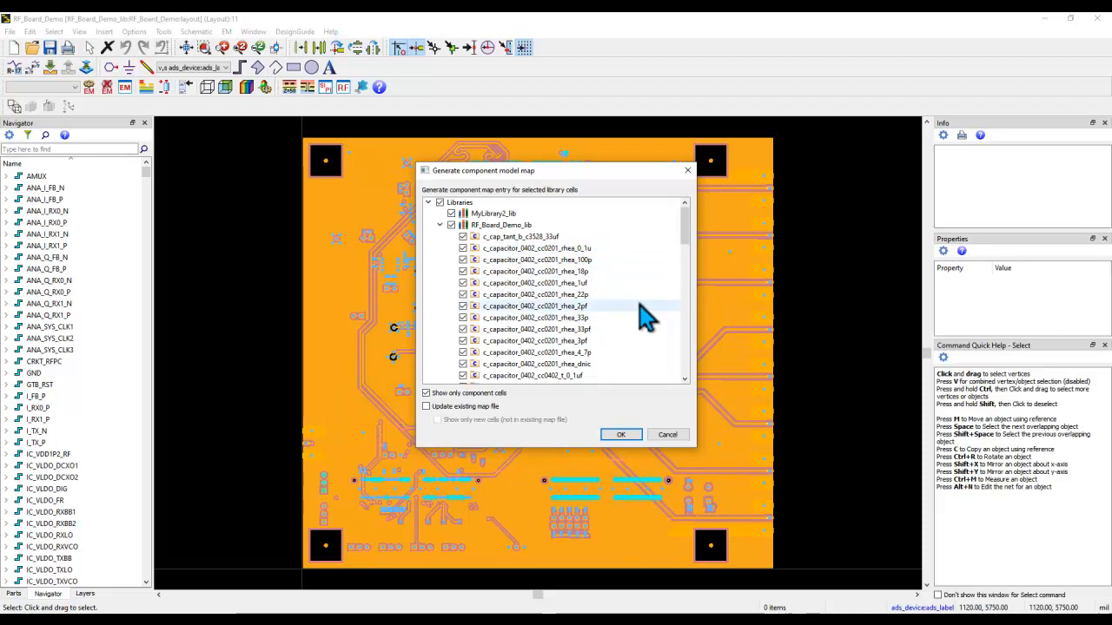
pyautogui.moveTo(447, 413)
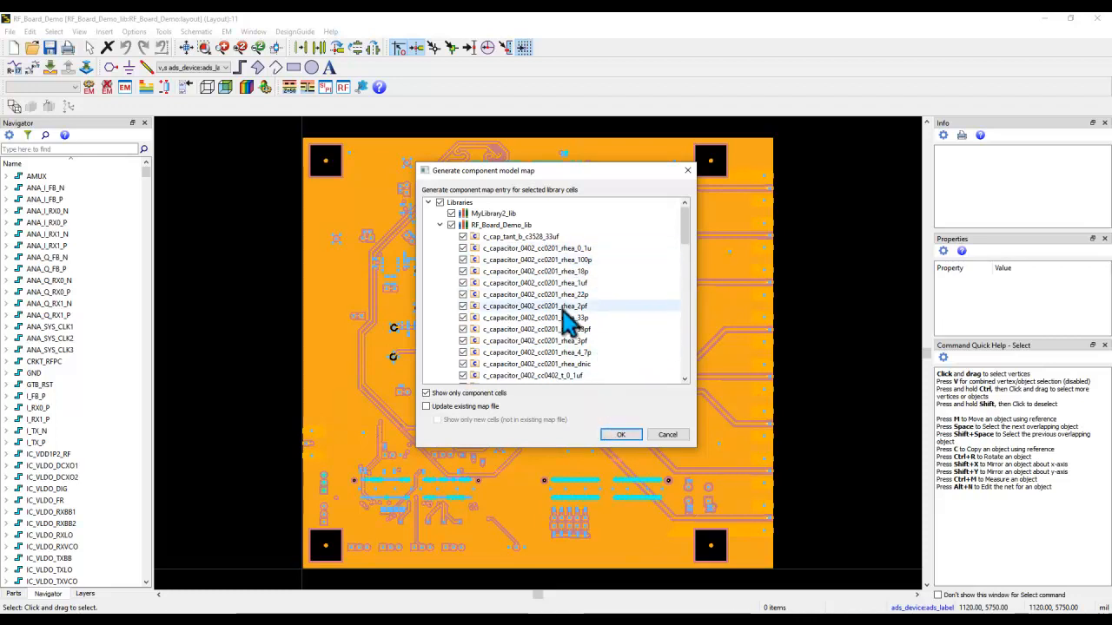
pyautogui.scroll(-3)
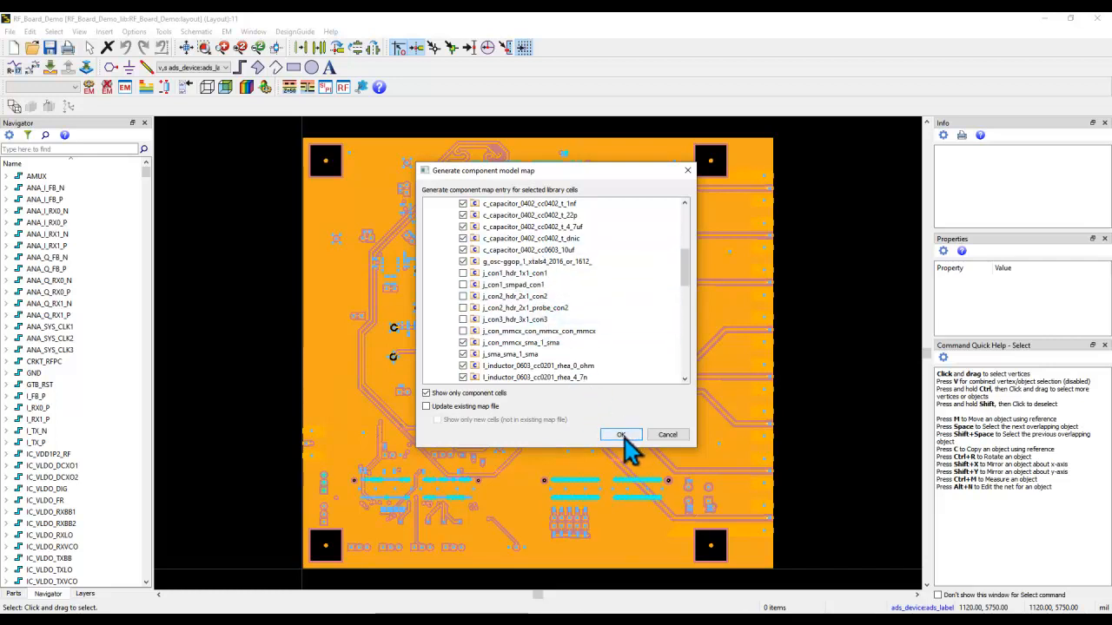
pyautogui.click(620, 434)
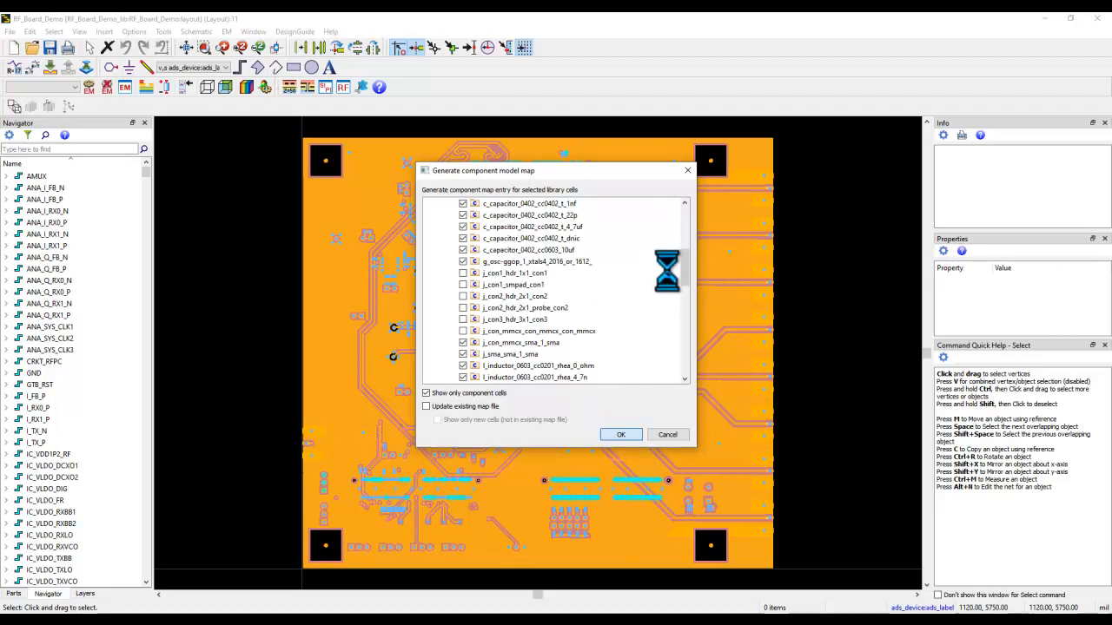
# Finish map generation with 0 errors and 23 parameter-value warnings
pyautogui.click(620, 434)
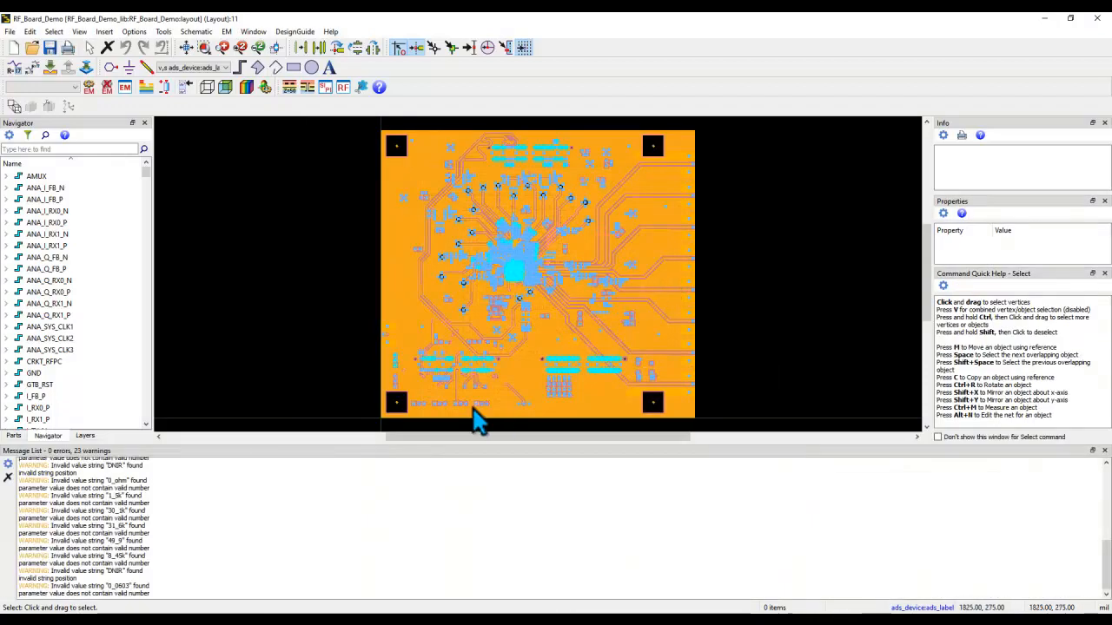
pyautogui.moveTo(126, 508)
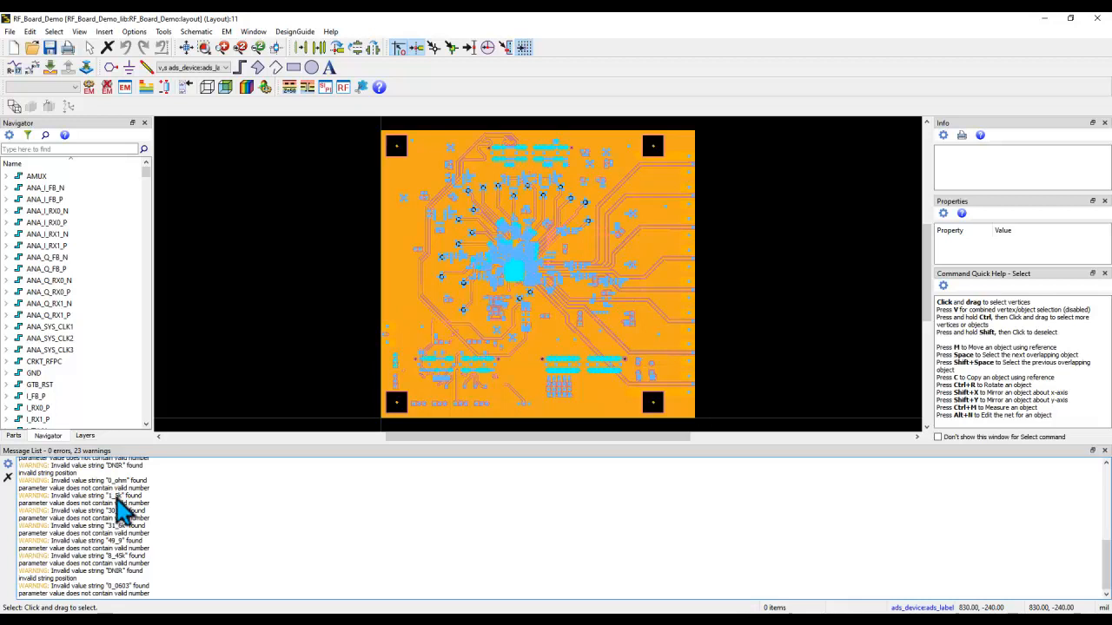
pyautogui.moveTo(119, 560)
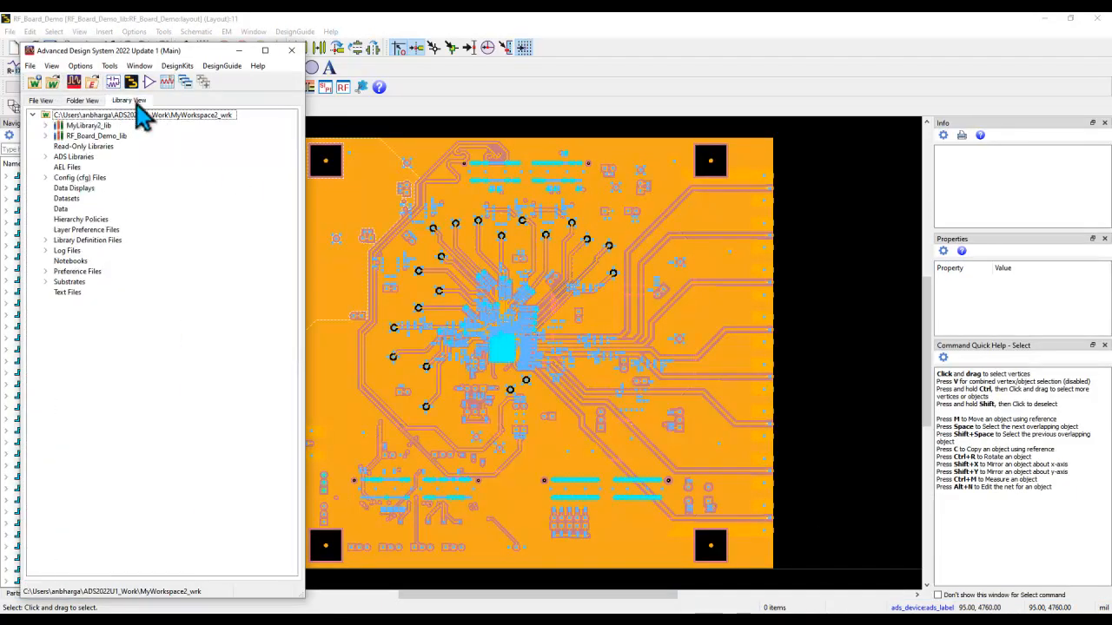
# Open the RF_Board_Demo_lib library folder in File Explorer
pyautogui.rightClick(95, 135)
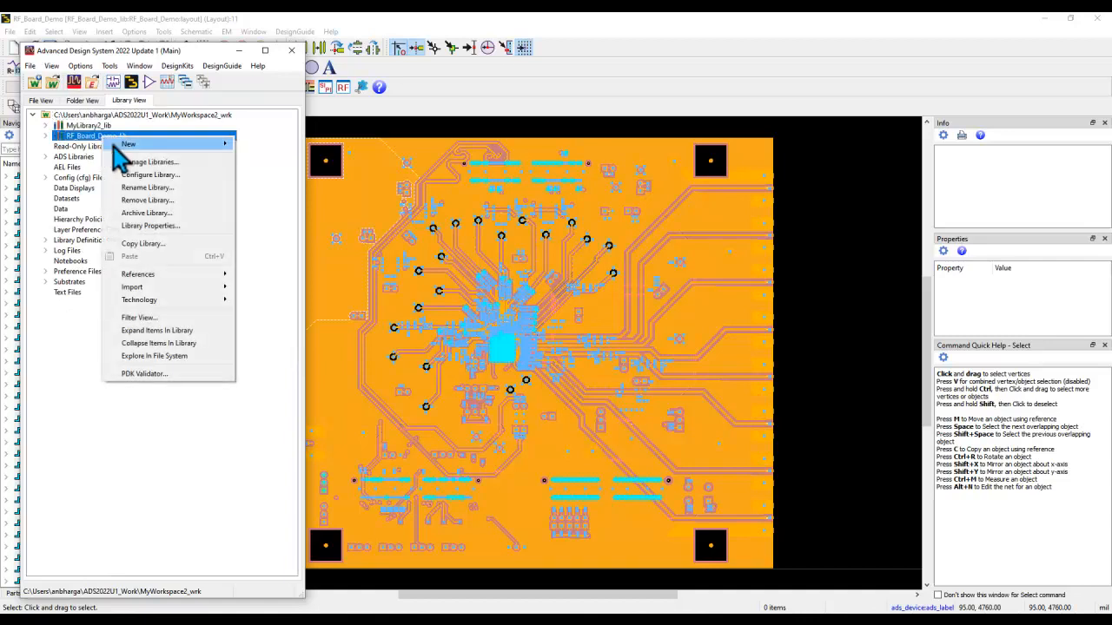
pyautogui.click(154, 357)
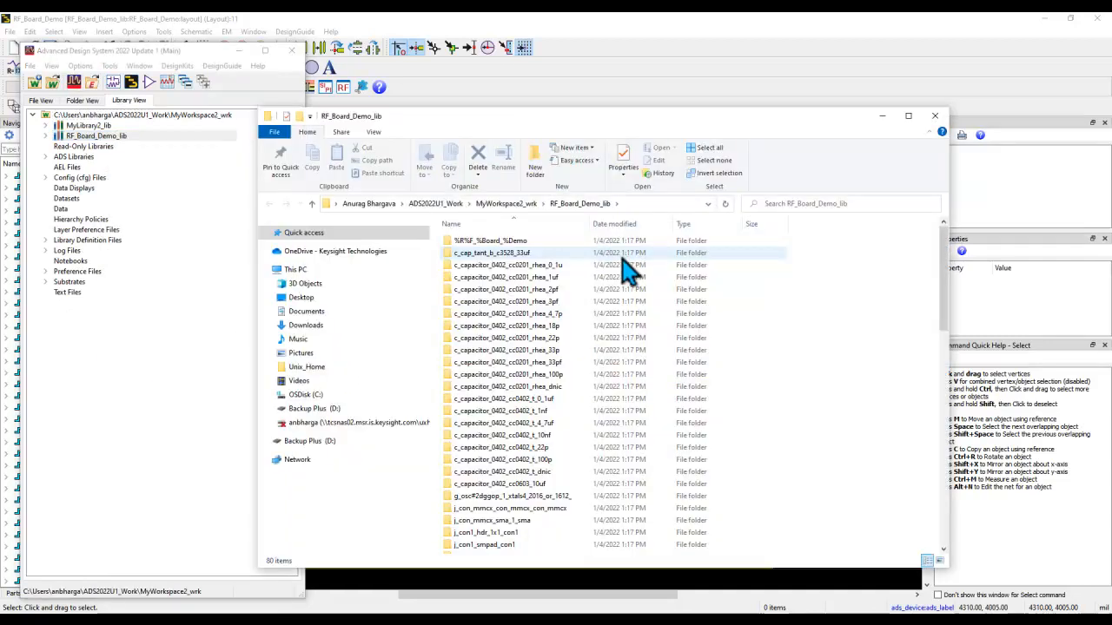
pyautogui.scroll(-3)
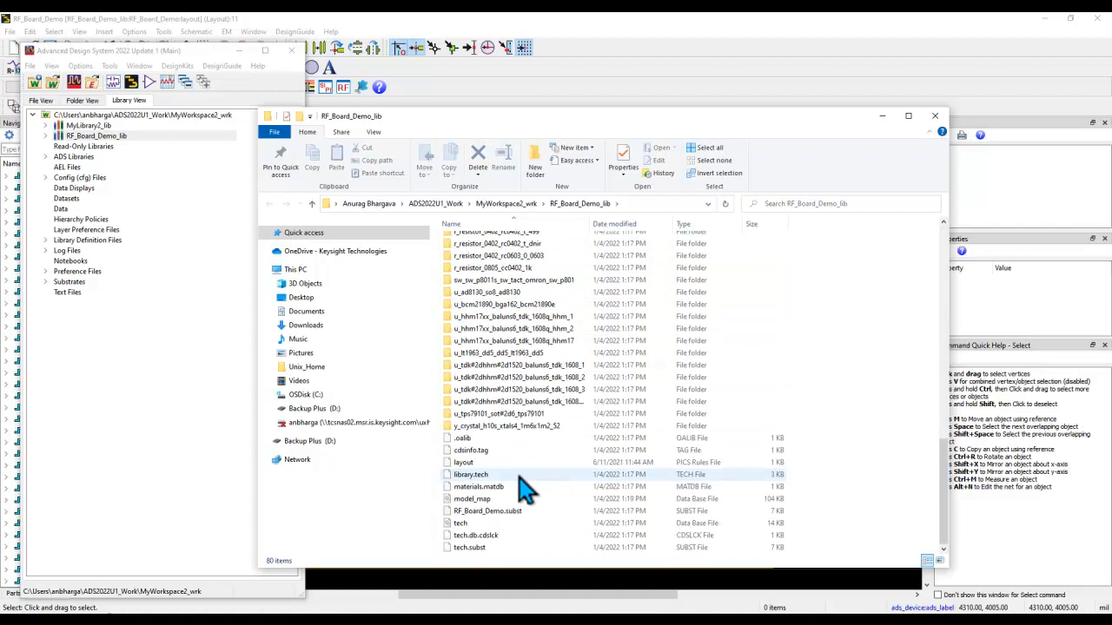
# Choose to open model_map.db with another app, listing available apps
pyautogui.click(472, 498)
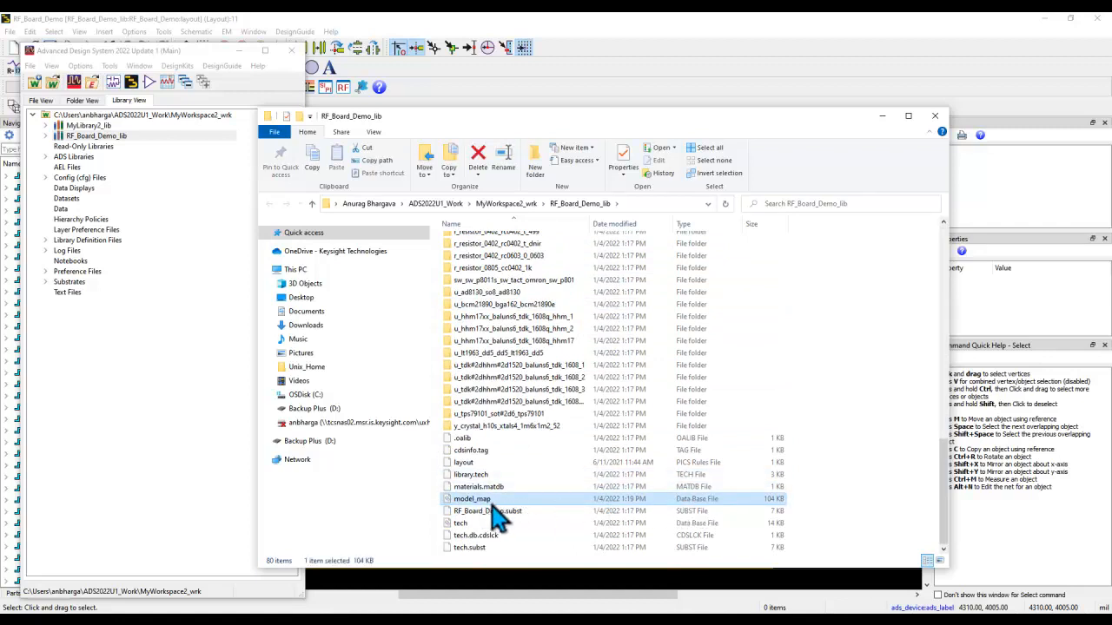
pyautogui.moveTo(487, 511)
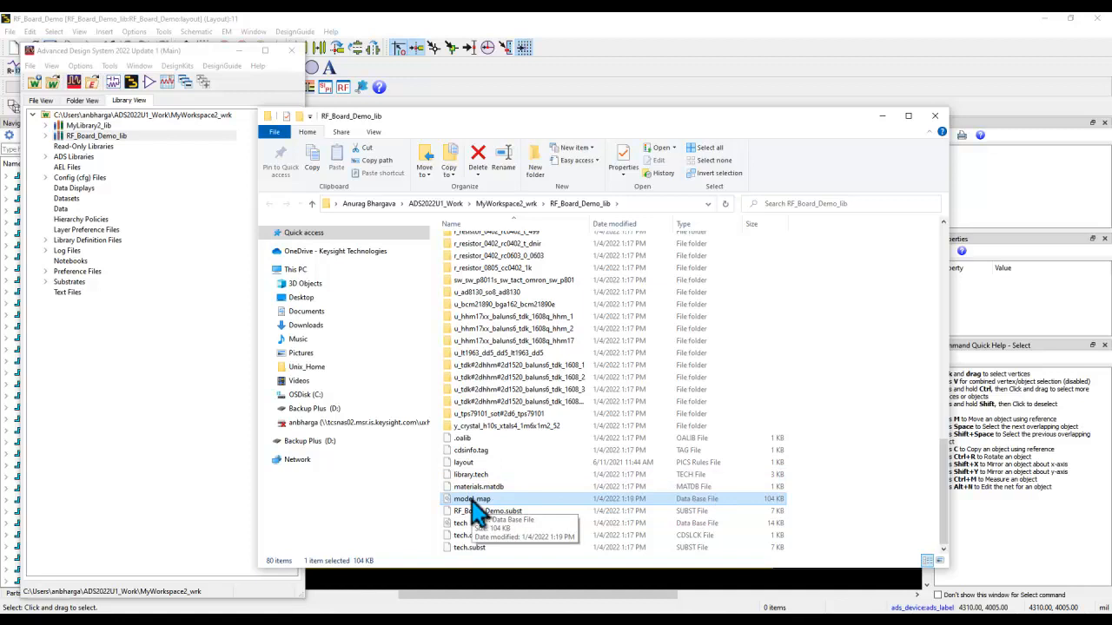
pyautogui.rightClick(473, 499)
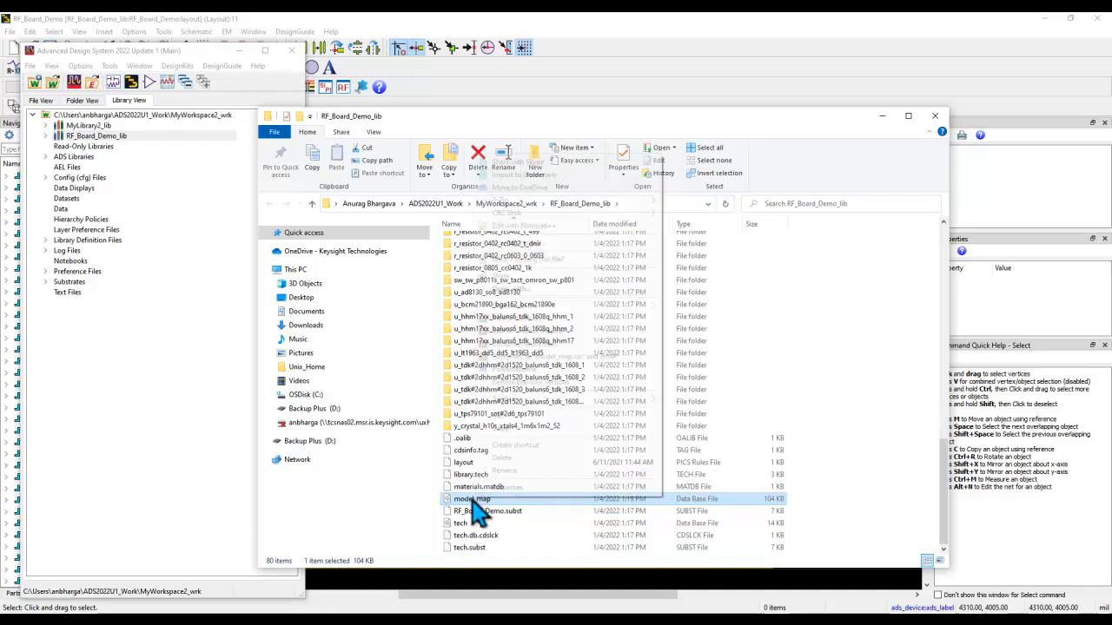
pyautogui.doubleClick(472, 499)
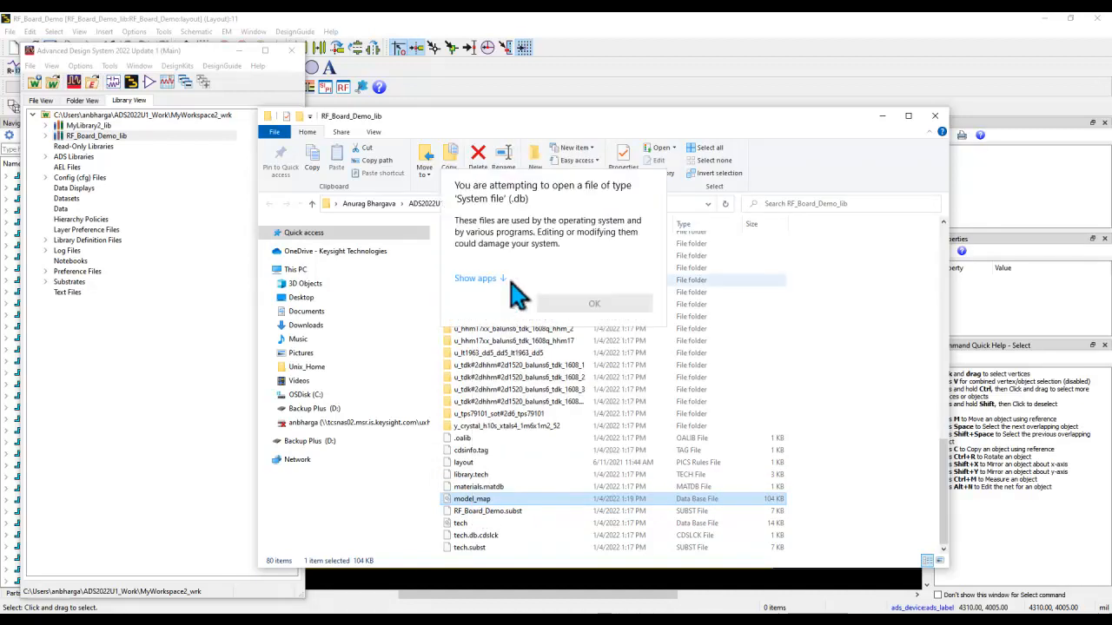
pyautogui.click(475, 278)
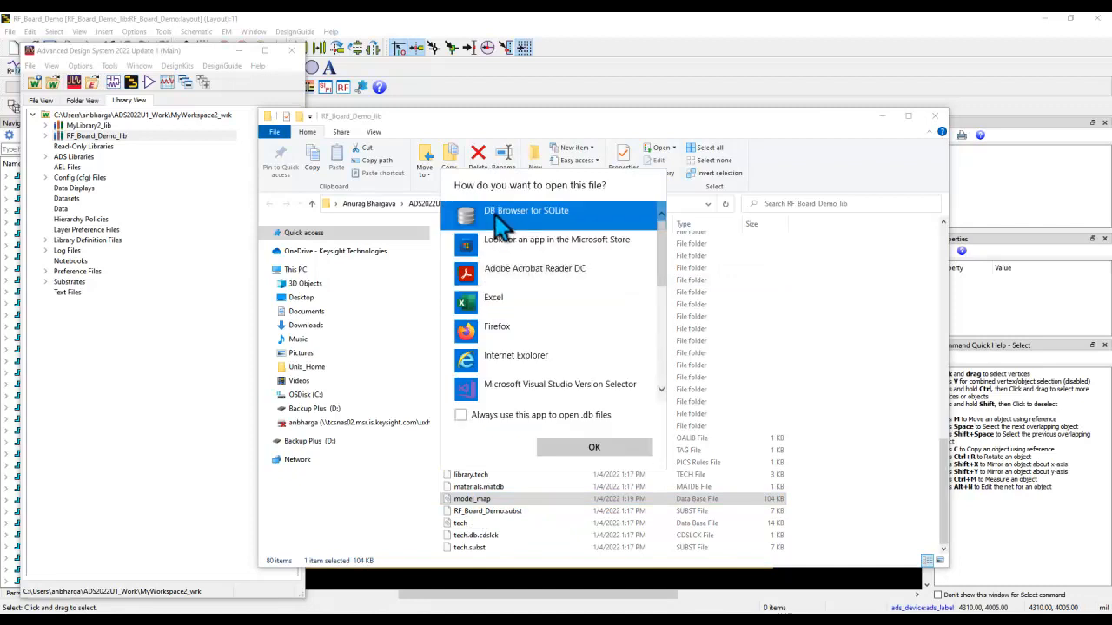
pyautogui.moveTo(515, 228)
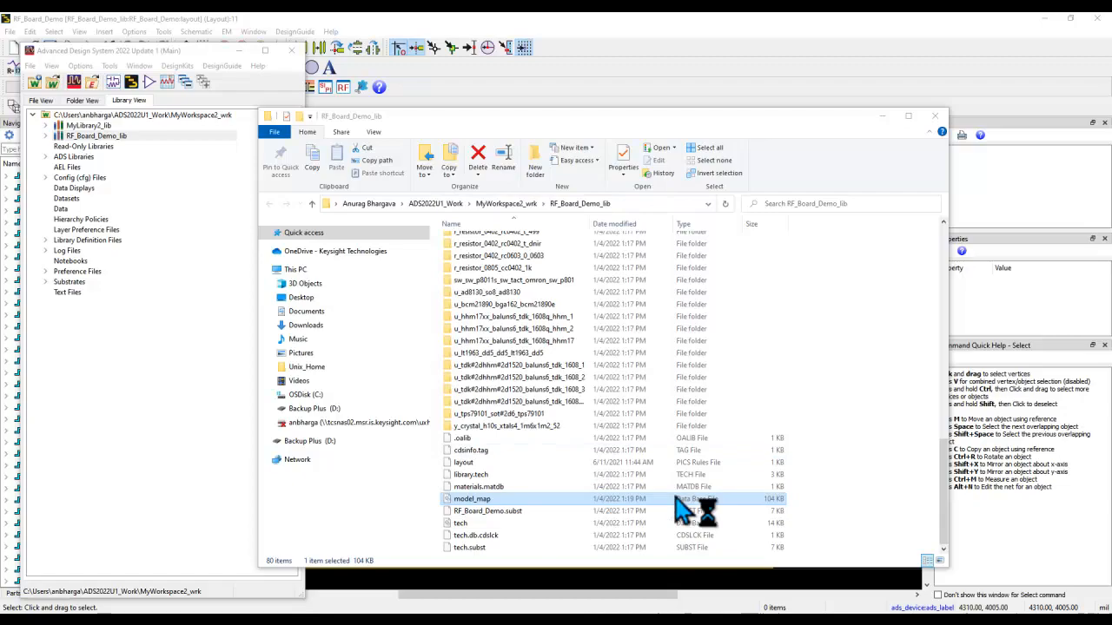
# Open model_map.db in DB Browser for SQLite and browse the ModelParameters table rows
pyautogui.doubleClick(472, 499)
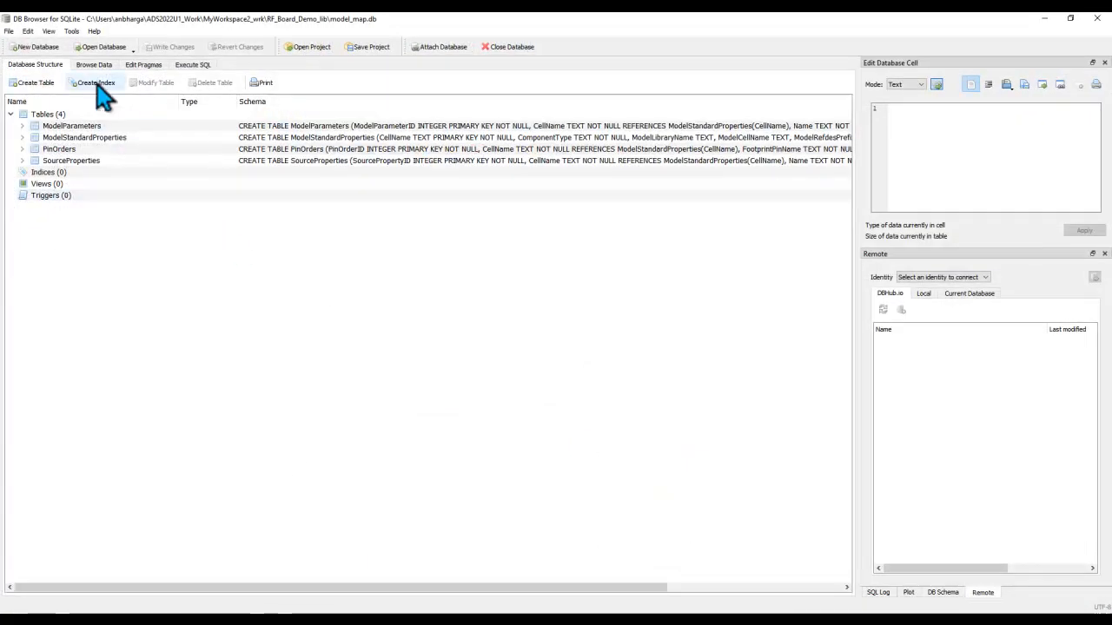
pyautogui.click(94, 65)
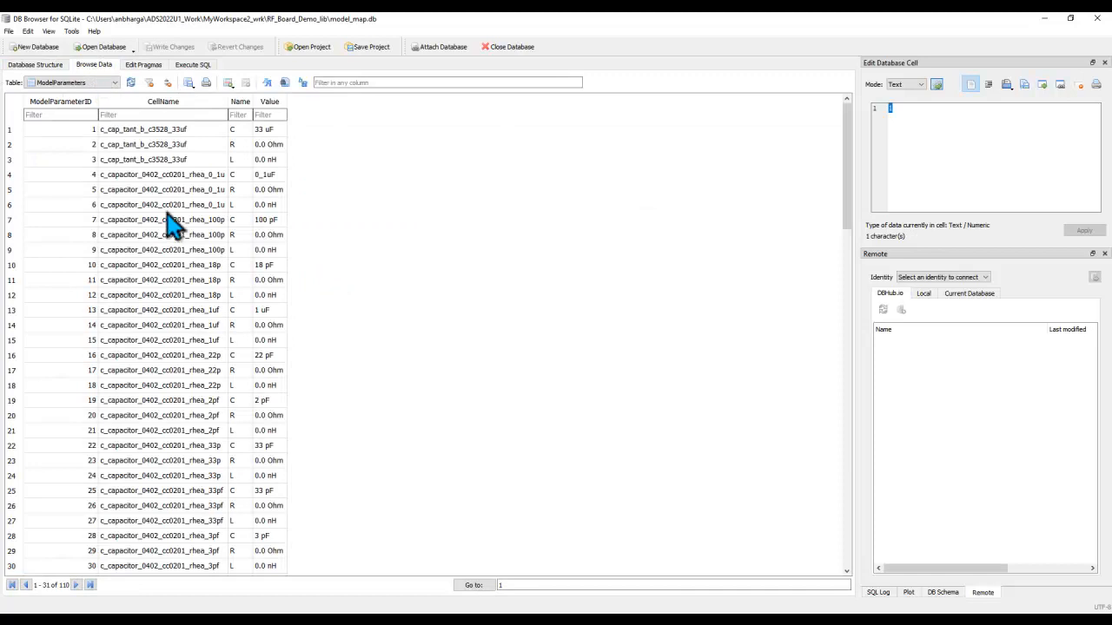
pyautogui.moveTo(269, 408)
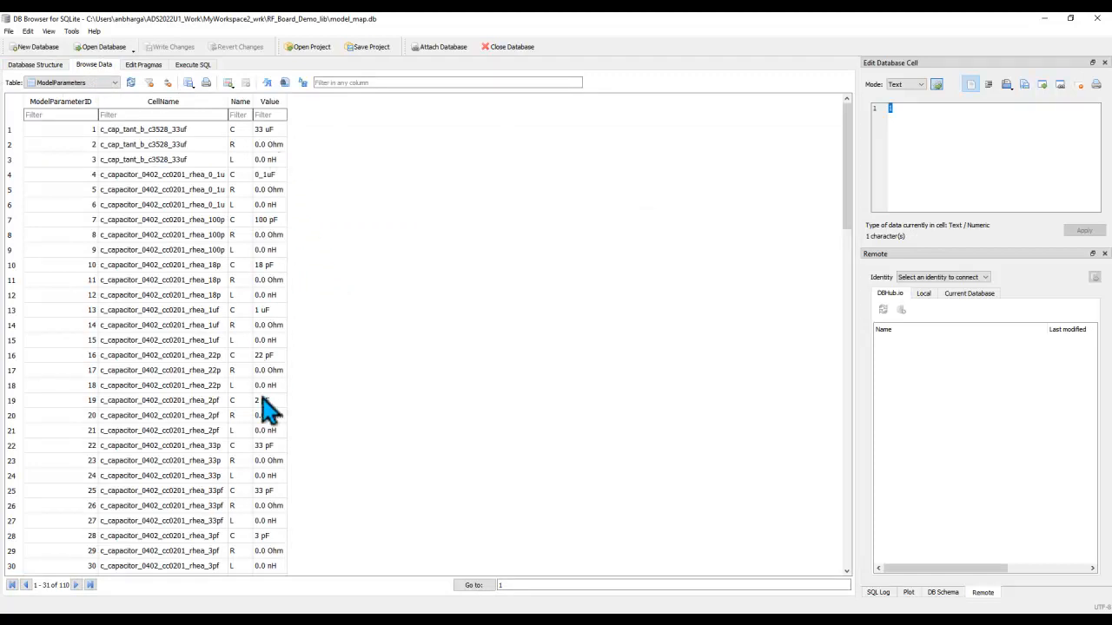
pyautogui.moveTo(274, 217)
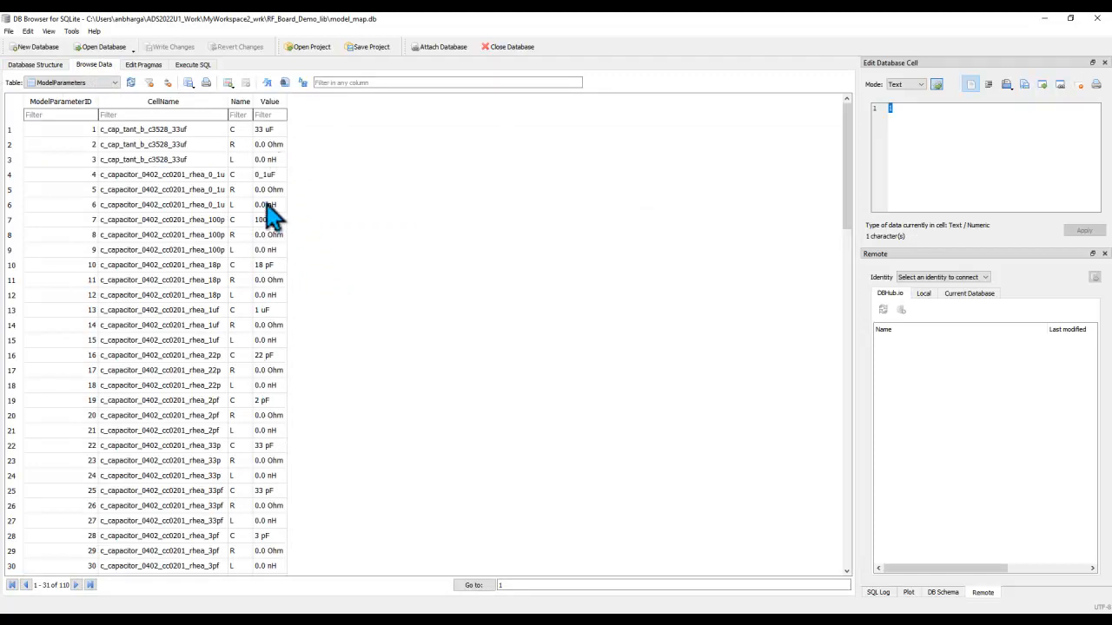
# Change row 4's value from 0_1uF to 0.1 uF and write changes to model_map
pyautogui.click(268, 175)
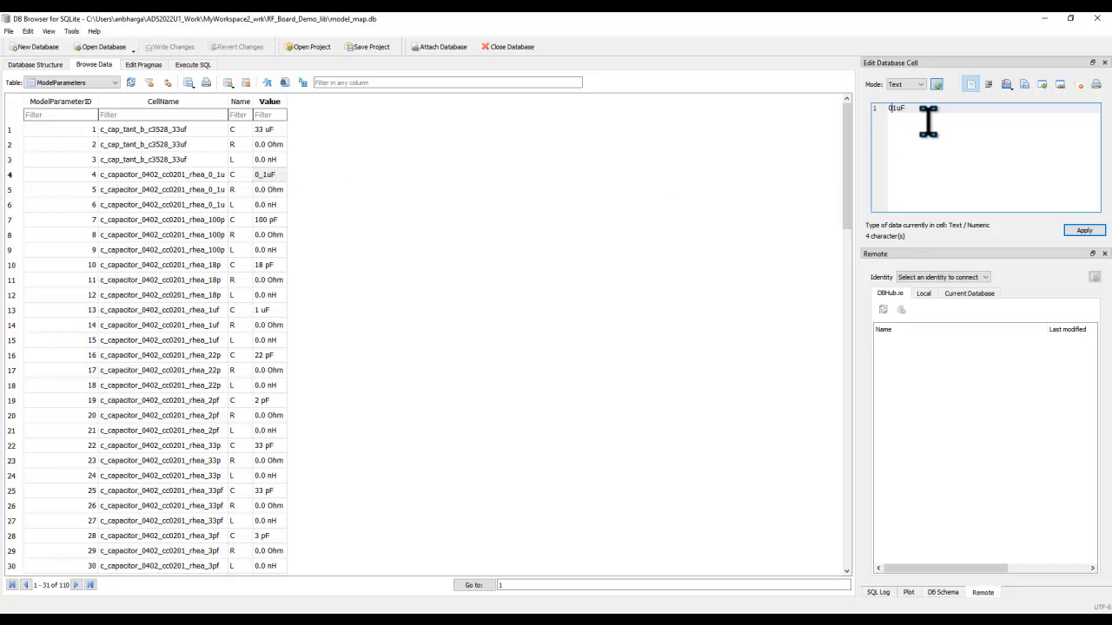
pyautogui.write('0.1 uF')
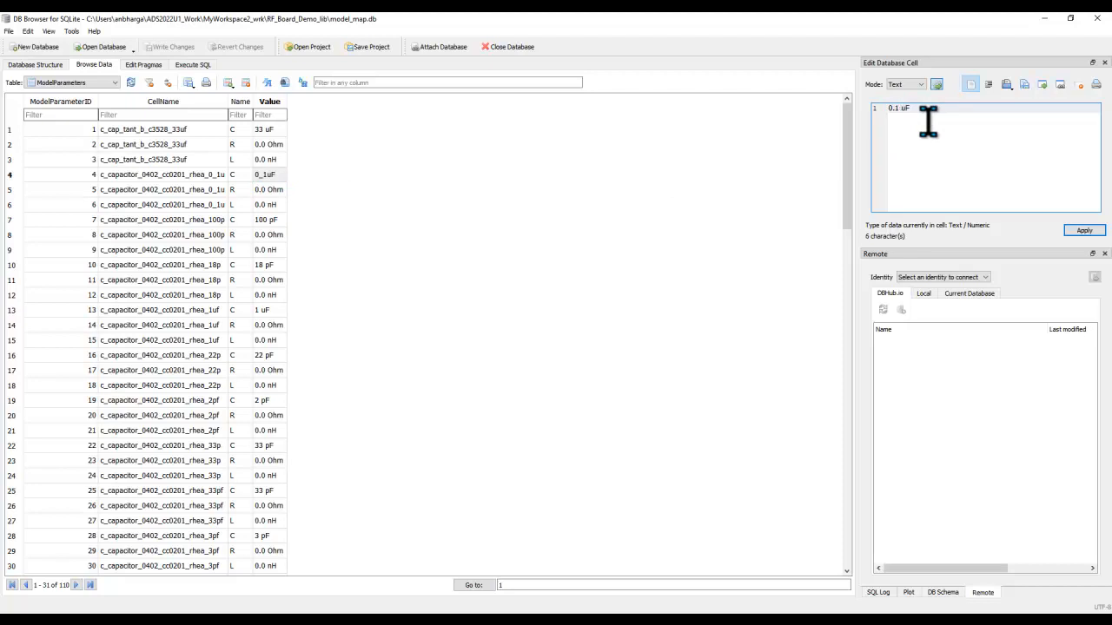
pyautogui.click(1084, 230)
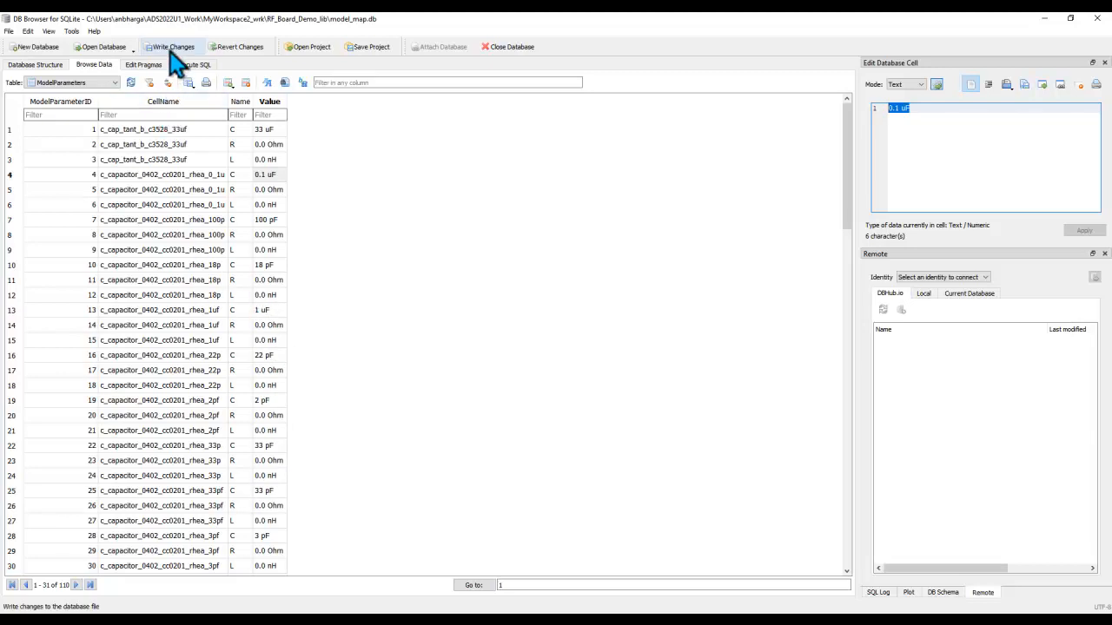
pyautogui.click(171, 47)
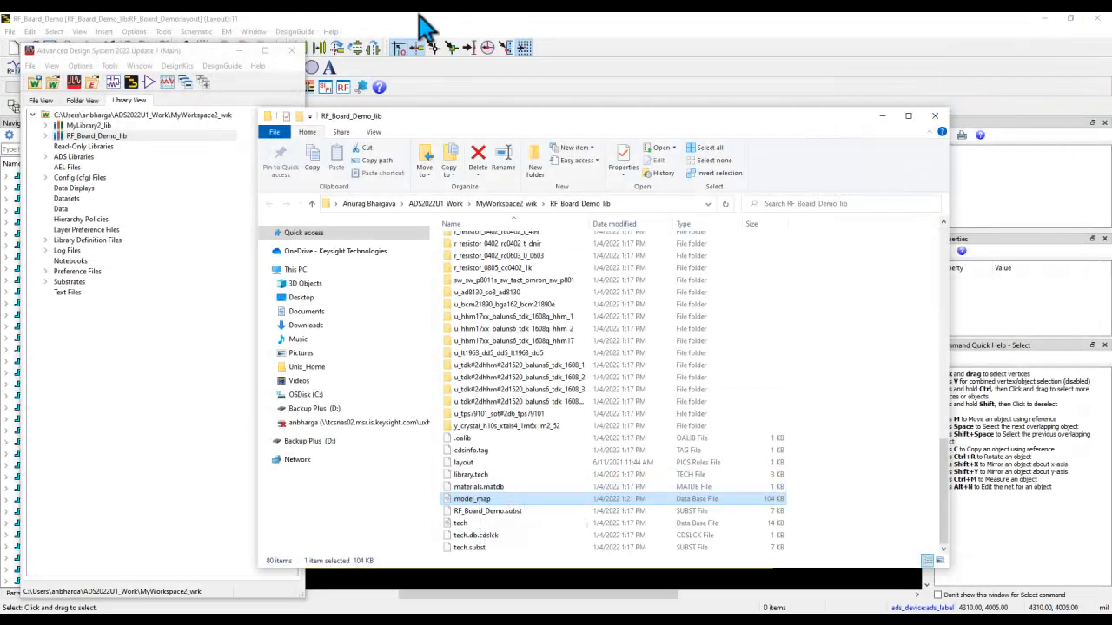
# Run Component Model Maker on RF_Board_Demo_lib, reviewing its mapped cells, and confirm generation
pyautogui.click(163, 32)
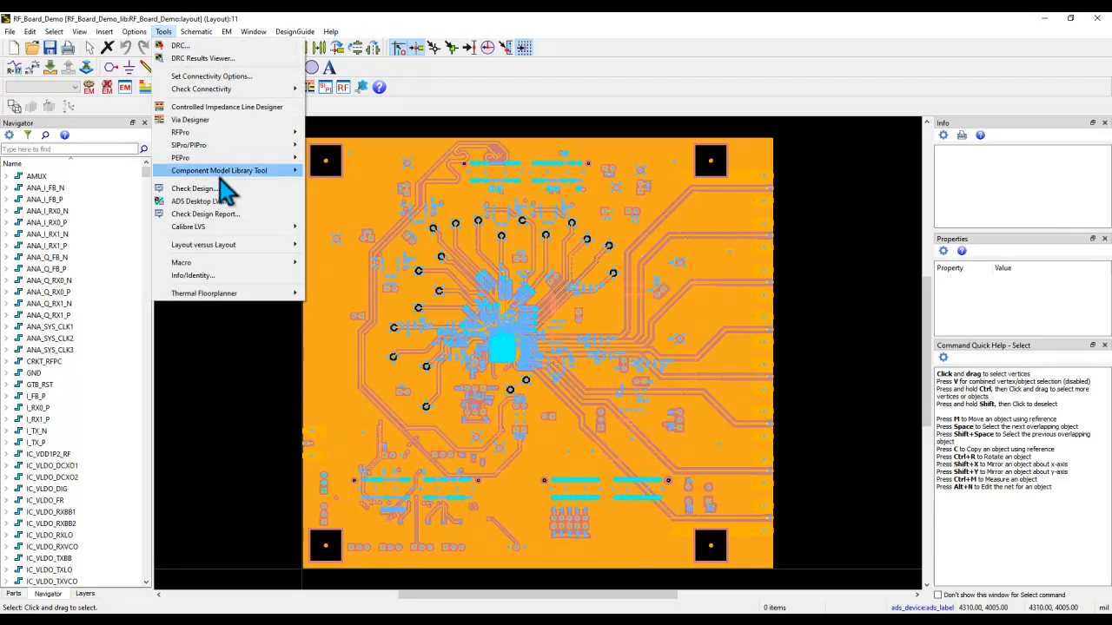
pyautogui.moveTo(218, 170)
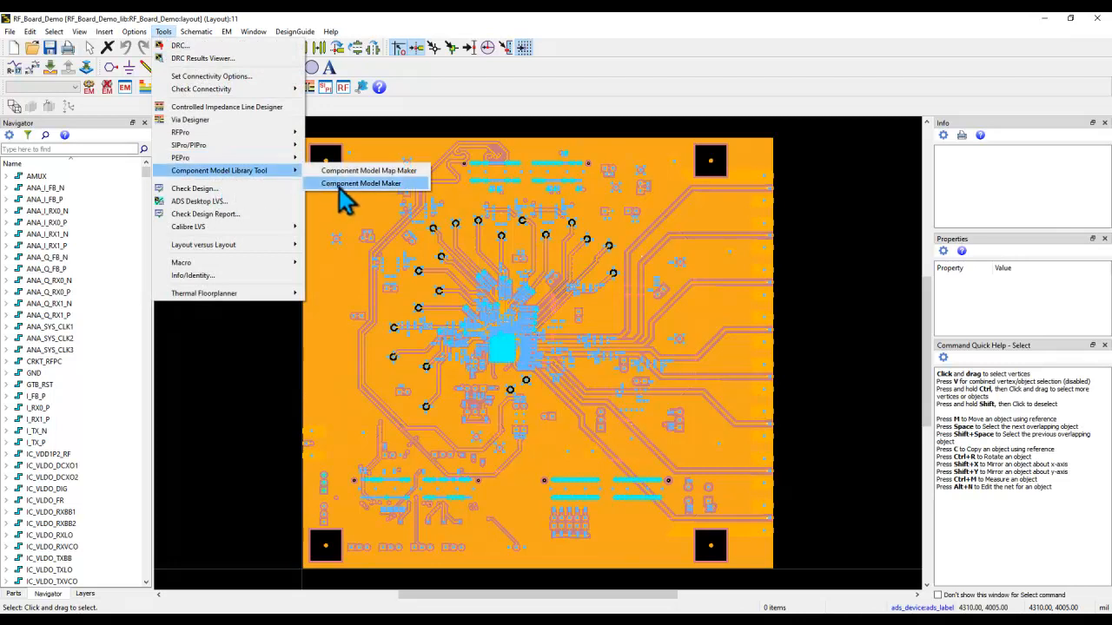
pyautogui.click(361, 183)
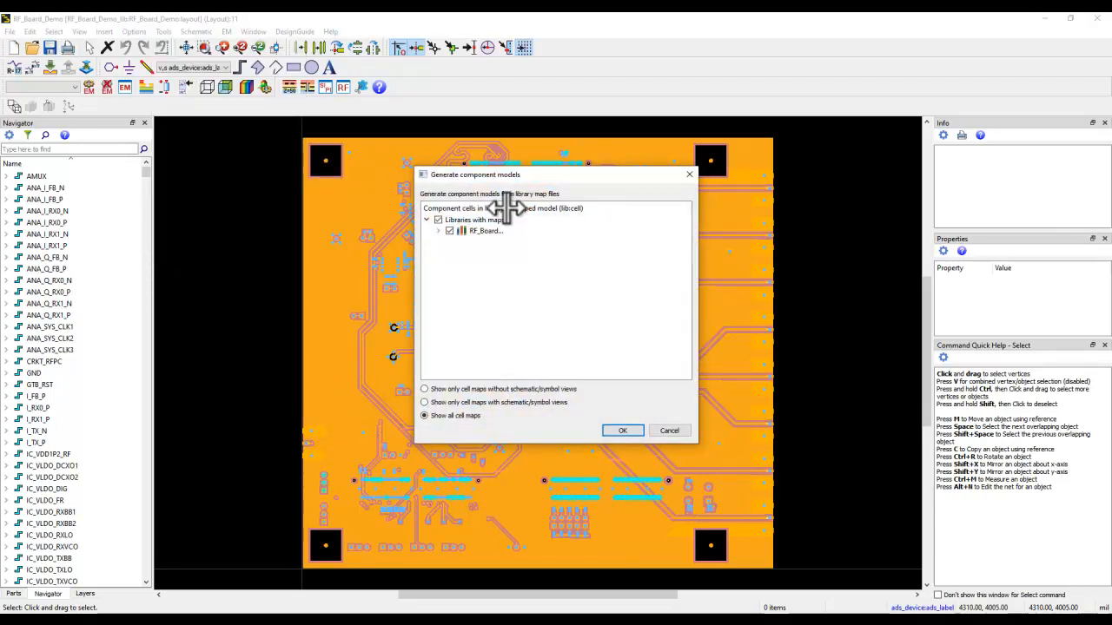
pyautogui.click(449, 231)
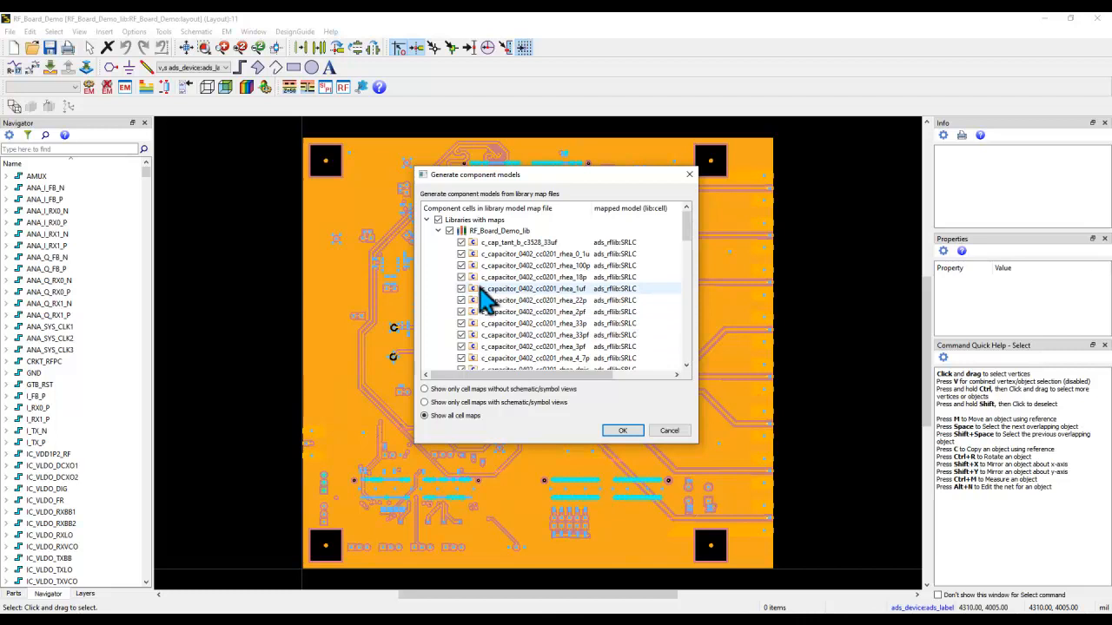
pyautogui.scroll(-3)
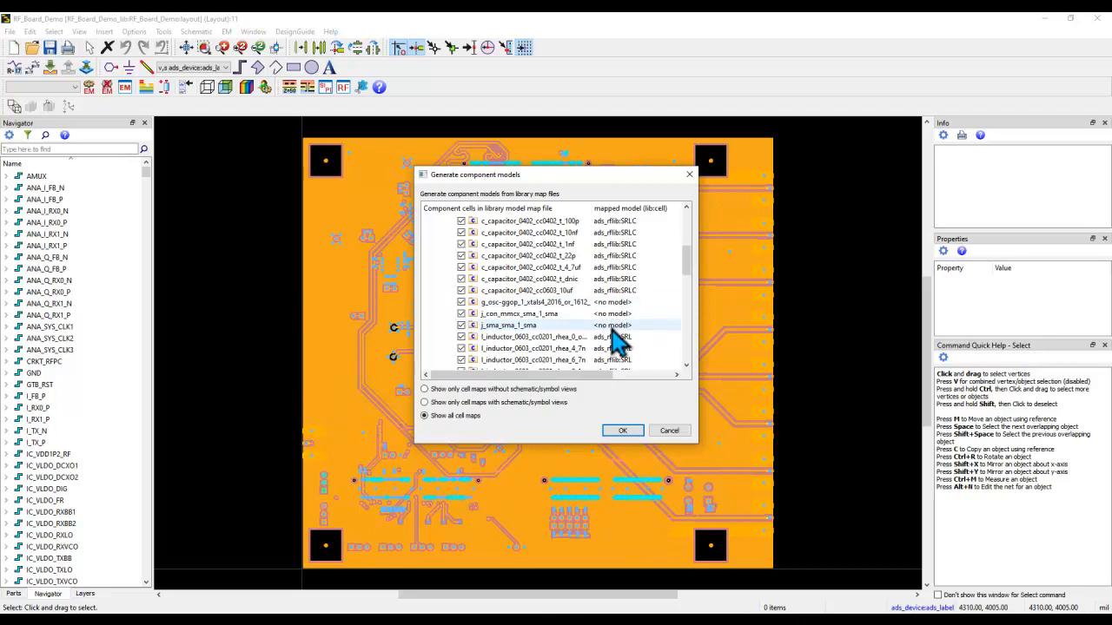
pyautogui.scroll(-3)
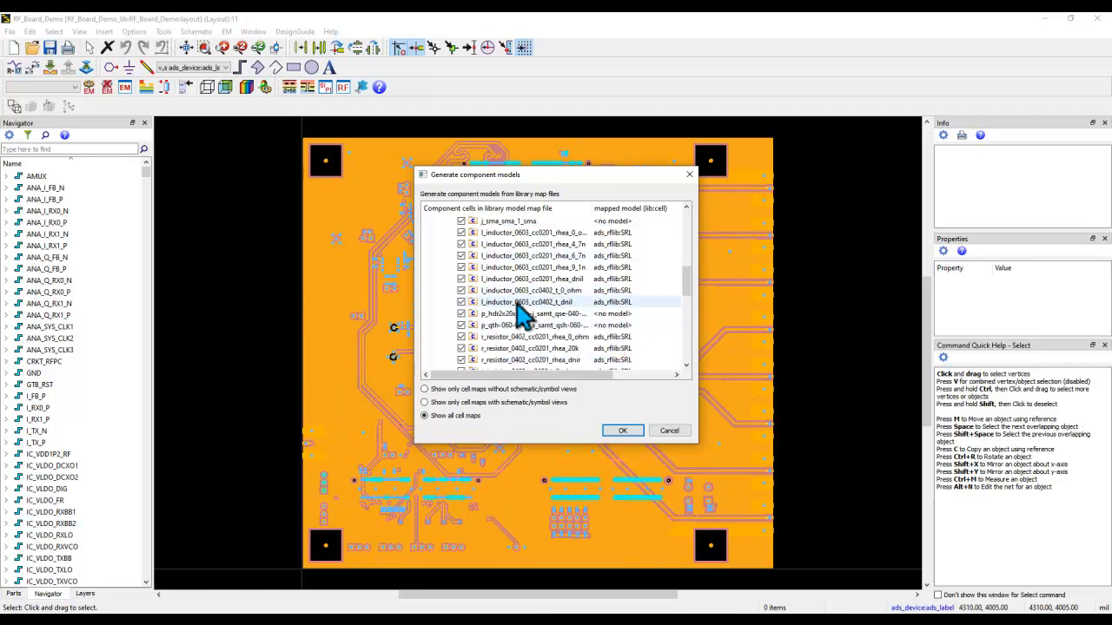
pyautogui.moveTo(595, 321)
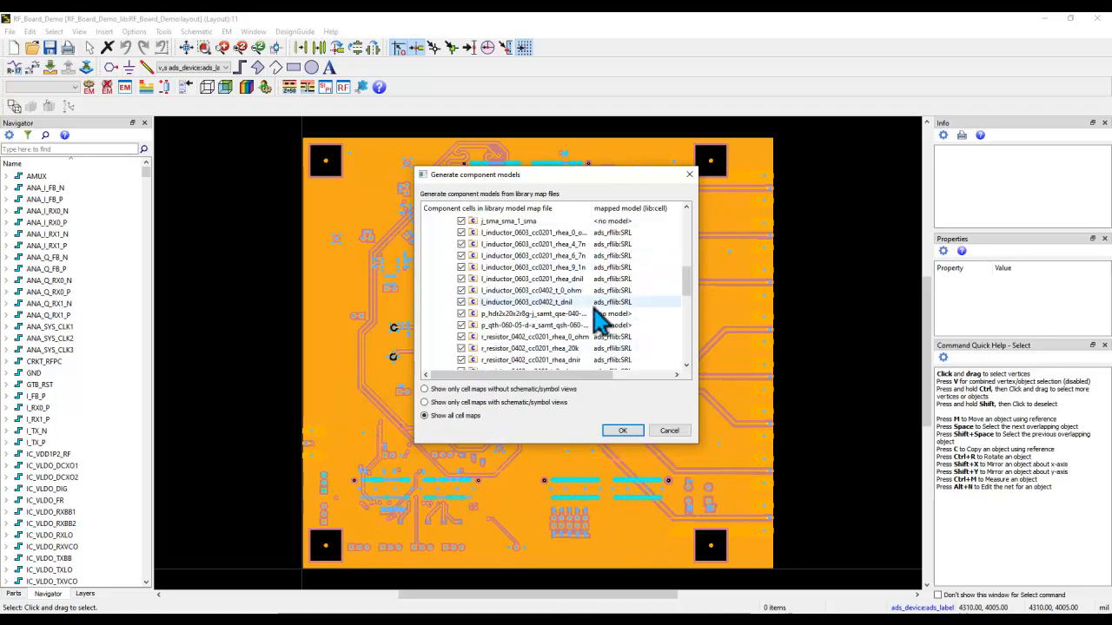
pyautogui.click(622, 430)
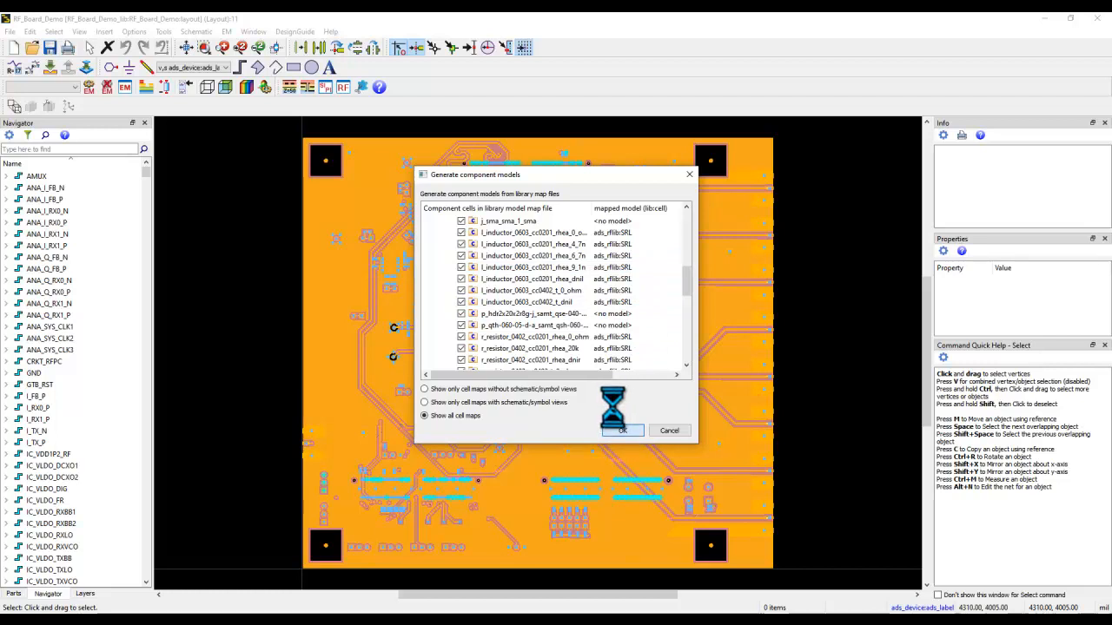
# In the ADS Main window, expand the c_capacitor_0402_cc0201_rhea_1uf cell's generated views
pyautogui.click(622, 430)
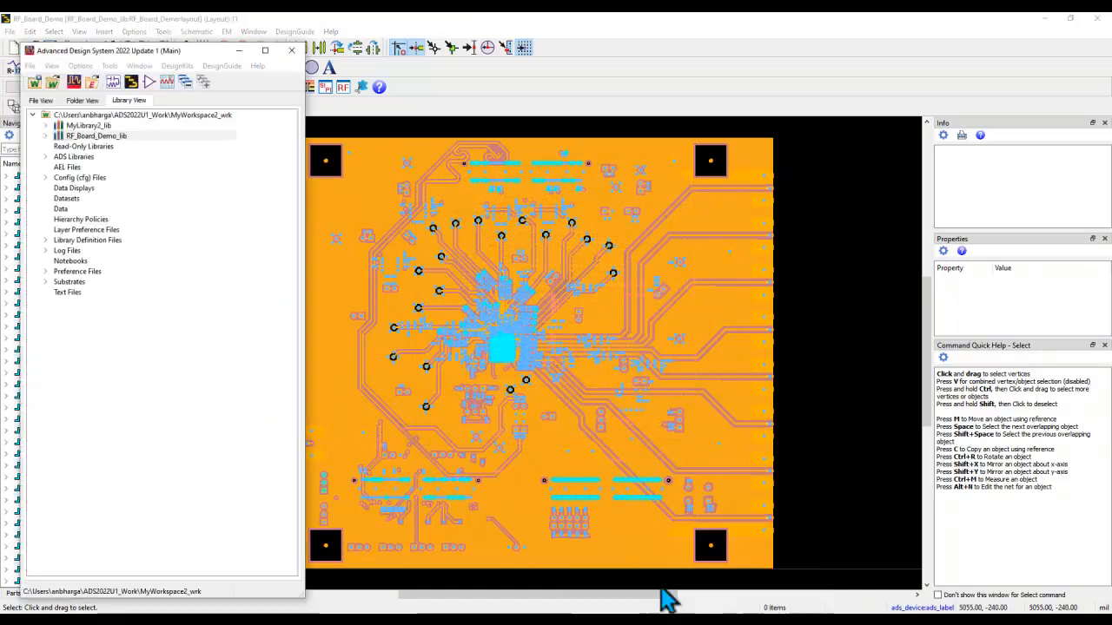
pyautogui.click(82, 100)
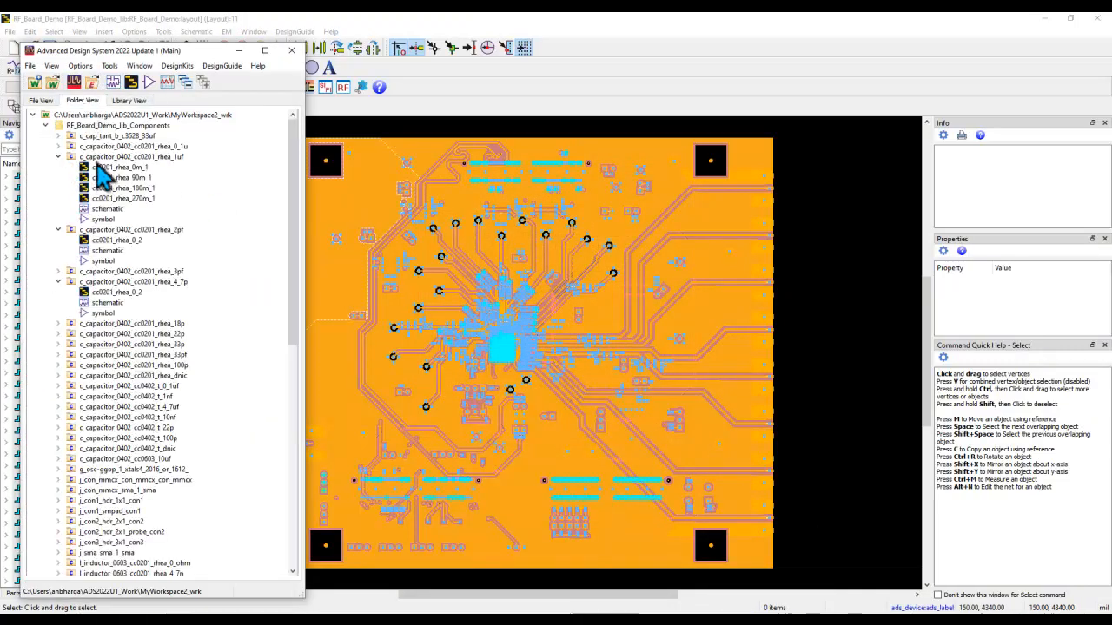
pyautogui.moveTo(111, 224)
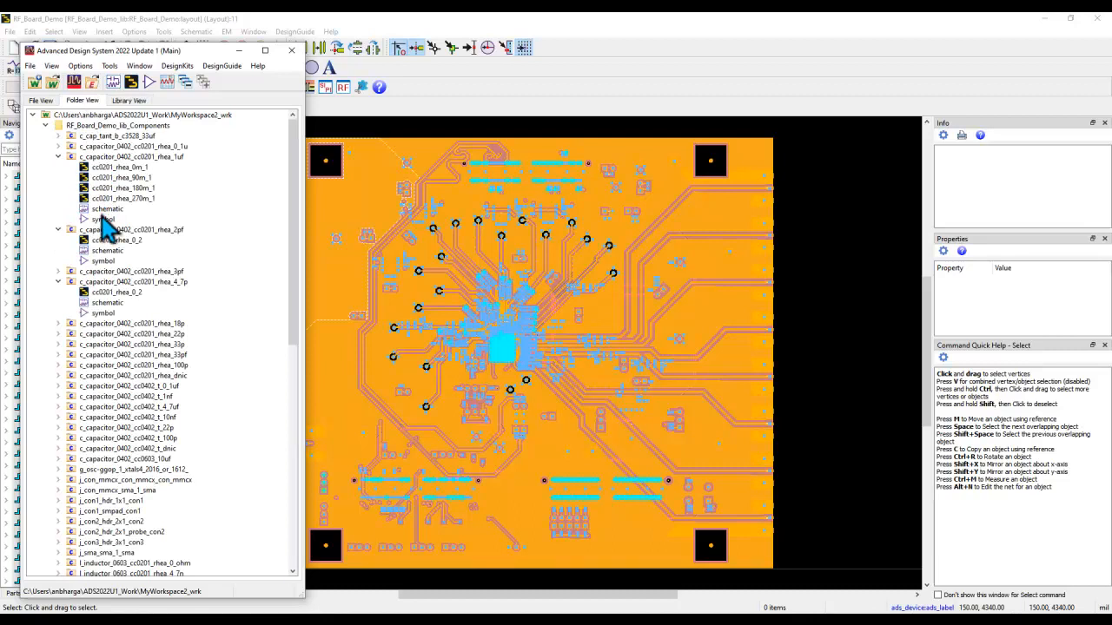
pyautogui.moveTo(108, 235)
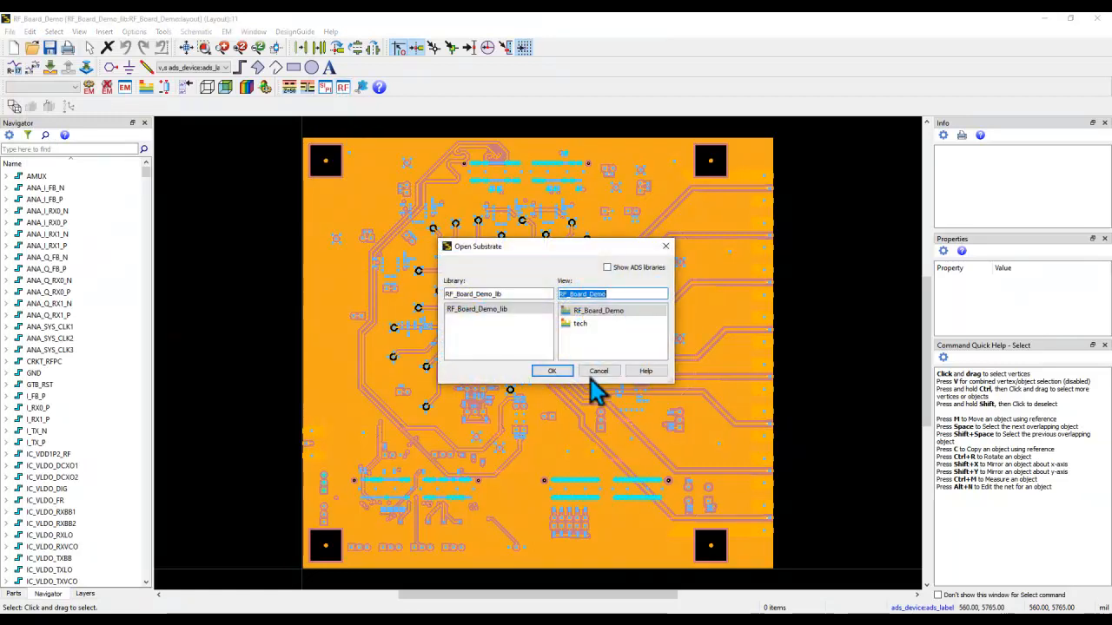
# Accept the RF_Board_Demo substrate and create the new rfpro setup
pyautogui.click(552, 371)
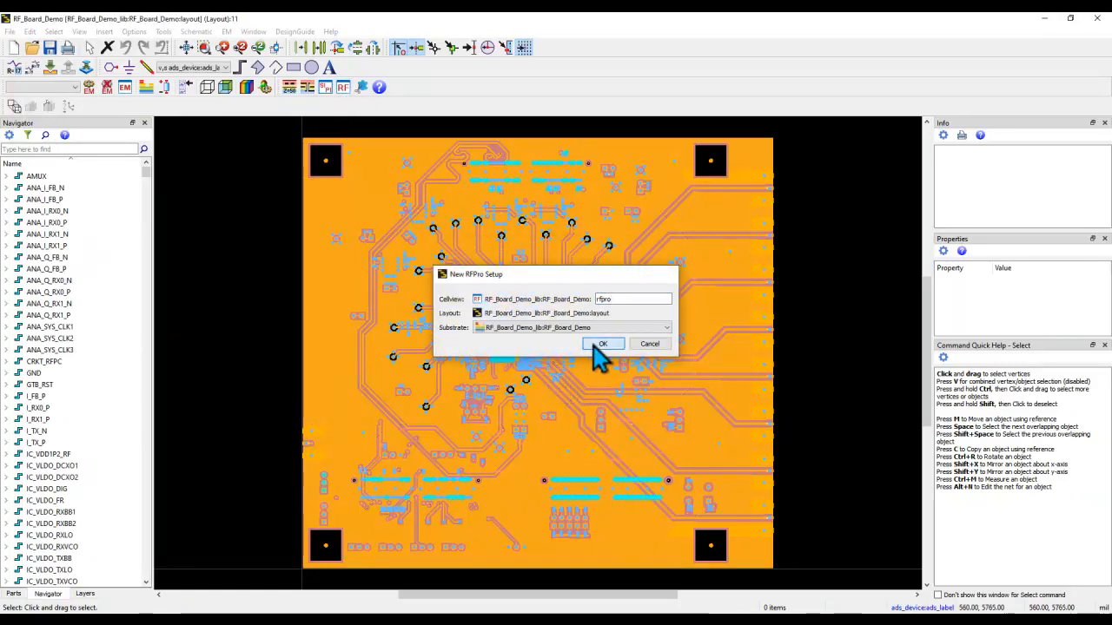
pyautogui.click(602, 343)
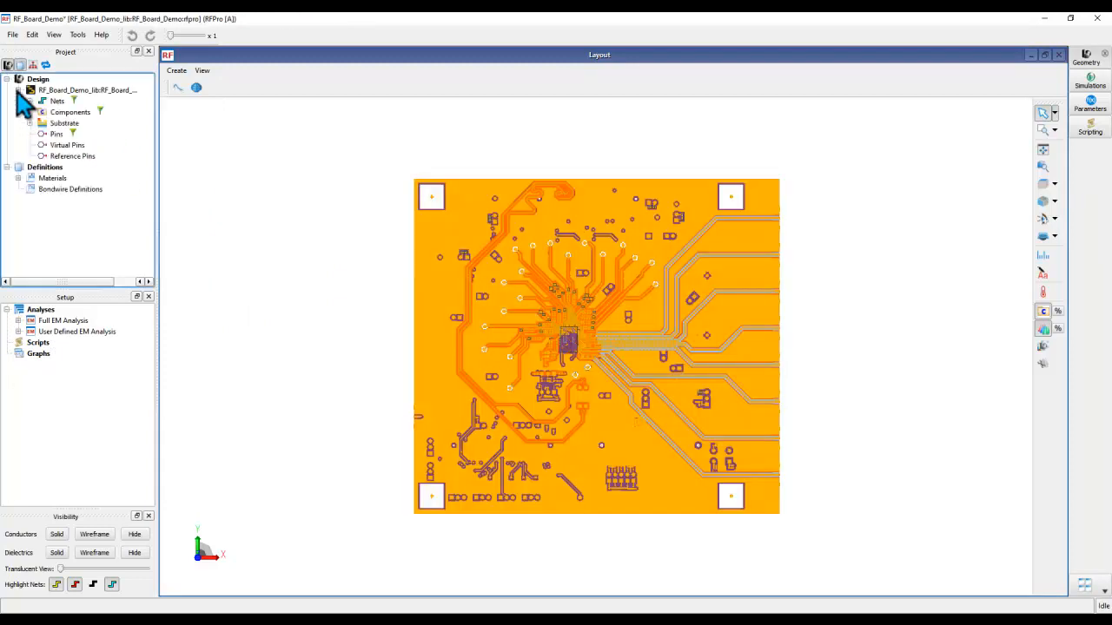
# Add inductors L67 and L68 from Components to the User Defined EM Analysis
pyautogui.click(70, 79)
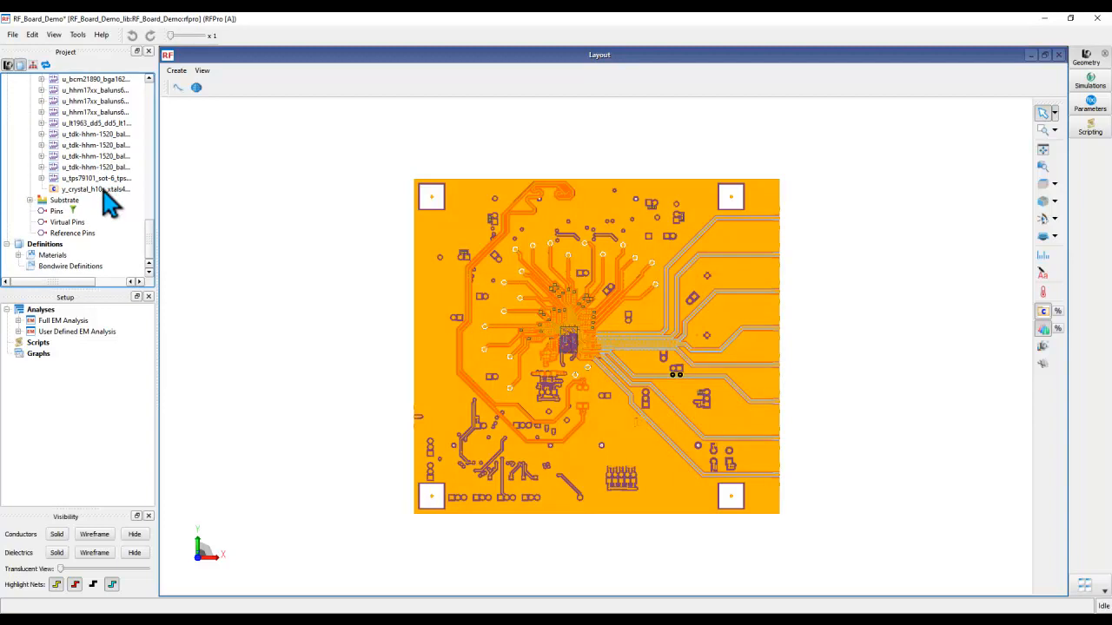
pyautogui.rightClick(94, 189)
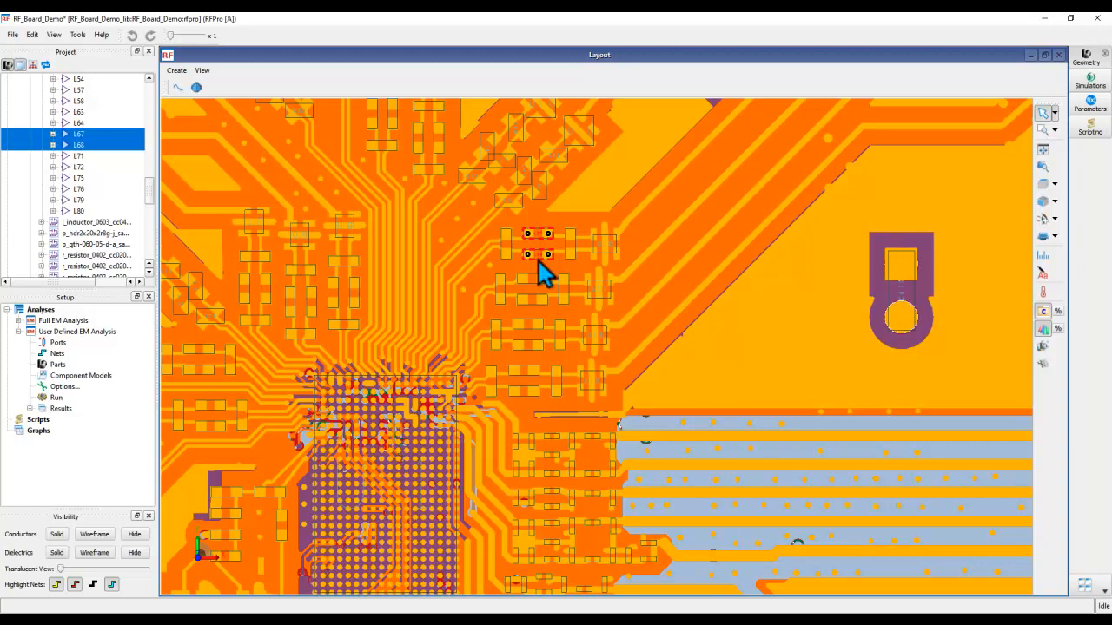
pyautogui.moveTo(83, 146)
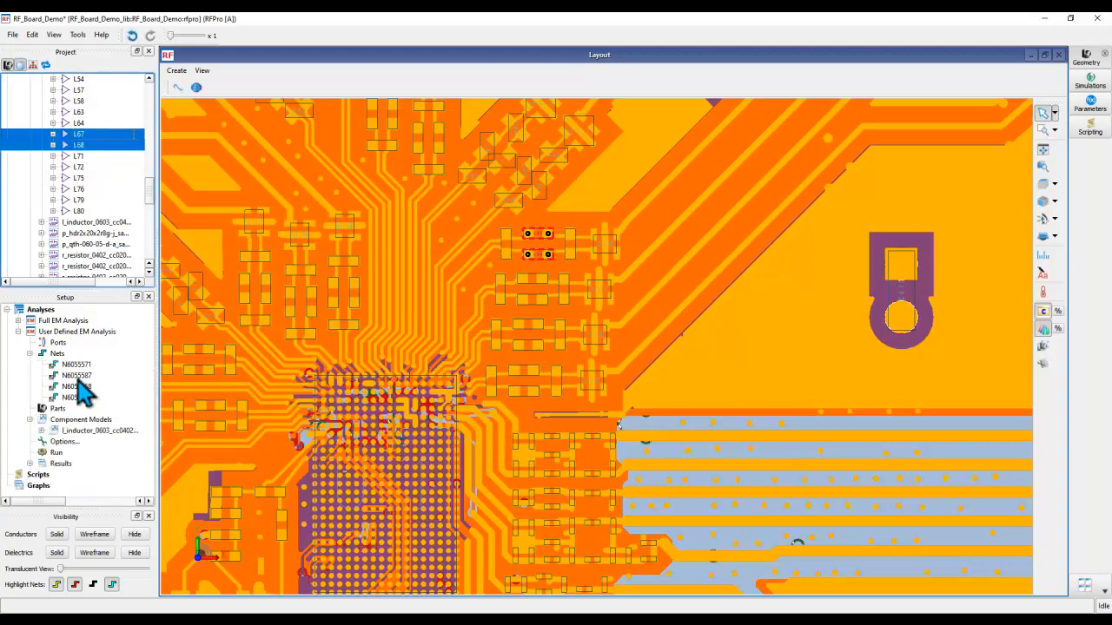
# Inspect the l_inductor_0603 two-pin Library Cell component model, then close the editor
pyautogui.doubleClick(100, 430)
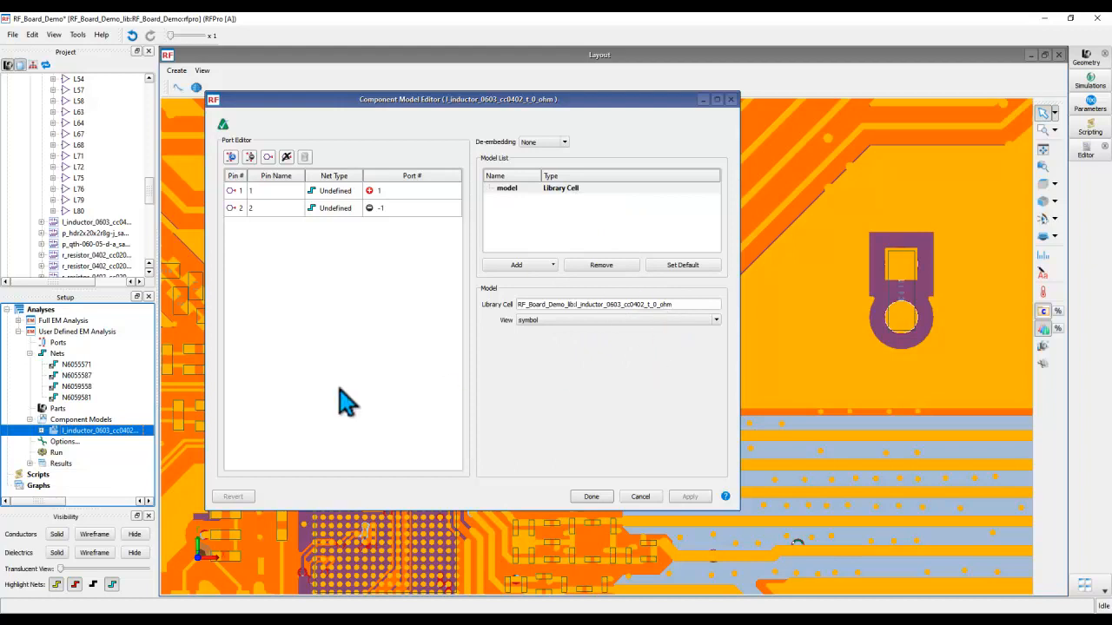
pyautogui.moveTo(508, 391)
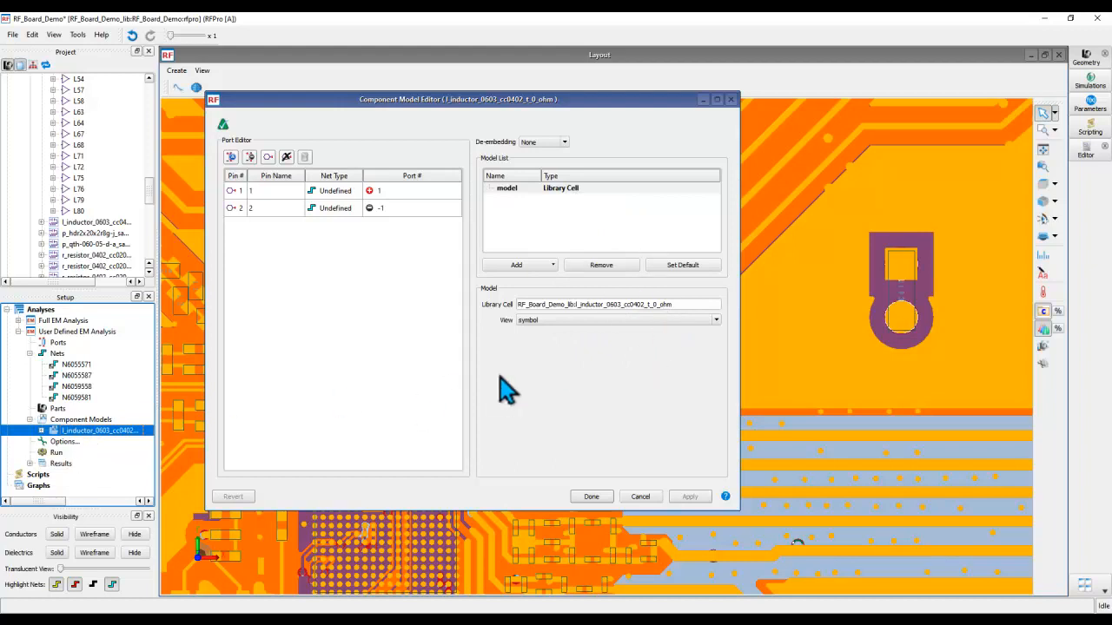
pyautogui.click(590, 496)
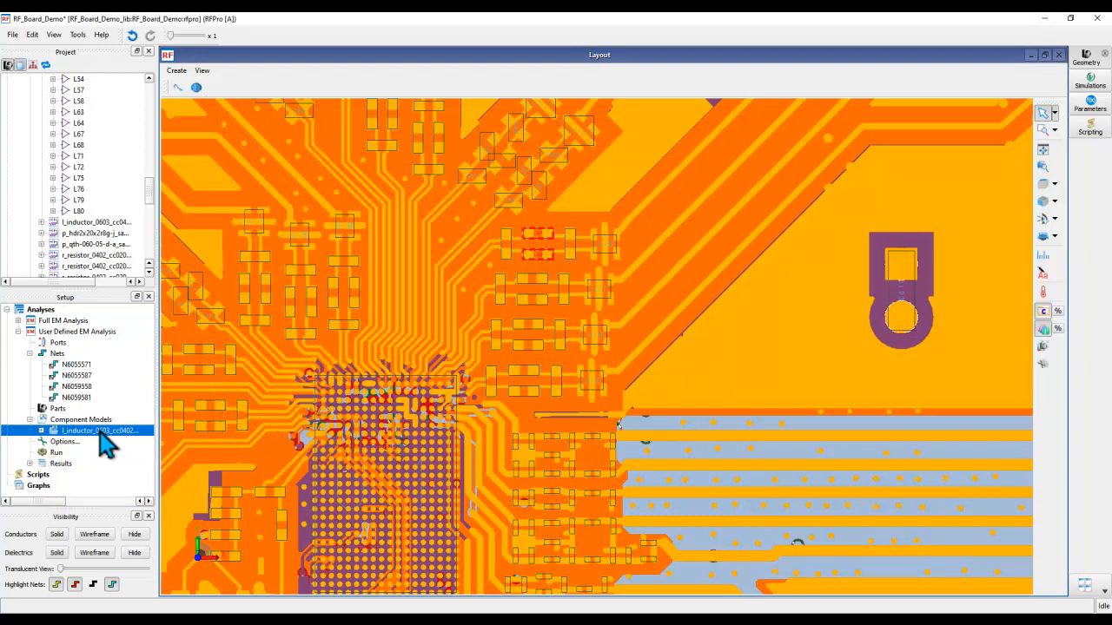
pyautogui.moveTo(364, 416)
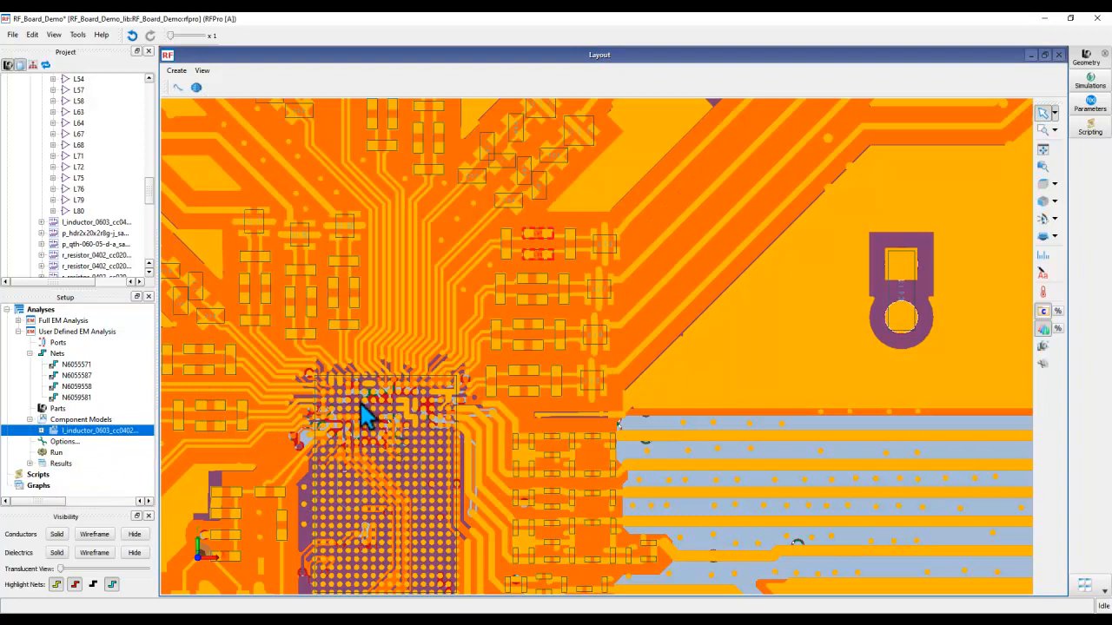
pyautogui.moveTo(625, 560)
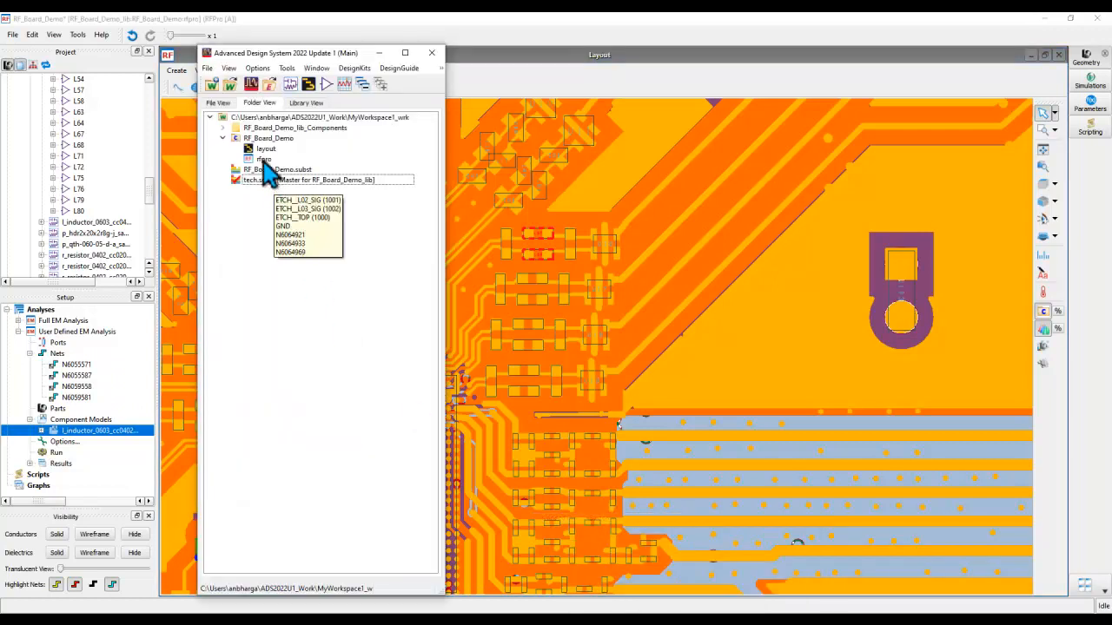
# Reopen the rfpro setup, check the inductor's model, and generate the test bench
pyautogui.click(432, 52)
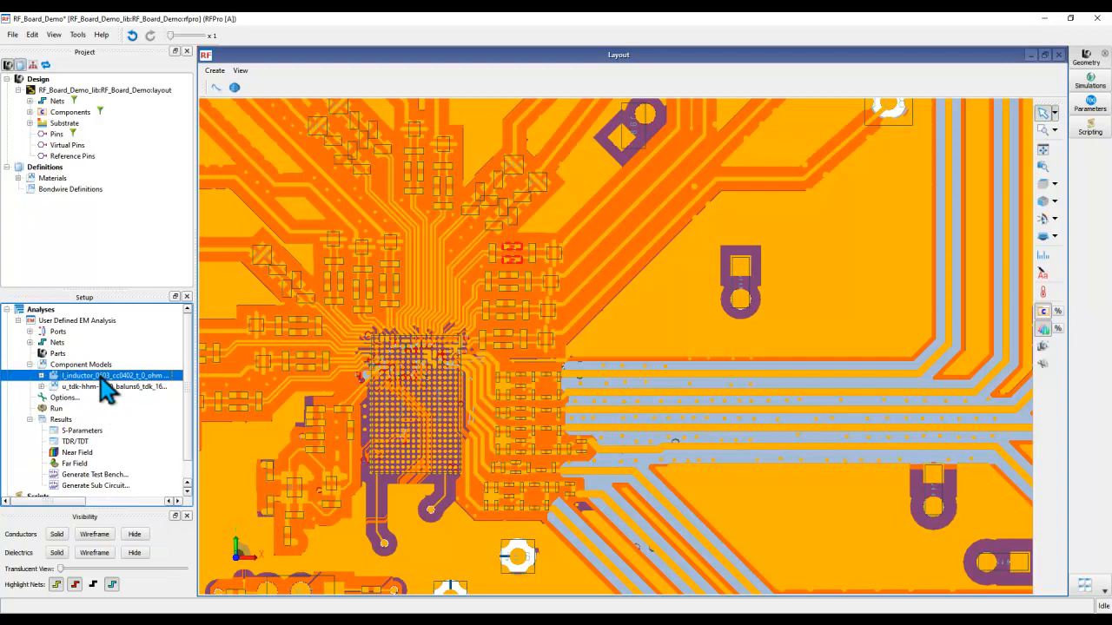
pyautogui.doubleClick(111, 375)
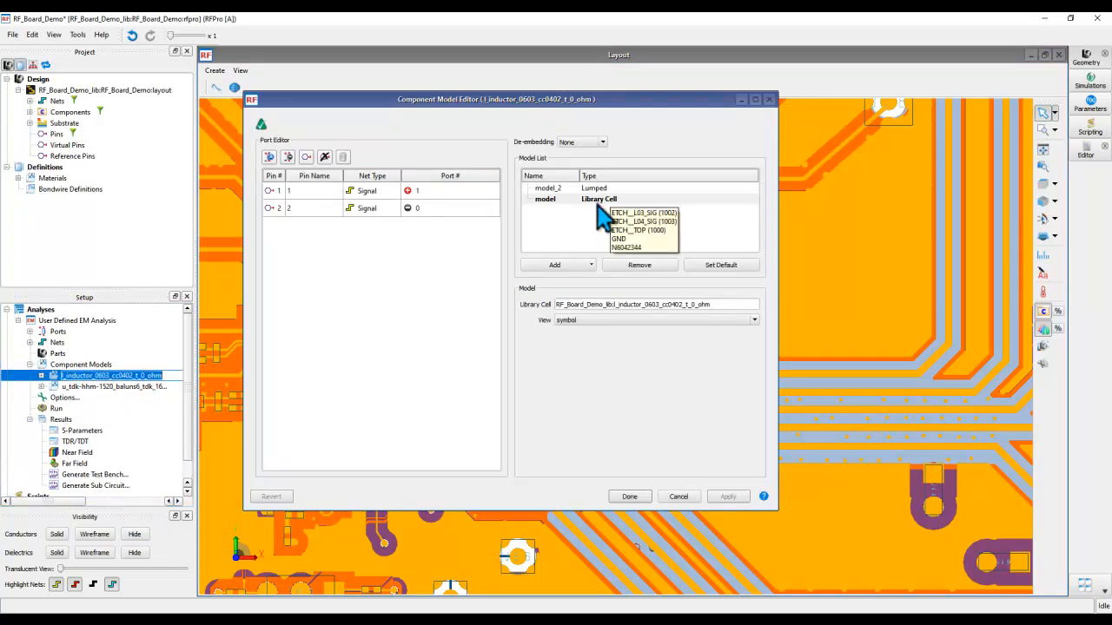
pyautogui.click(93, 474)
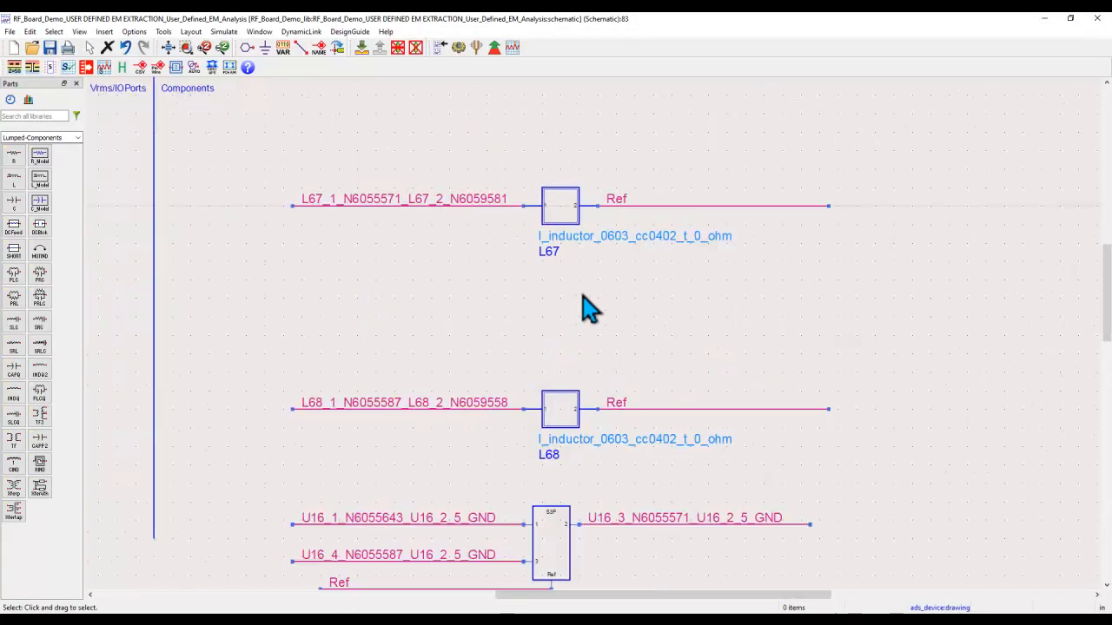
pyautogui.moveTo(561, 230)
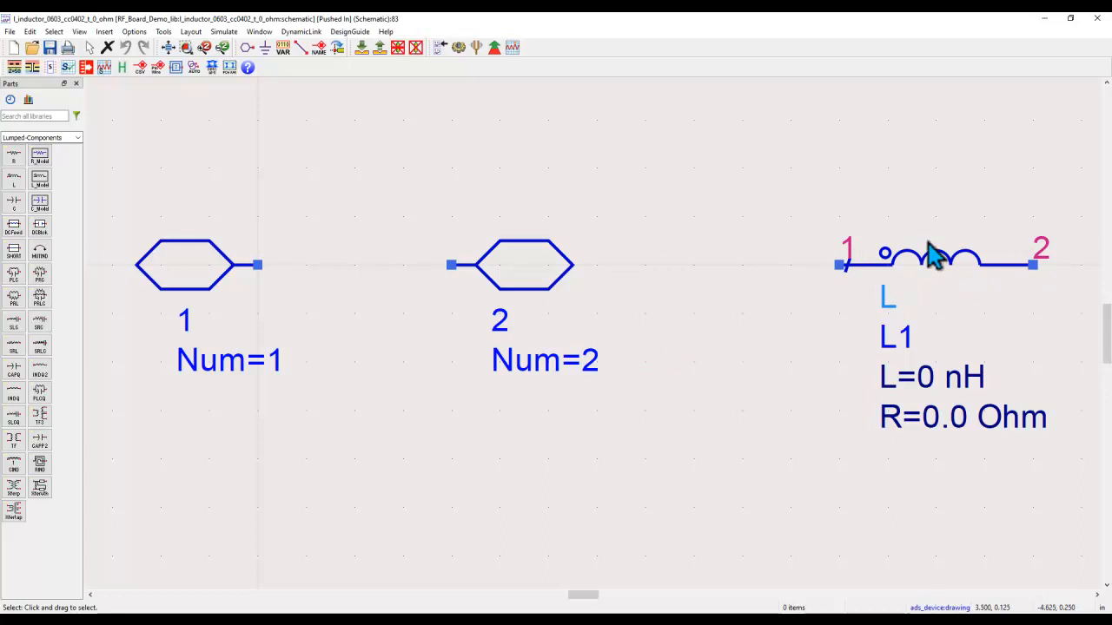
# Select inductor L1 (0 nH) in the l_inductor_0603_cc0402_t_0_ohm schematic
pyautogui.click(930, 259)
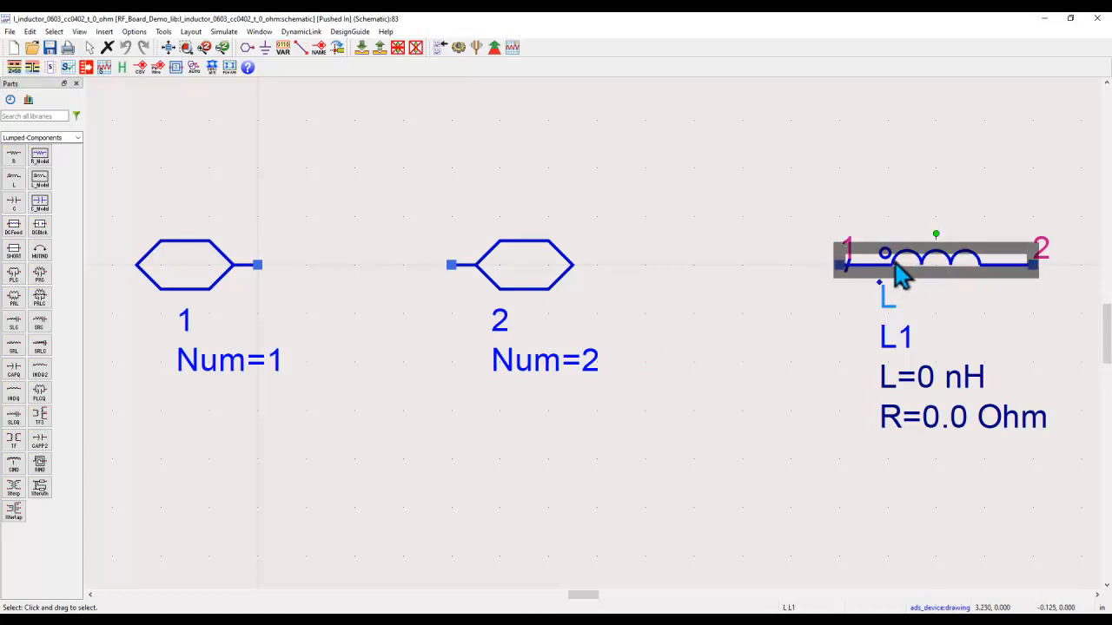
pyautogui.moveTo(238, 160)
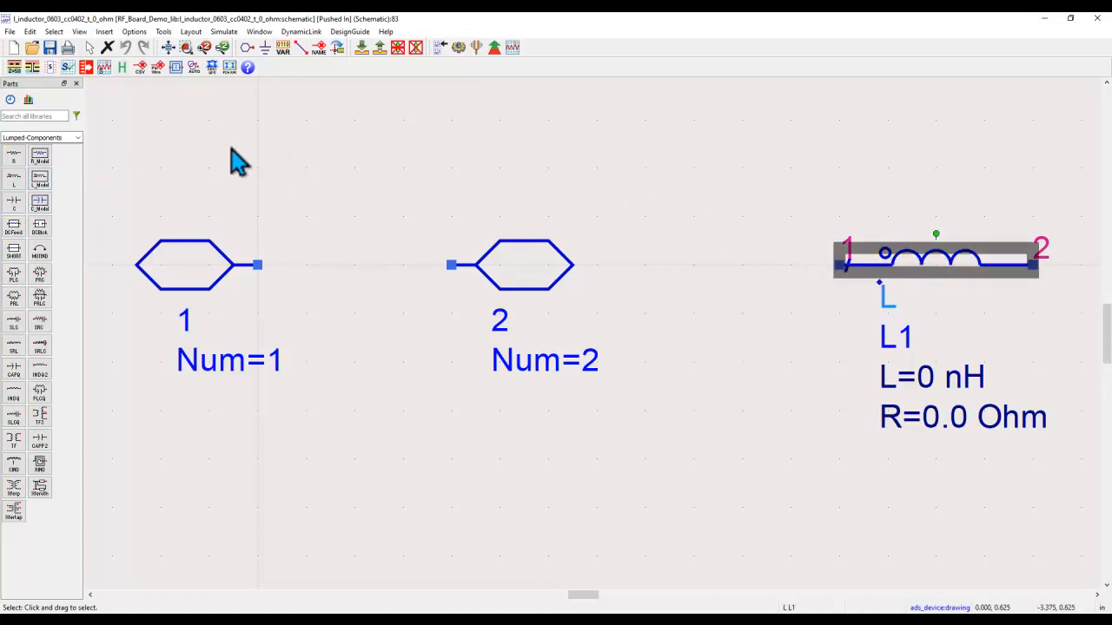
pyautogui.moveTo(881, 181)
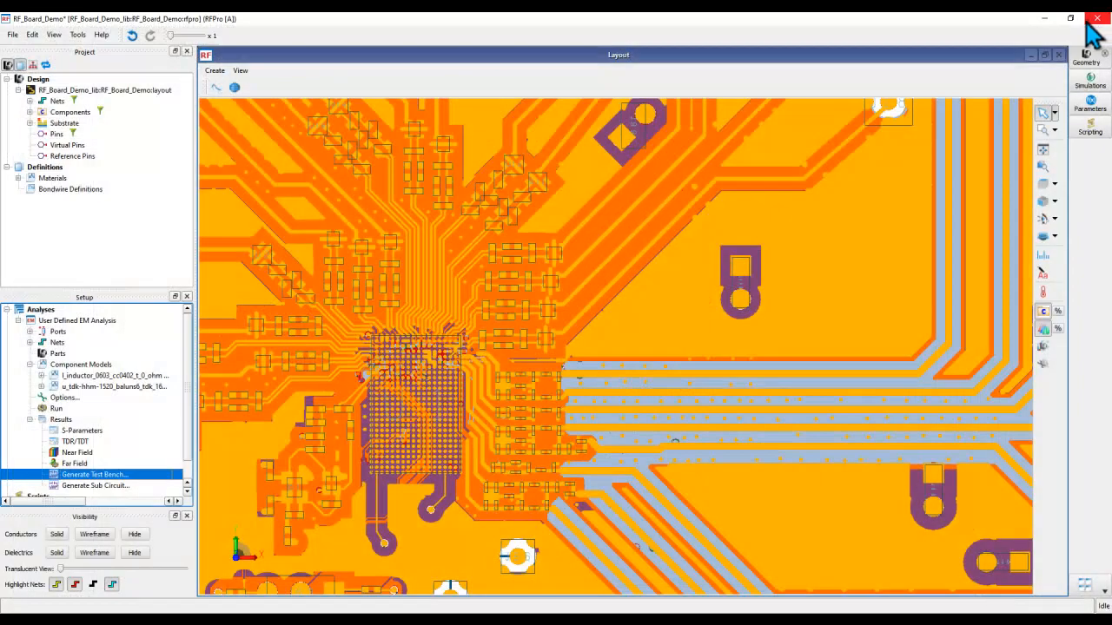
pyautogui.moveTo(523, 515)
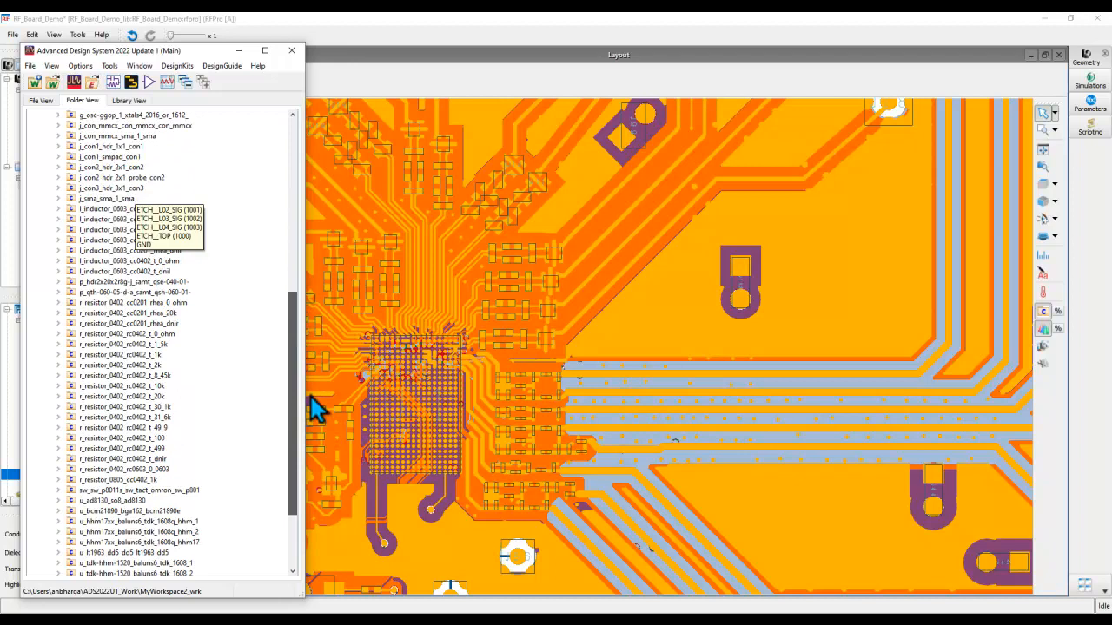
# Scroll through the inductor cells in the ADS Main window list
pyautogui.scroll(-3)
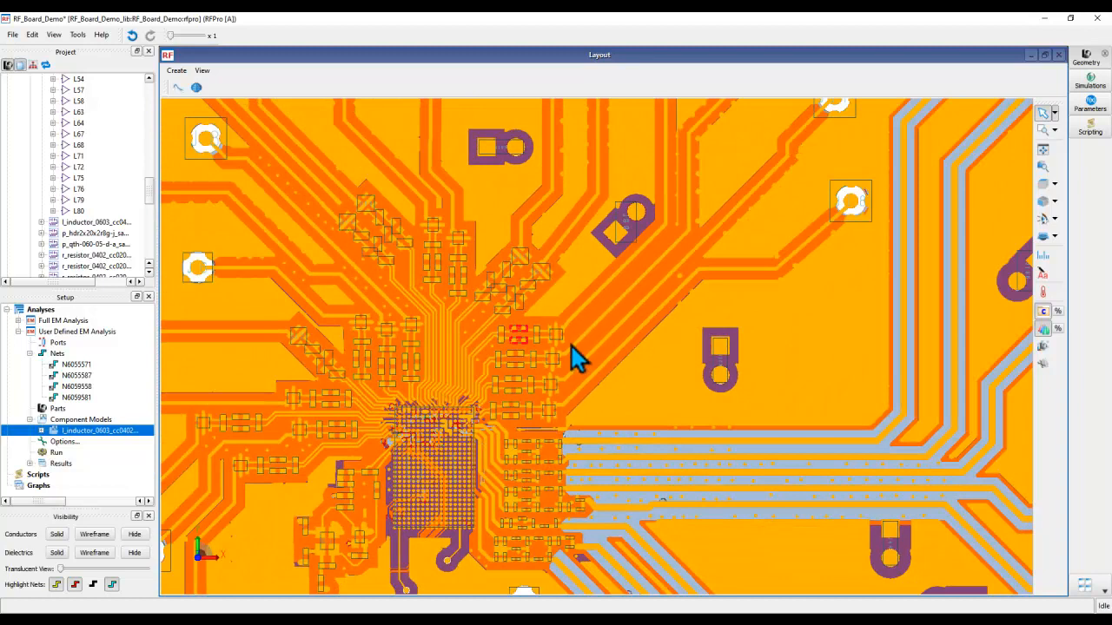
pyautogui.moveTo(649, 386)
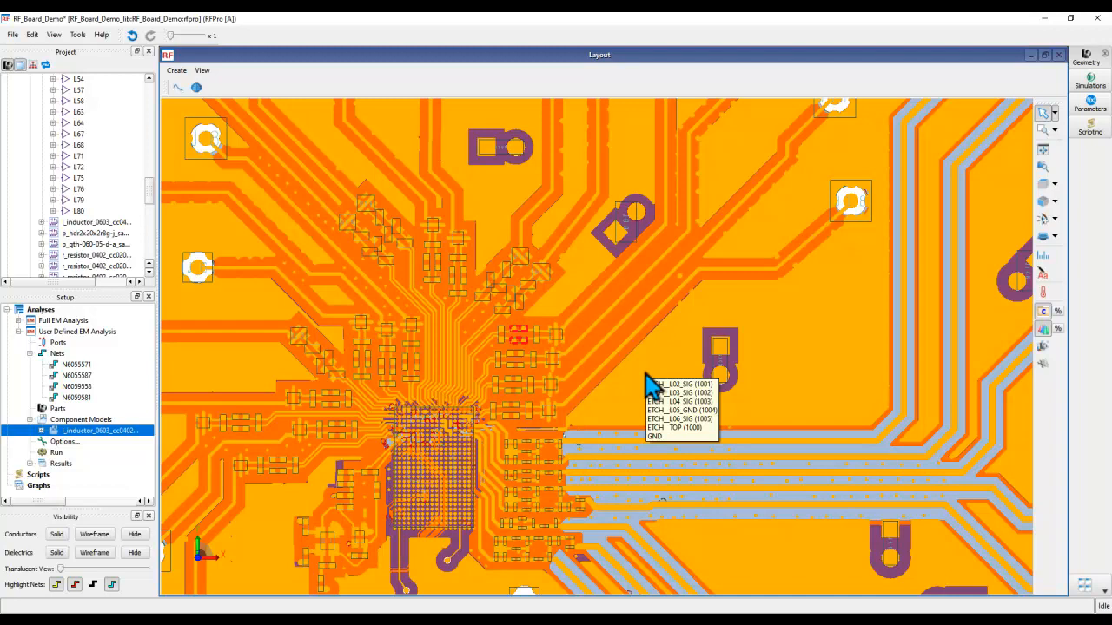
pyautogui.moveTo(651, 388)
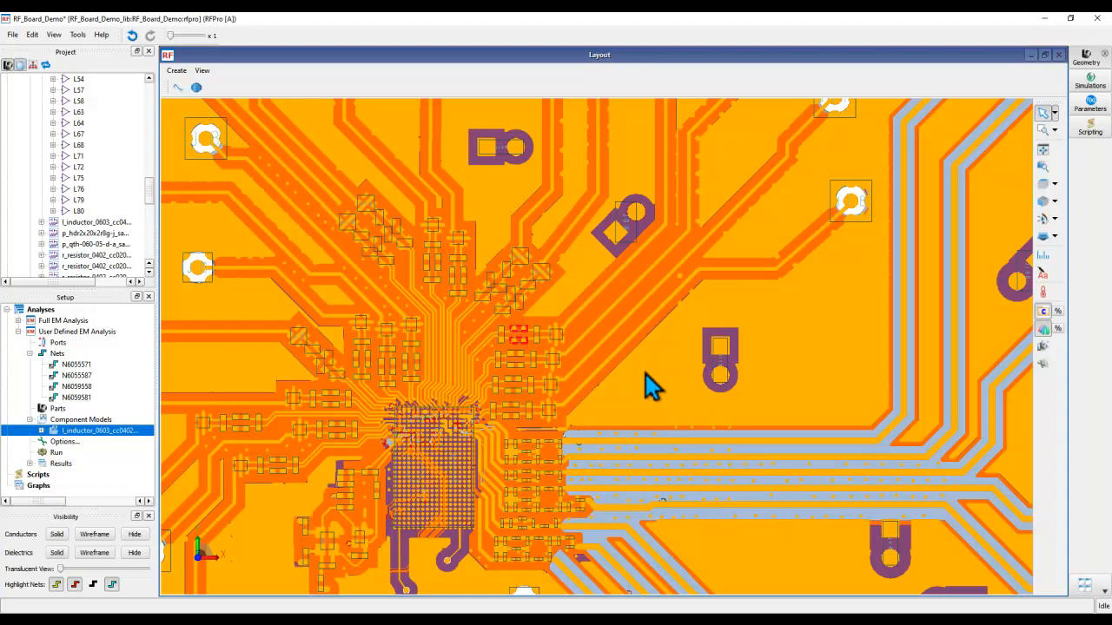